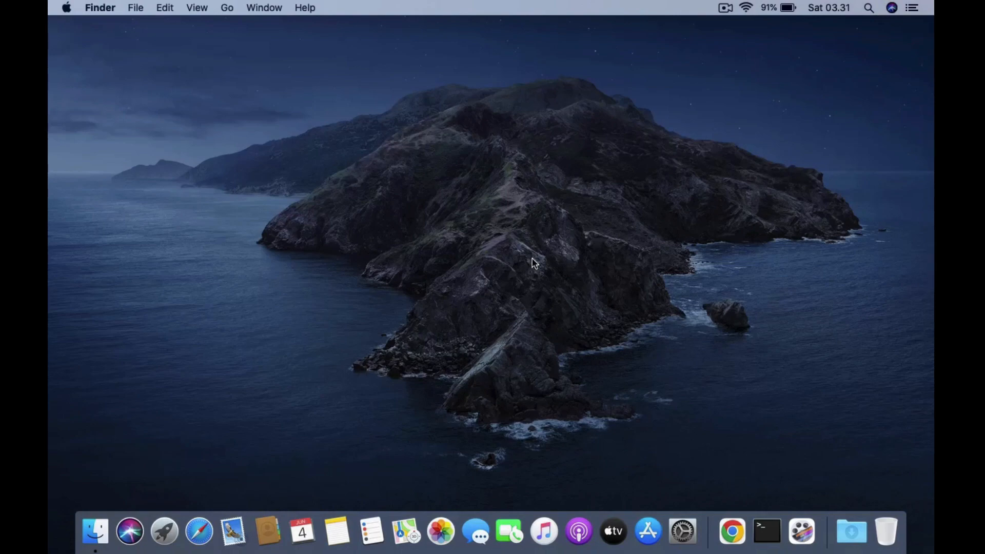
{"action": "mouse_move", "coordinate": [199, 532]}
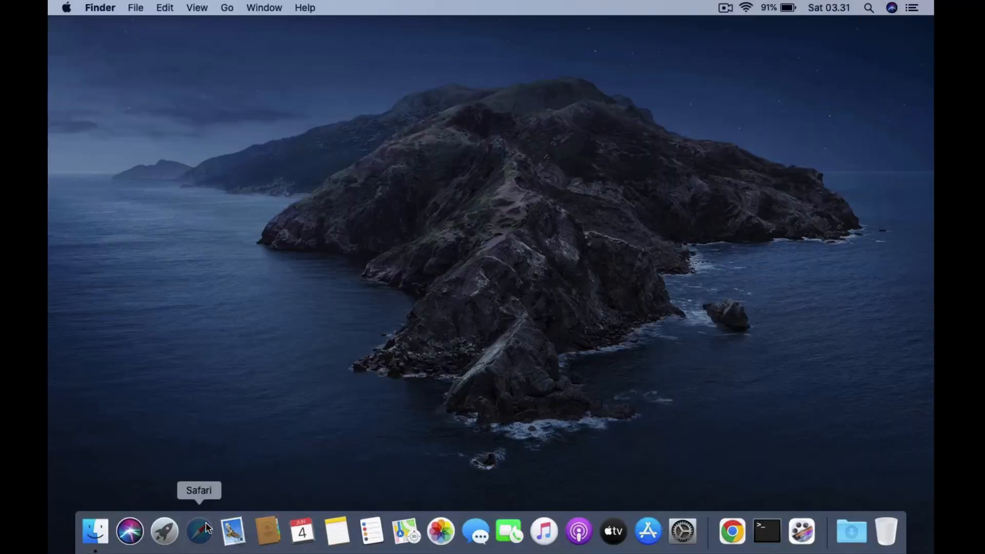
- Launch Safari and search Google for 'ubuntu'
{"action": "left_click", "coordinate": [199, 531]}
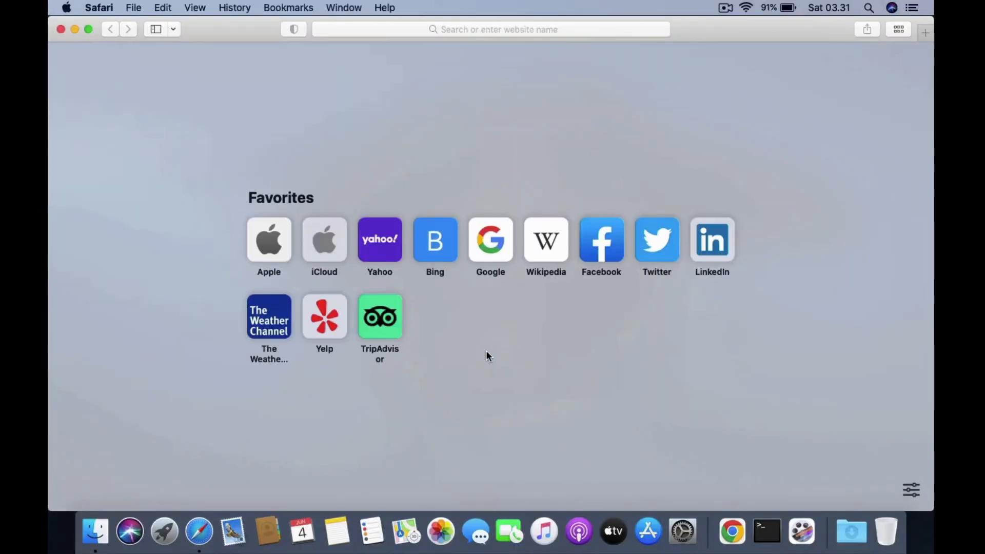
{"action": "left_click", "coordinate": [490, 240]}
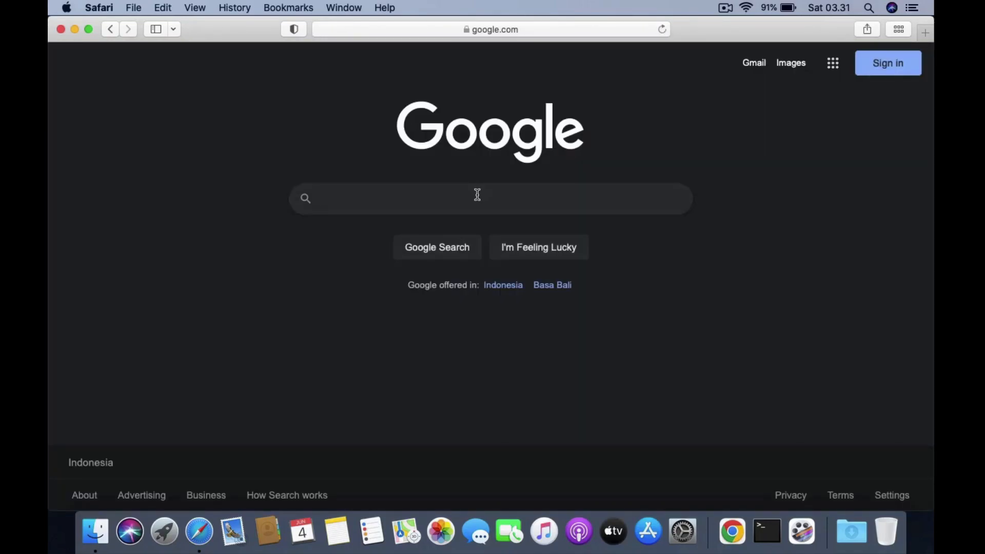
{"action": "type", "text": "ub"}
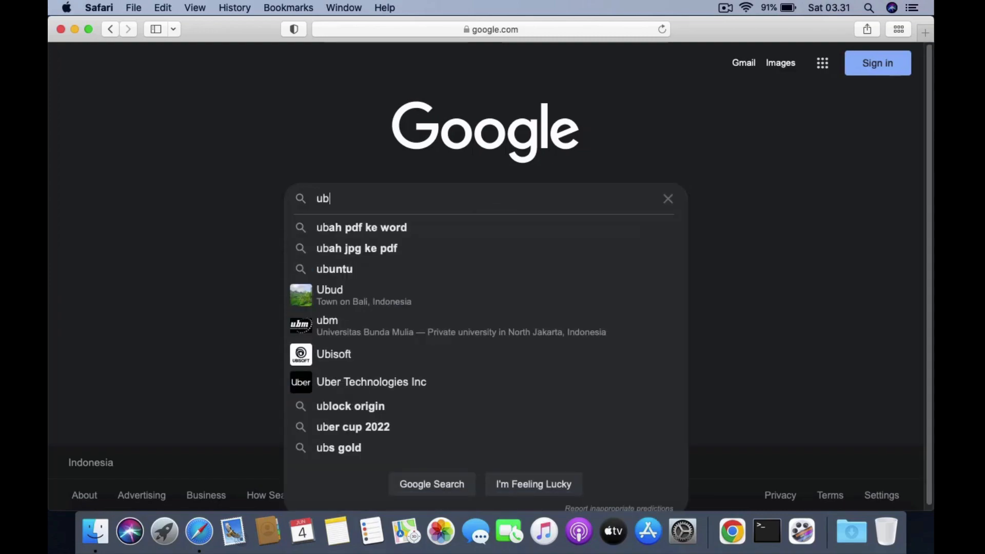
{"action": "left_click", "coordinate": [334, 268]}
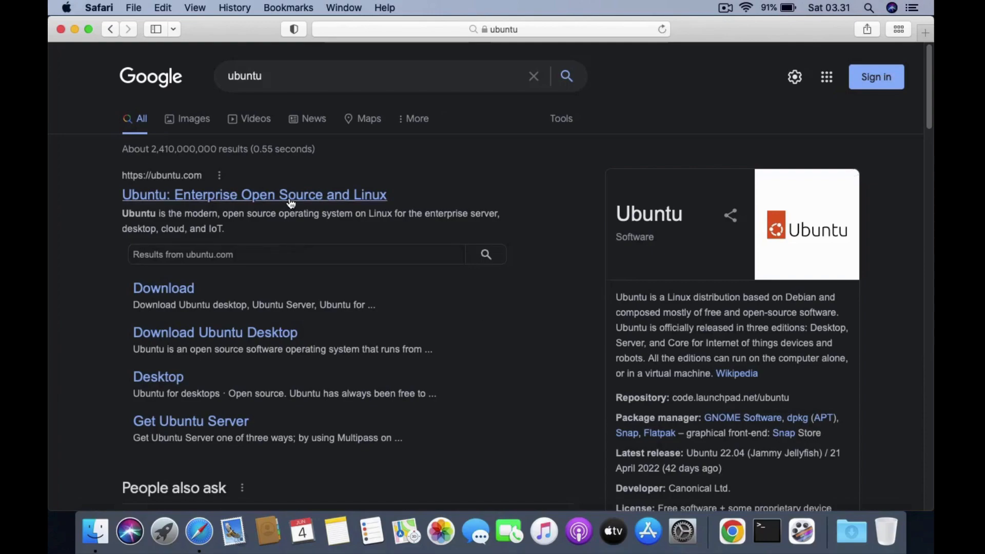
- Open ubuntu.com, accept cookies, and show the Download menu listing Desktop 22.04 LTS
{"action": "left_click", "coordinate": [254, 194]}
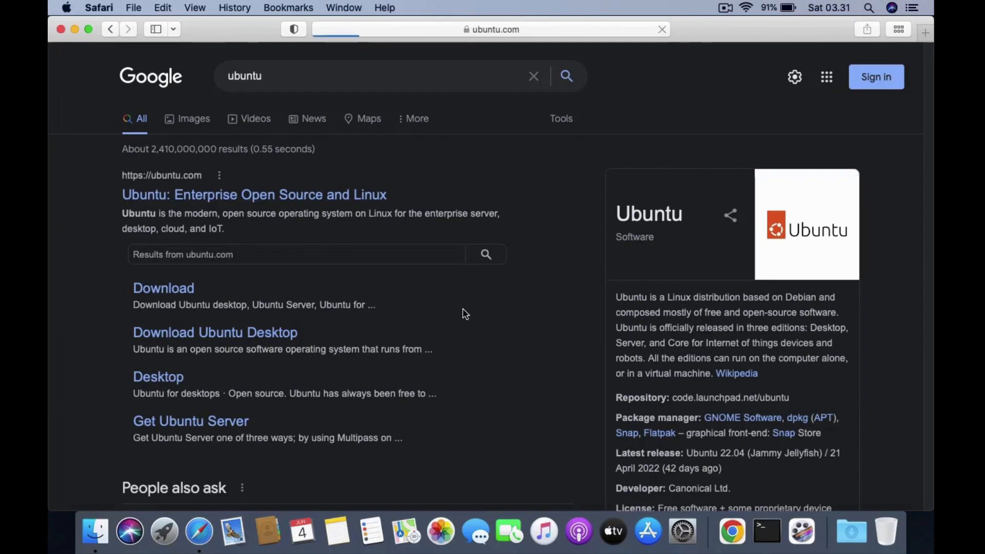
{"action": "left_click", "coordinate": [254, 194]}
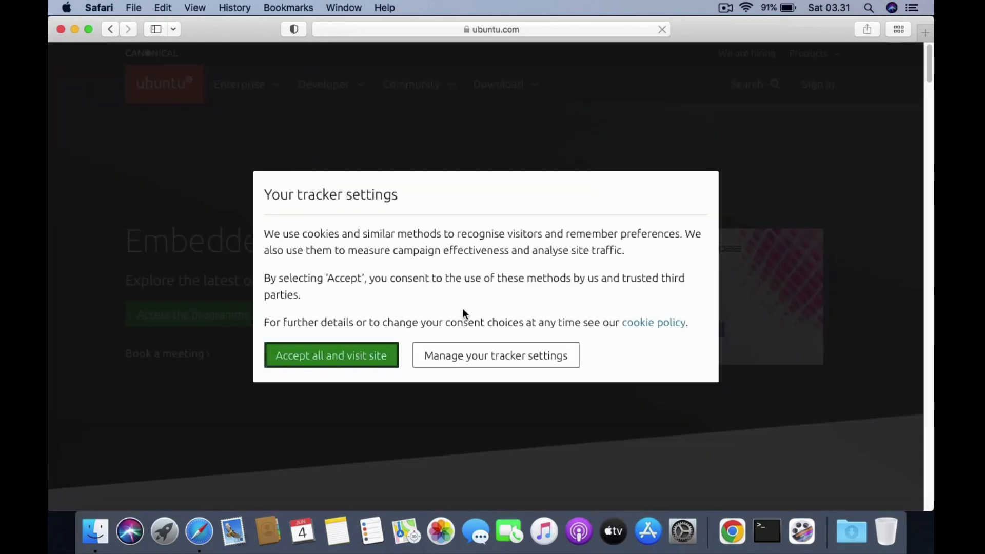
{"action": "left_click", "coordinate": [331, 355]}
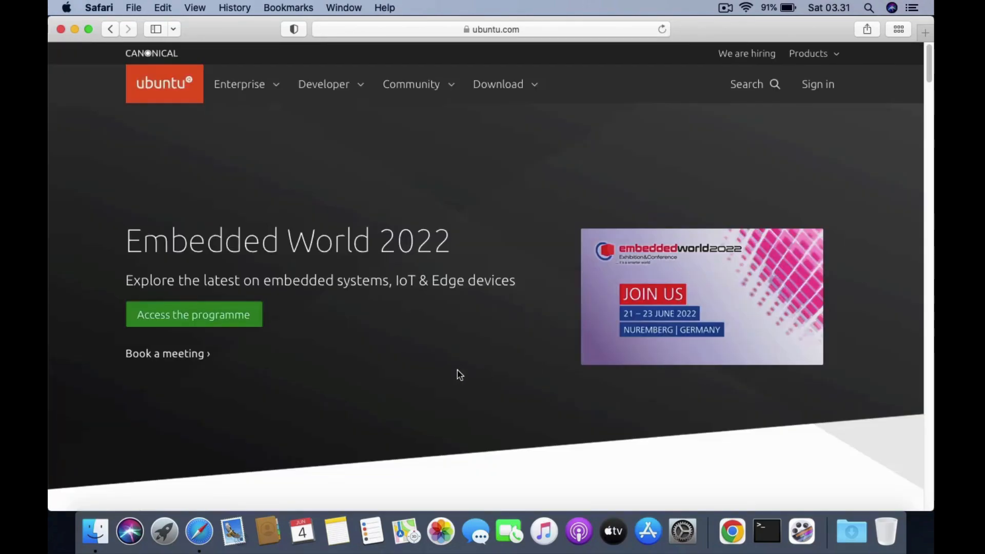
{"action": "mouse_move", "coordinate": [460, 372]}
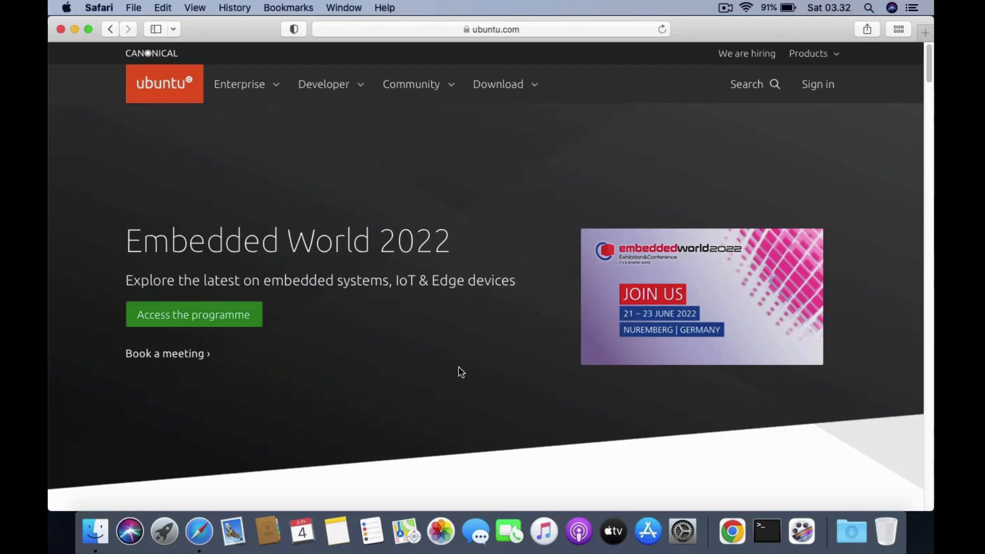
{"action": "mouse_move", "coordinate": [484, 275]}
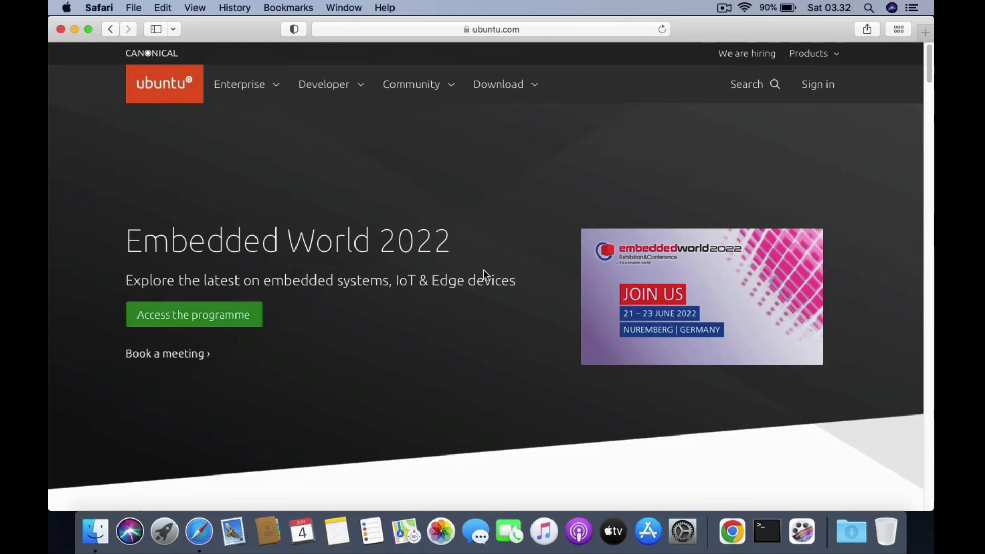
{"action": "left_click", "coordinate": [498, 84]}
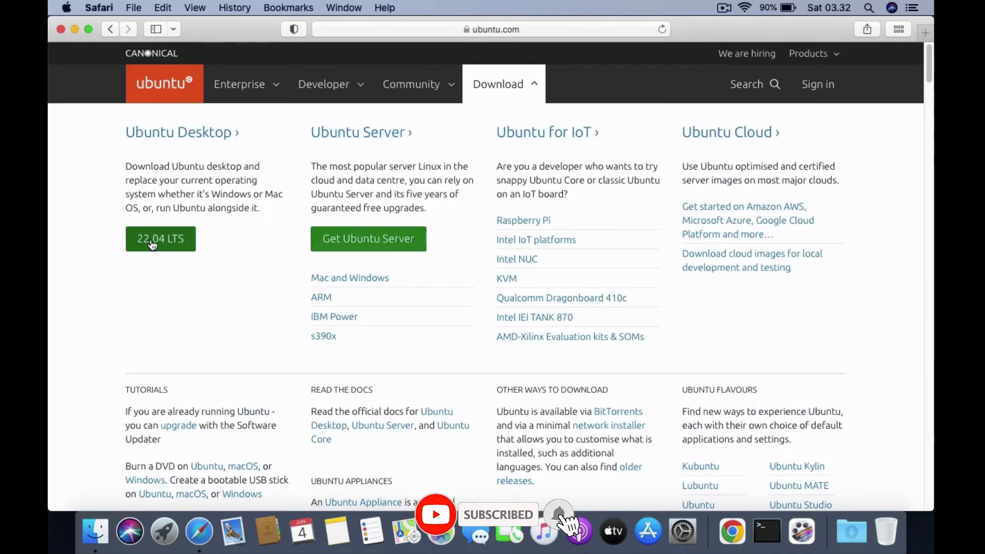
- Download the Ubuntu Desktop 22.04 LTS ISO (3.65 GB), allowing downloads from ubuntu.com
{"action": "left_click", "coordinate": [160, 239]}
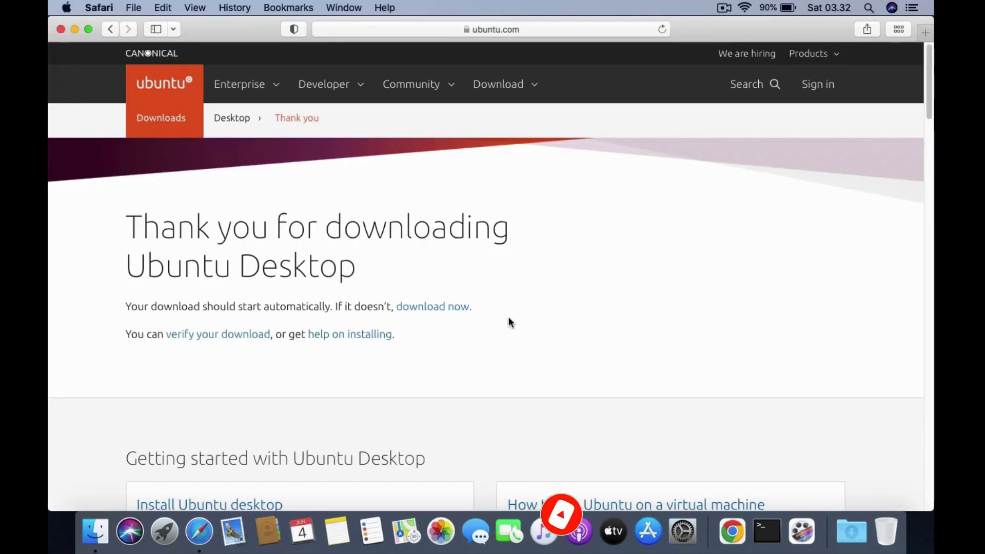
{"action": "left_click", "coordinate": [432, 307]}
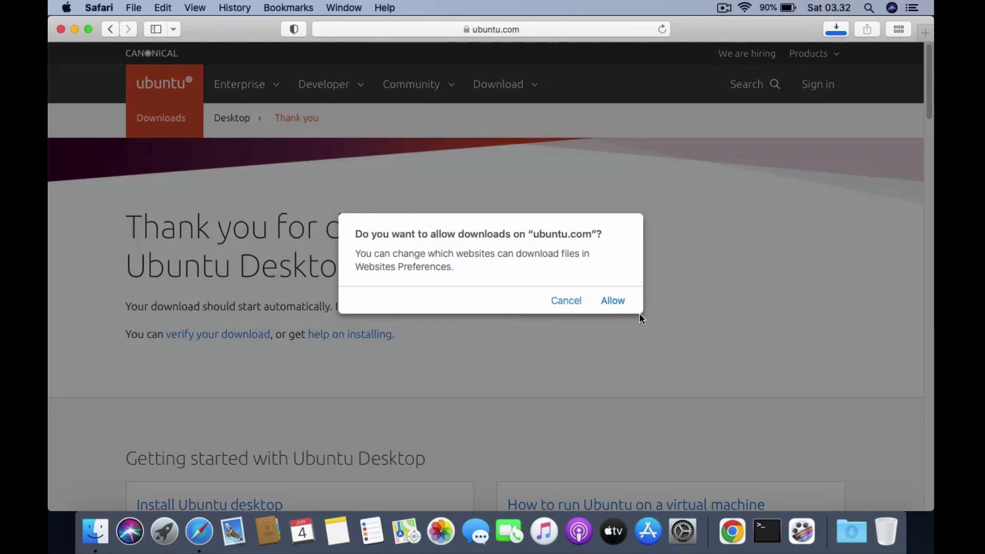
{"action": "mouse_move", "coordinate": [613, 302]}
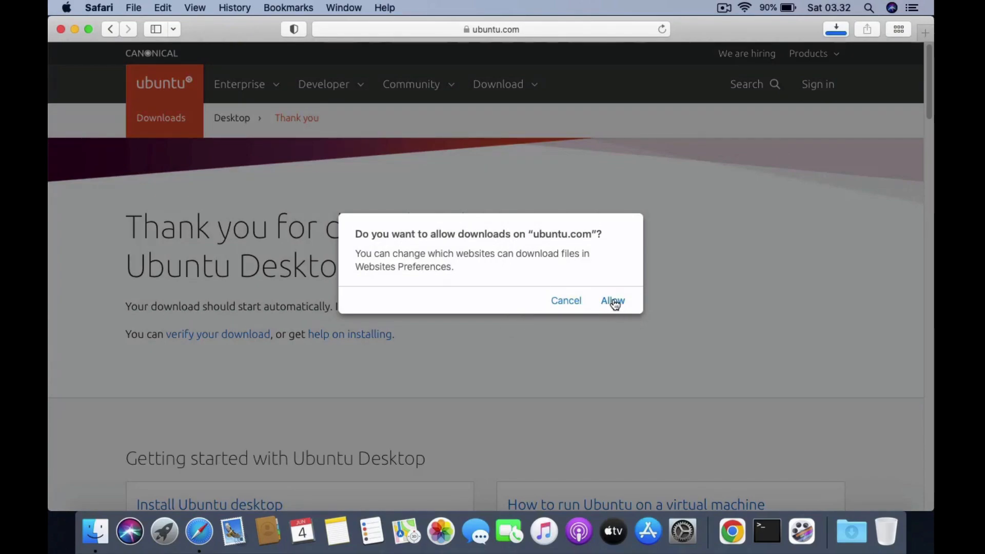
{"action": "left_click", "coordinate": [613, 301]}
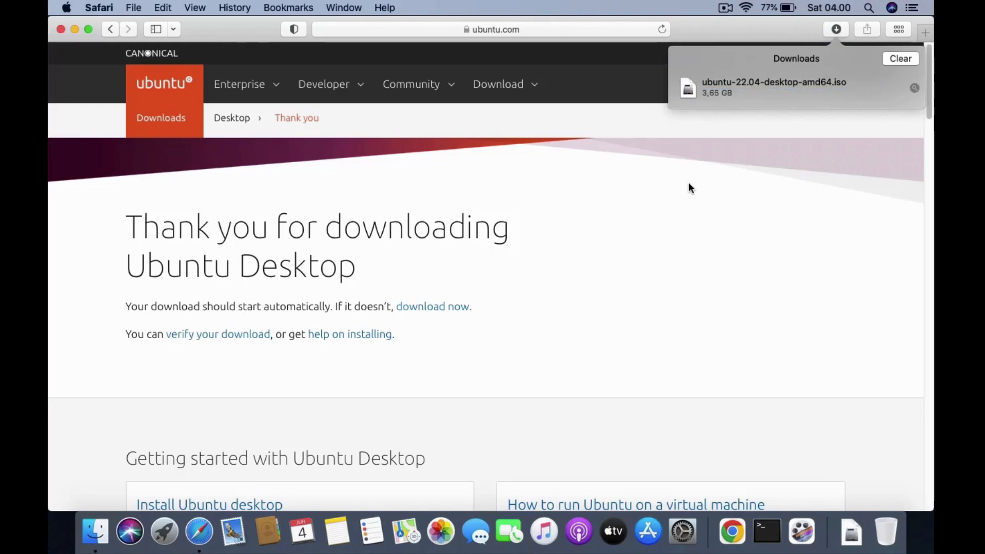
{"action": "left_click", "coordinate": [836, 29]}
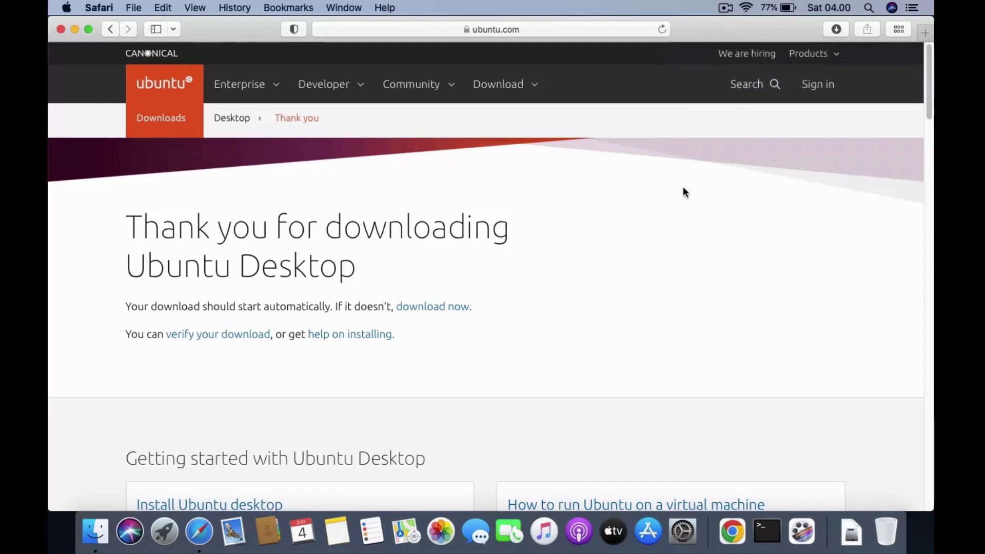
{"action": "mouse_move", "coordinate": [411, 84]}
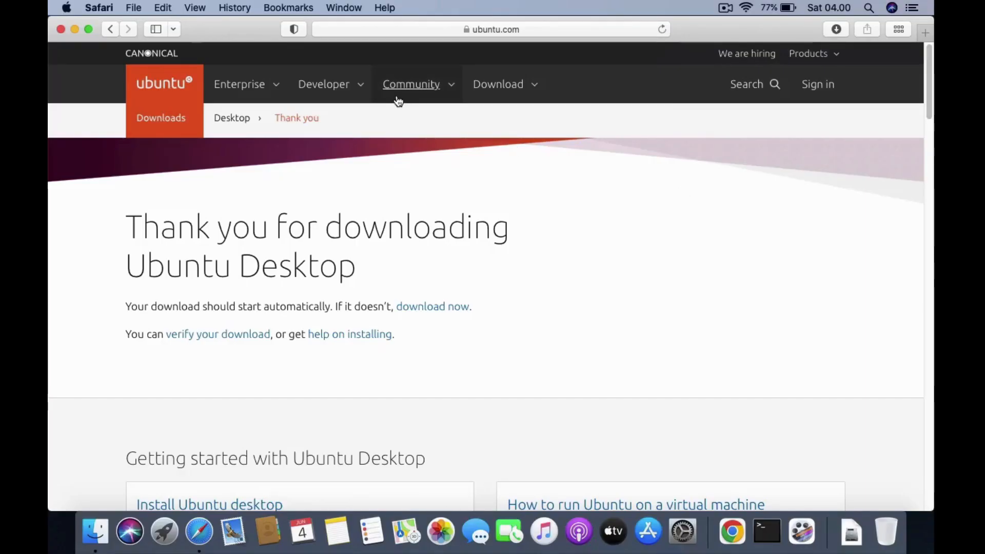
{"action": "mouse_move", "coordinate": [133, 8]}
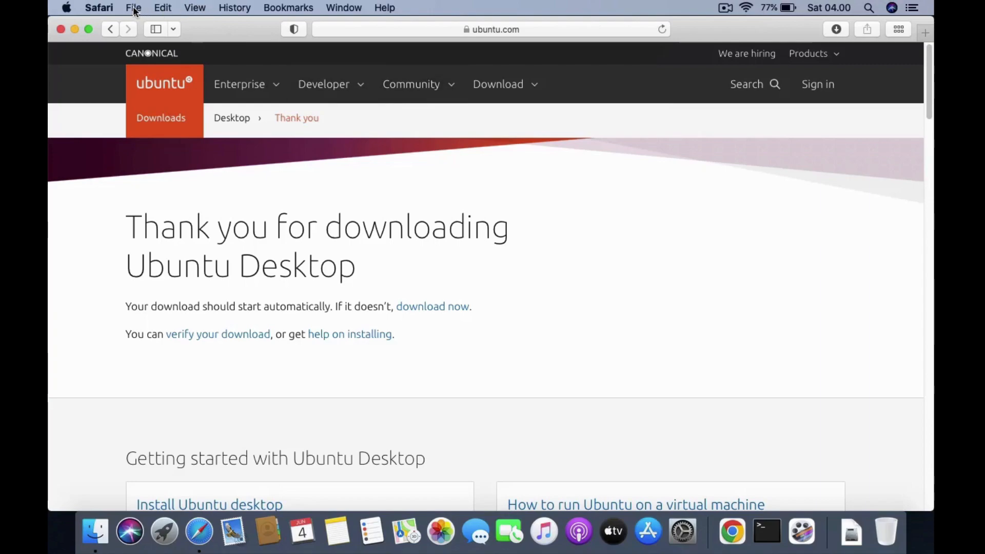
- In a new tab, search Google for 'balena etcher' and open the balenaEtcher site
{"action": "left_click", "coordinate": [132, 8]}
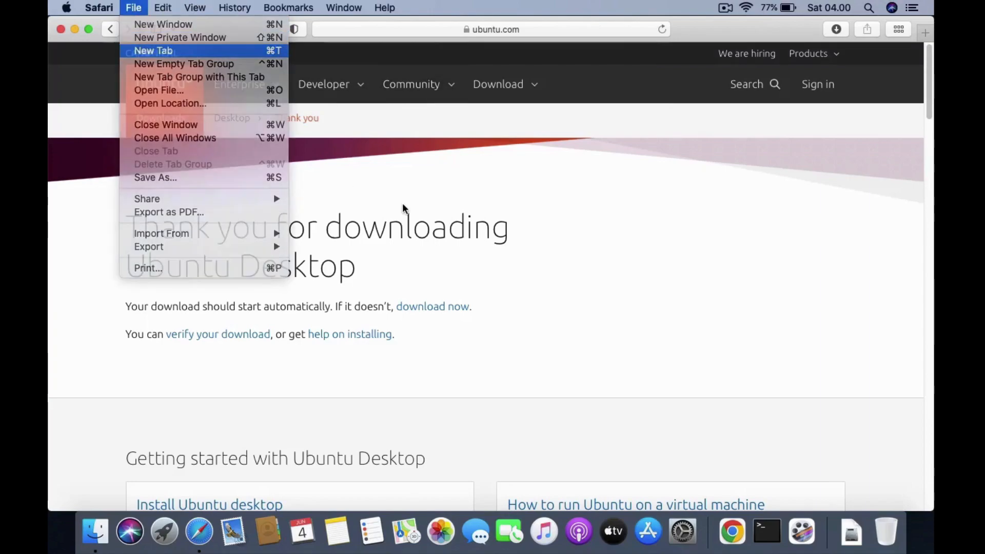
{"action": "left_click", "coordinate": [153, 50]}
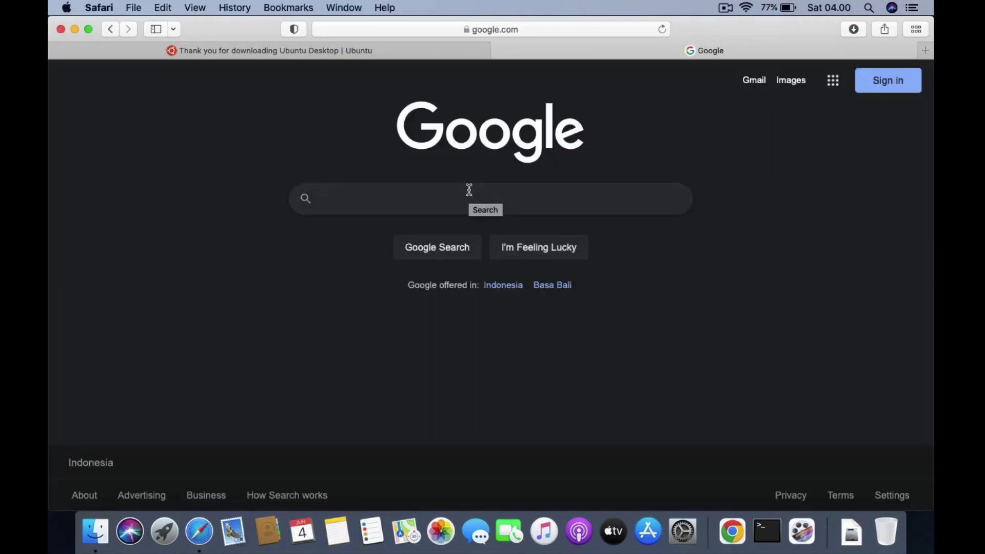
{"action": "type", "text": "balena etc"}
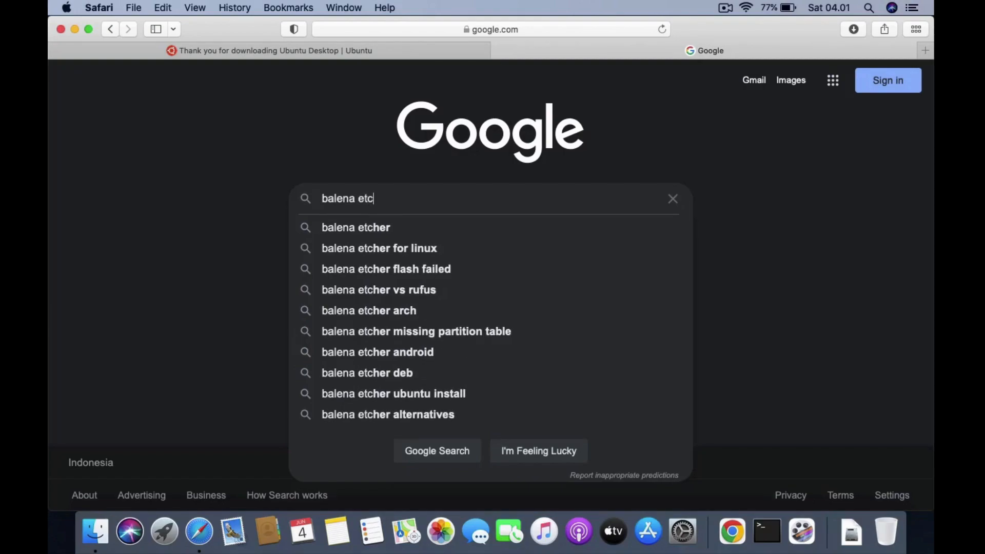
{"action": "left_click", "coordinate": [355, 227]}
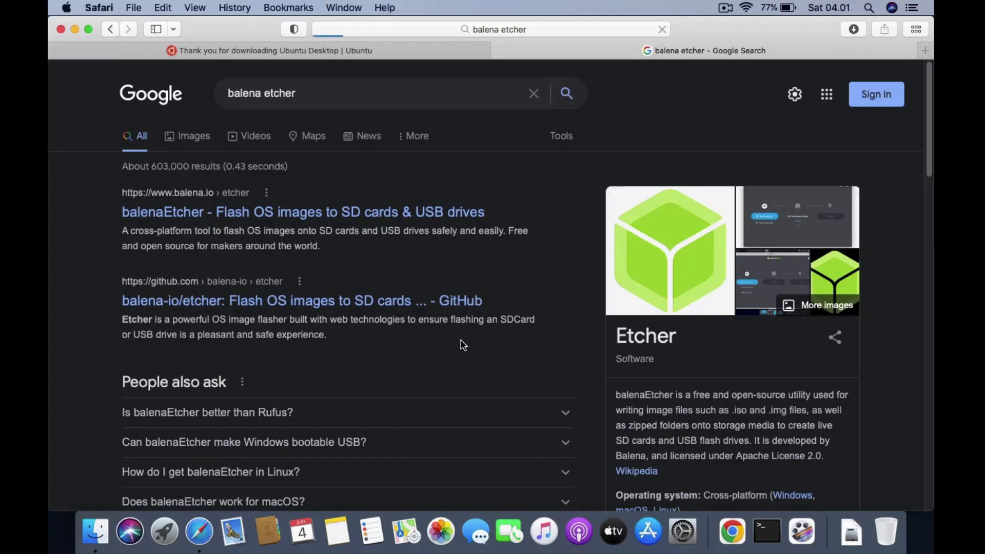
{"action": "left_click", "coordinate": [303, 212]}
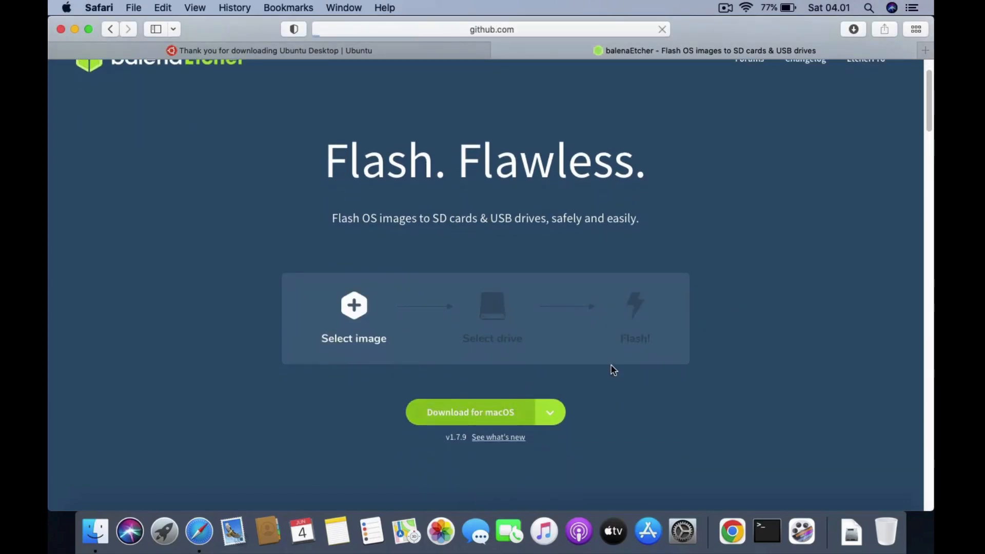
- Download balenaEtcher 1.7.9 for macOS, allowing downloads from balena.io
{"action": "left_click", "coordinate": [470, 412]}
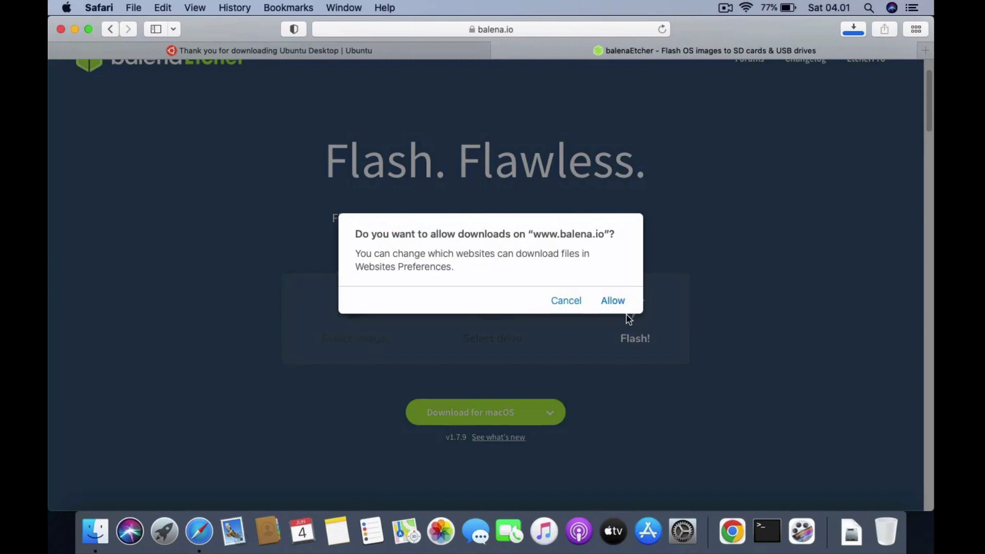
{"action": "left_click", "coordinate": [613, 300]}
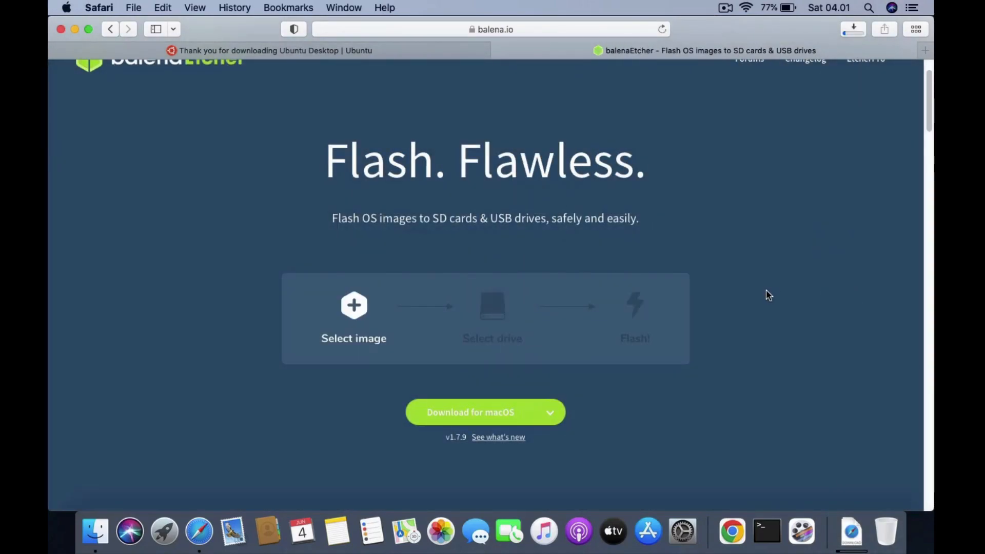
{"action": "left_click", "coordinate": [853, 29]}
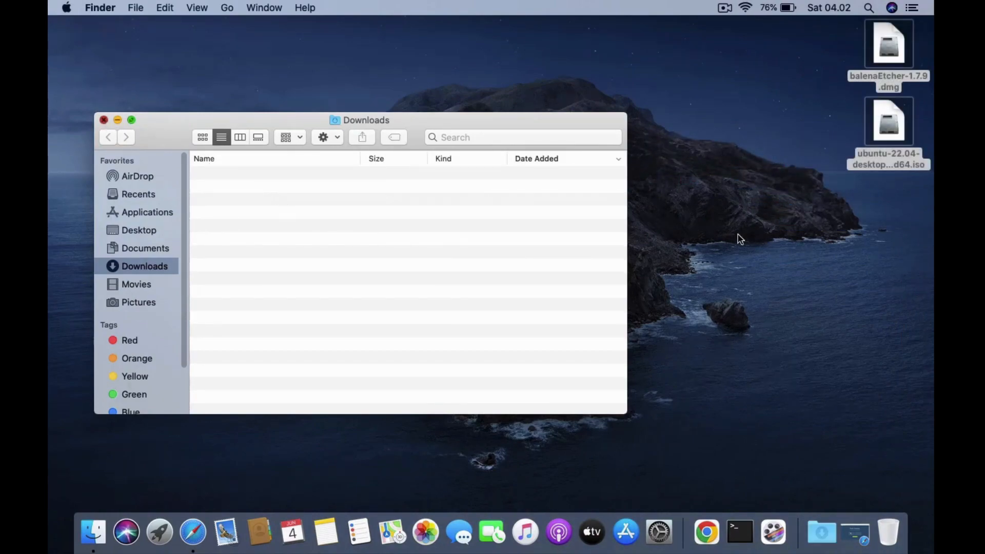
{"action": "left_click", "coordinate": [105, 120]}
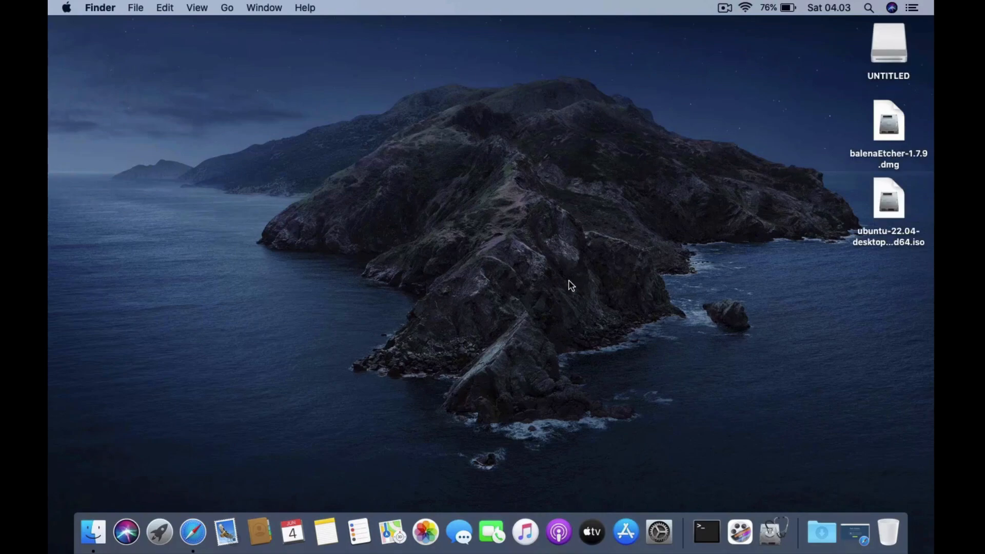
{"action": "left_click", "coordinate": [887, 42]}
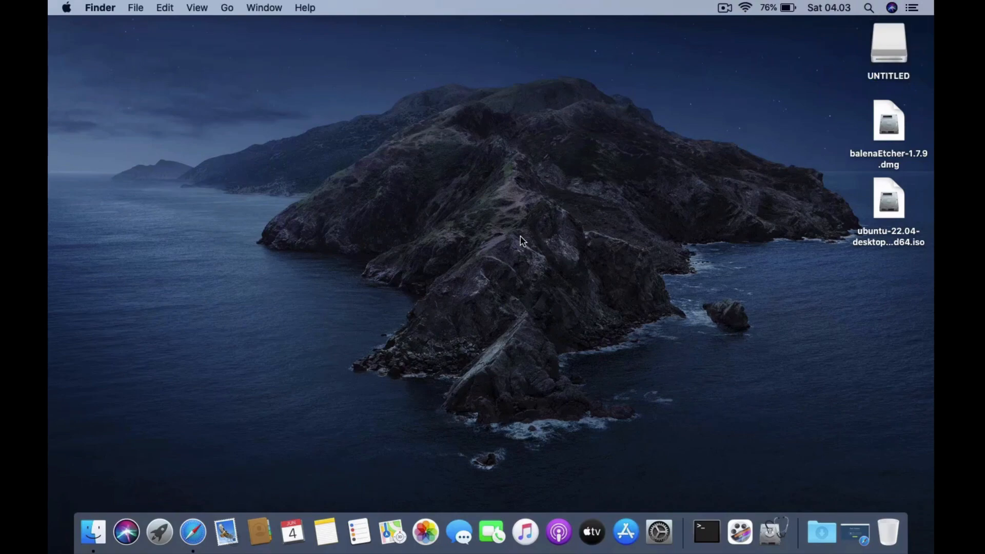
{"action": "mouse_move", "coordinate": [151, 512]}
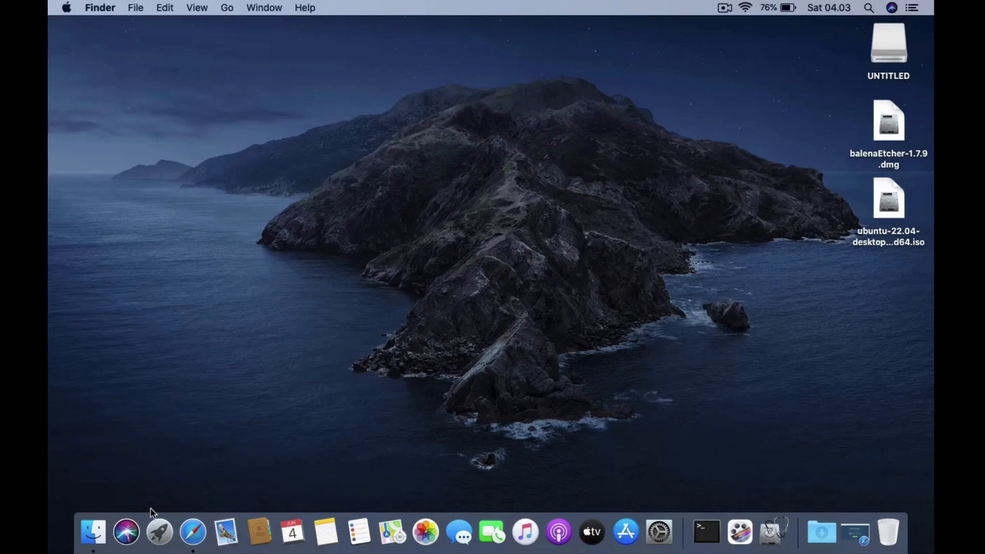
- Show all devices in Disk Utility and select USB SanDisk 3.2Gen1 Media (15.38 GB)
{"action": "left_click", "coordinate": [160, 532]}
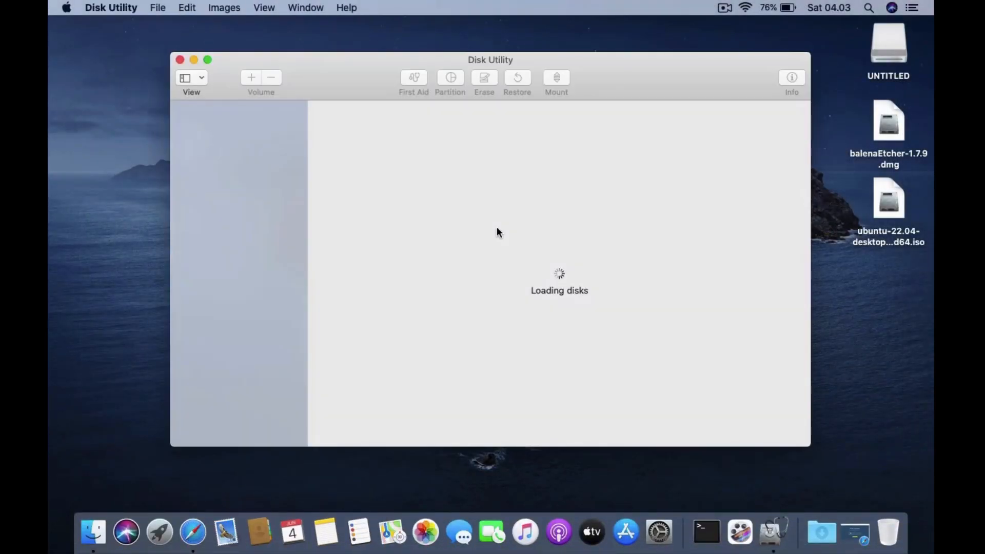
{"action": "left_click", "coordinate": [191, 76]}
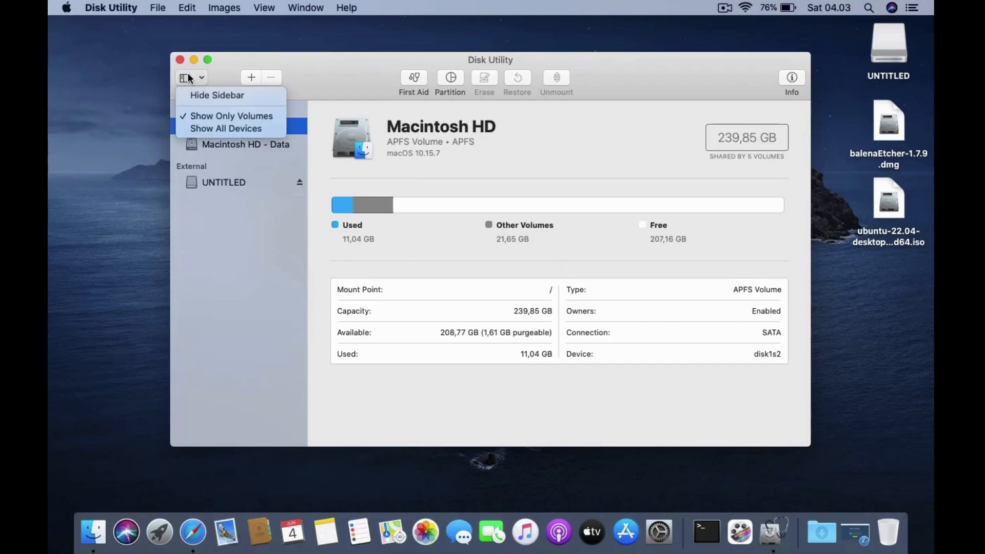
{"action": "mouse_move", "coordinate": [226, 128]}
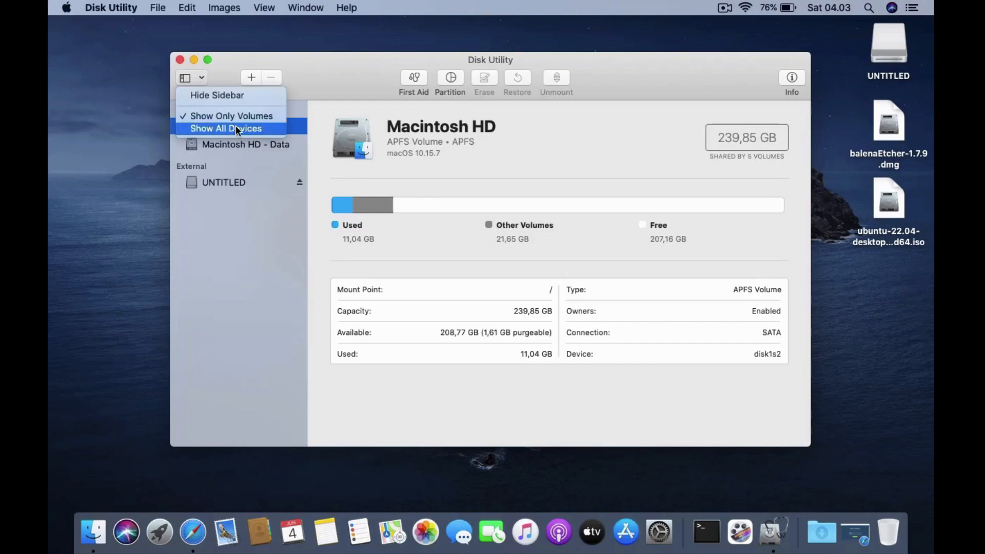
{"action": "left_click", "coordinate": [226, 128]}
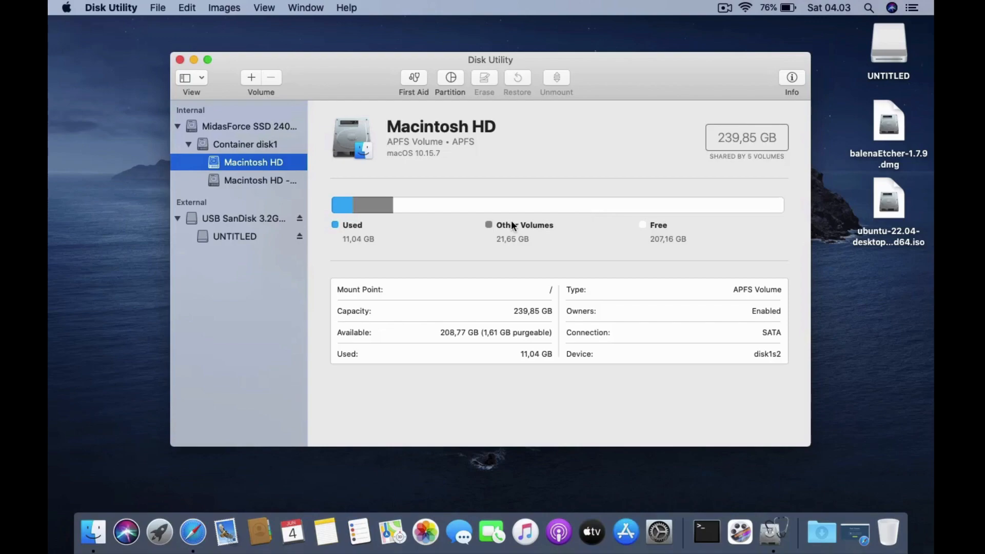
{"action": "left_click", "coordinate": [244, 218]}
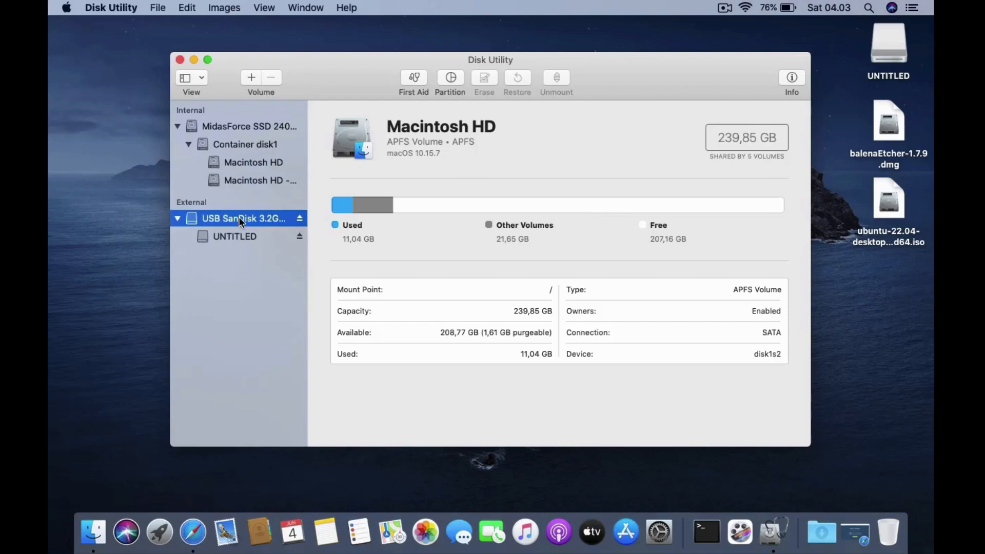
{"action": "left_click", "coordinate": [244, 218]}
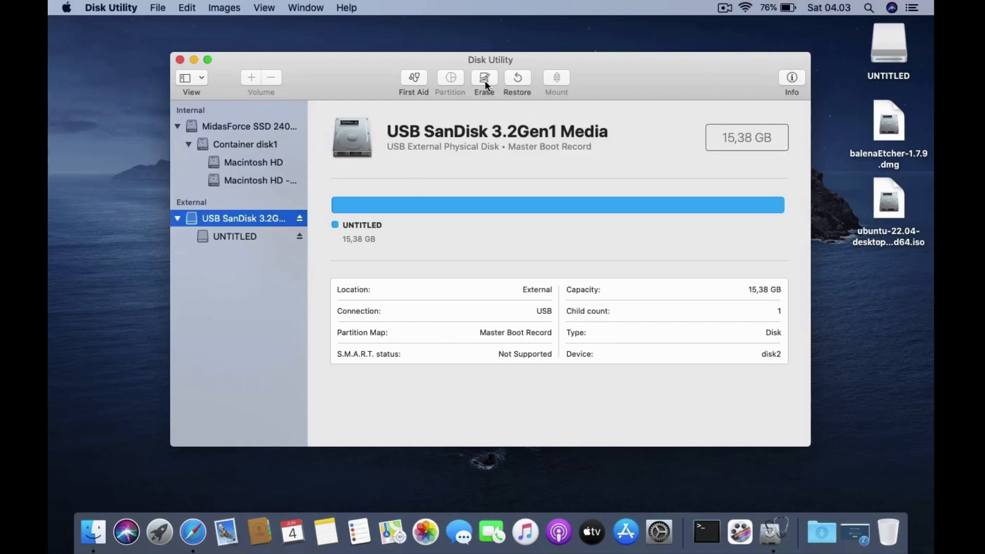
- Erase the SanDisk drive as an MS-DOS (FAT) volume named UNTITLED, then quit Disk Utility
{"action": "left_click", "coordinate": [484, 82]}
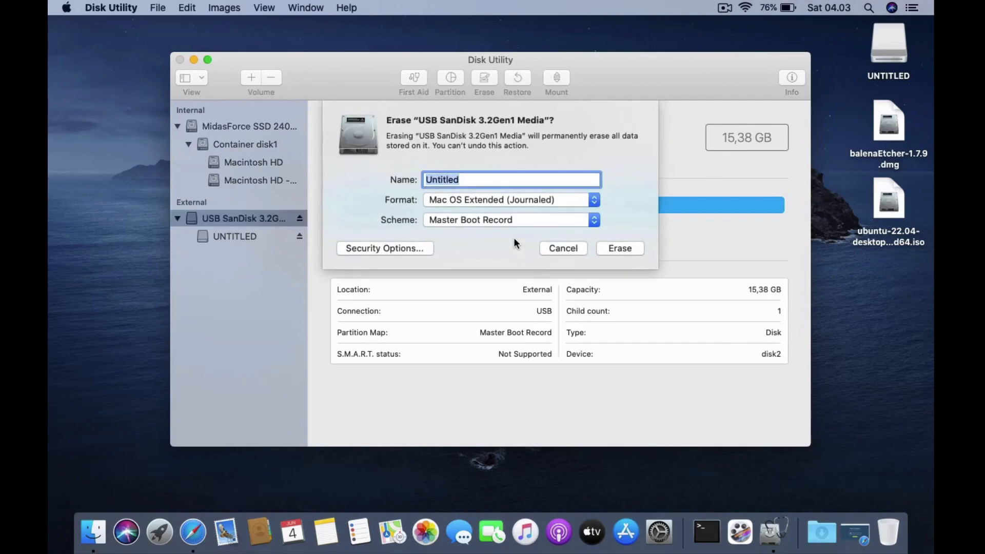
{"action": "mouse_move", "coordinate": [487, 228]}
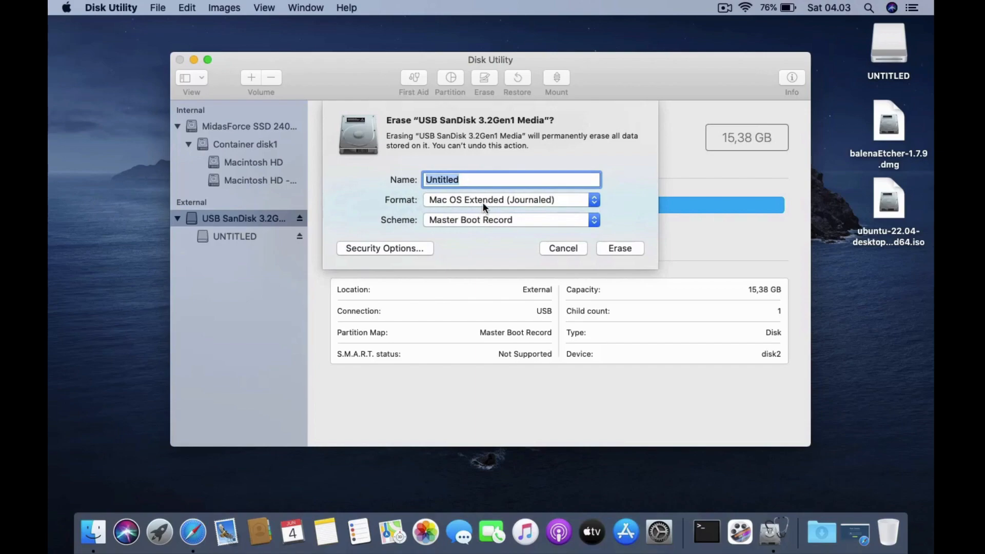
{"action": "left_click", "coordinate": [510, 200]}
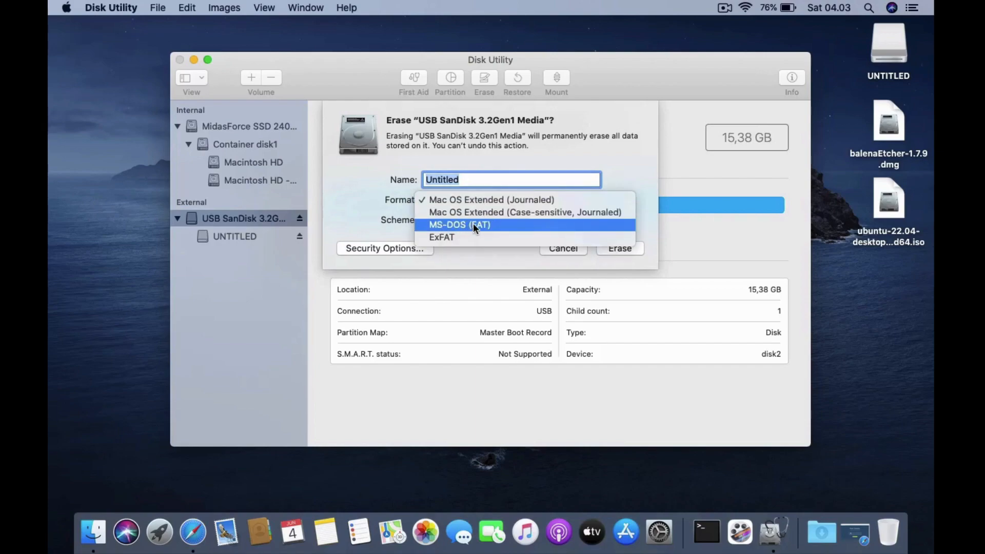
{"action": "left_click", "coordinate": [459, 224]}
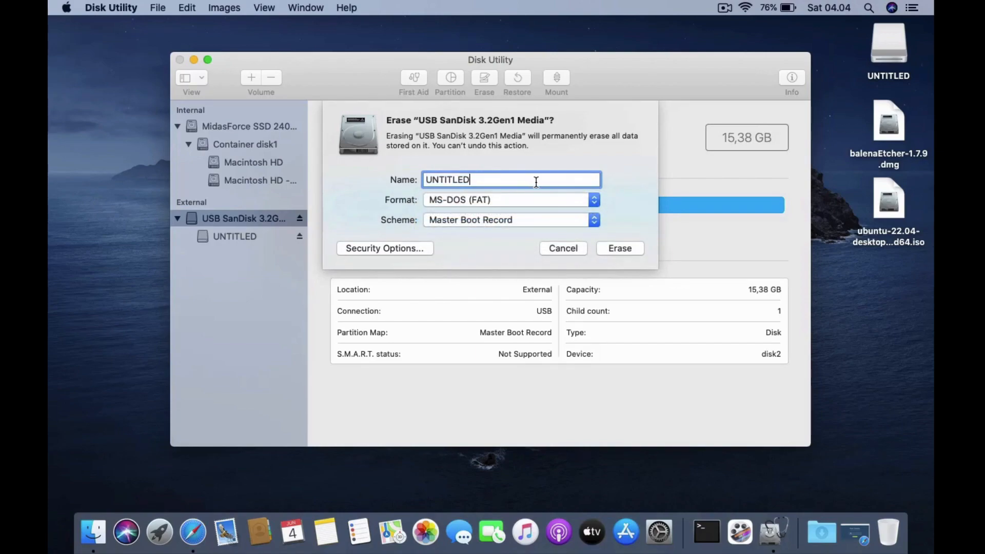
{"action": "mouse_move", "coordinate": [653, 225]}
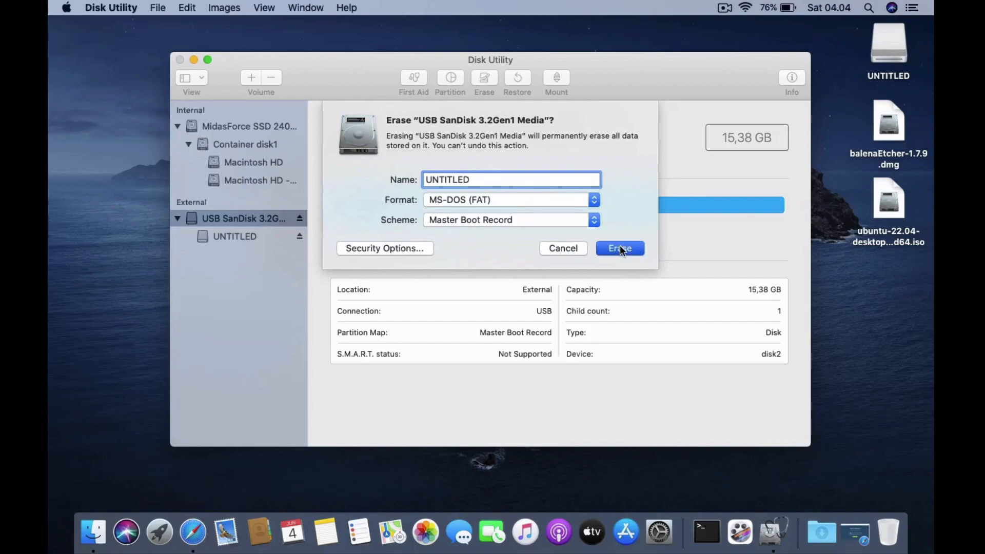
{"action": "left_click", "coordinate": [619, 248]}
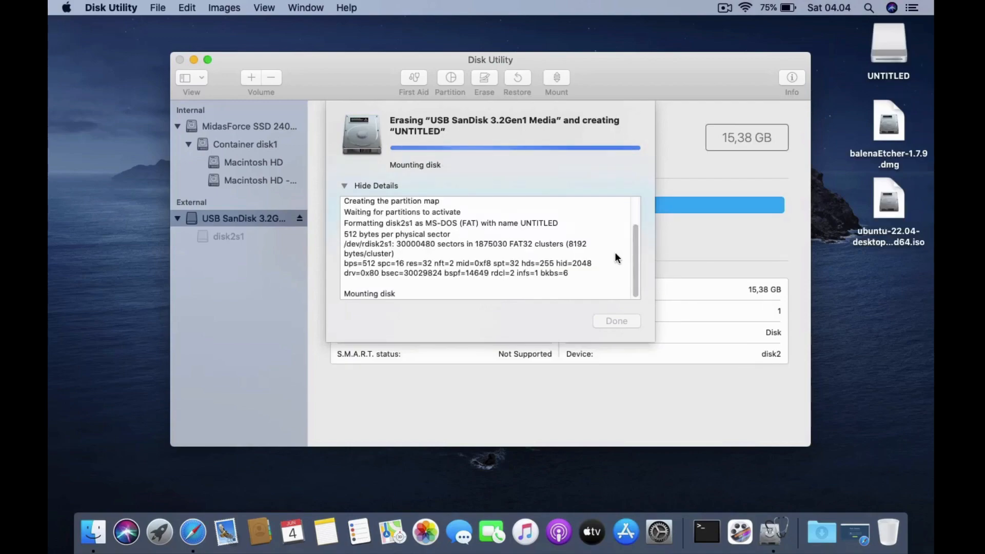
{"action": "mouse_move", "coordinate": [616, 321]}
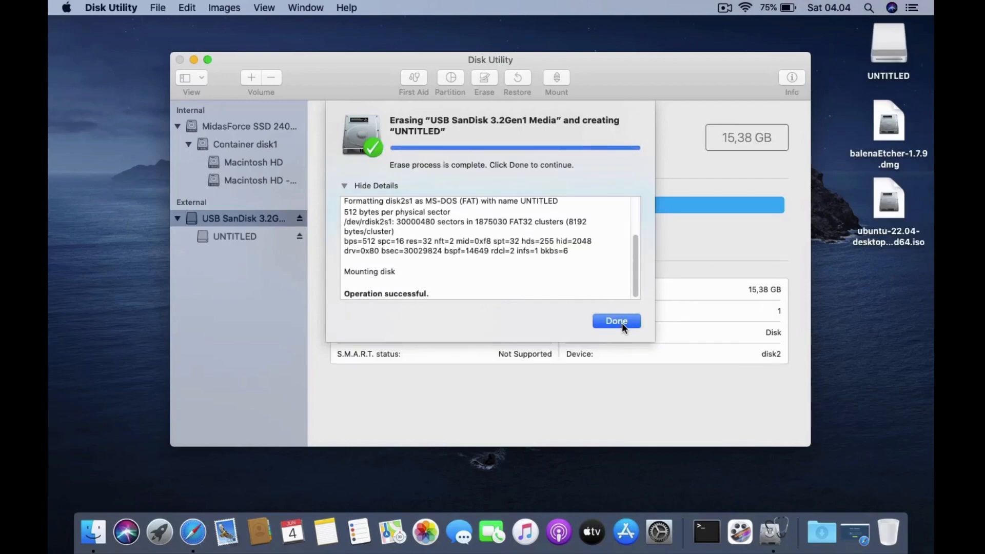
{"action": "left_click", "coordinate": [616, 321]}
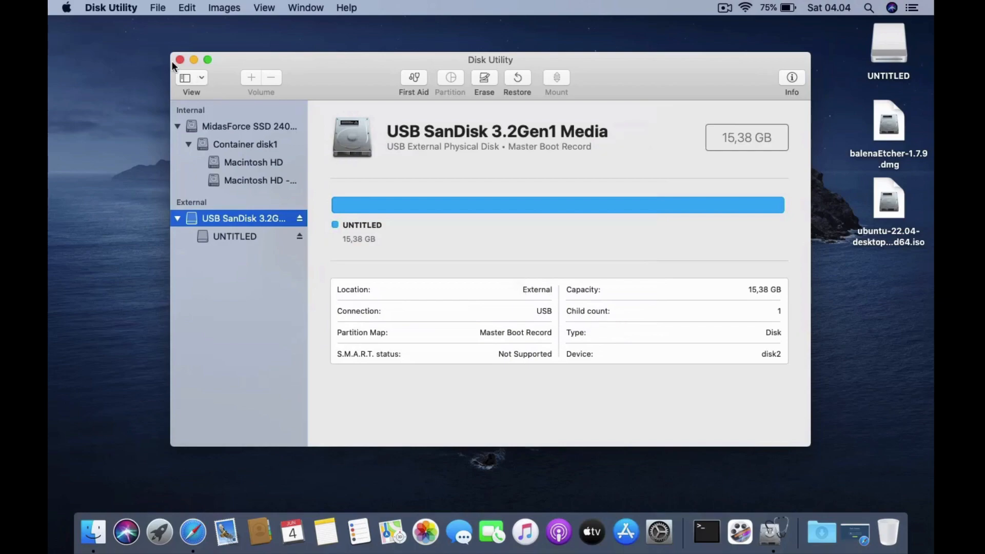
{"action": "left_click", "coordinate": [179, 60]}
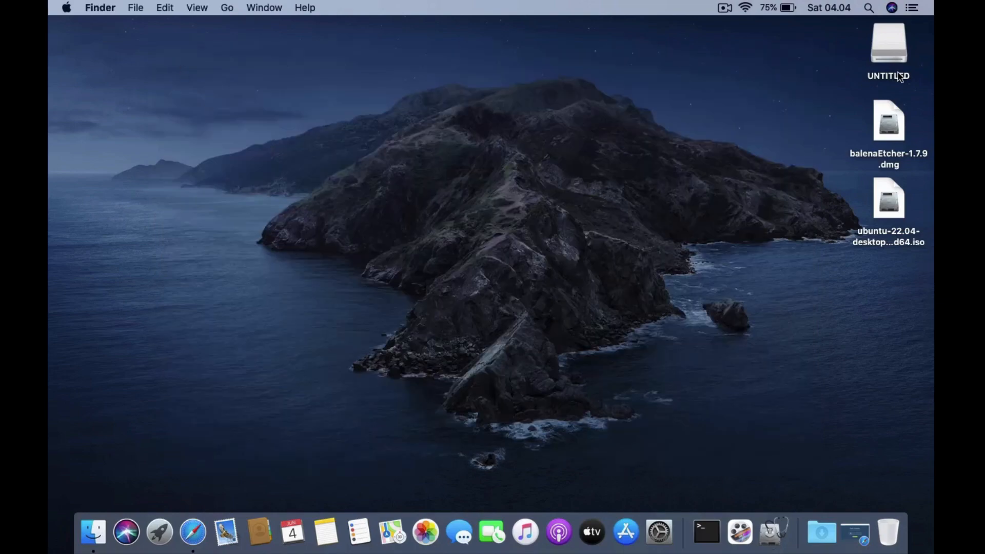
- Mount balenaEtcher-1.7.9.dmg and launch balenaEtcher, approving it past the security warning
{"action": "left_click", "coordinate": [888, 42]}
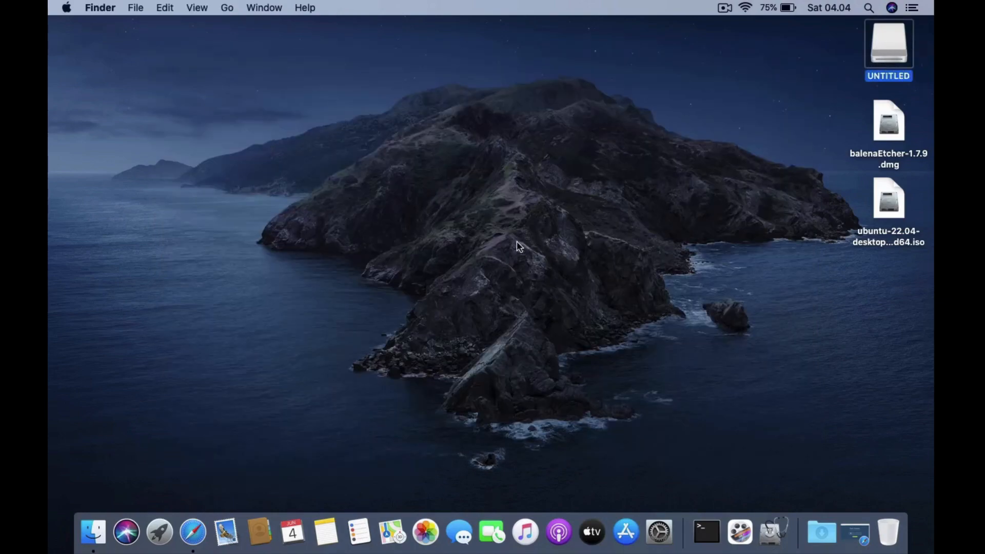
{"action": "left_click", "coordinate": [704, 196]}
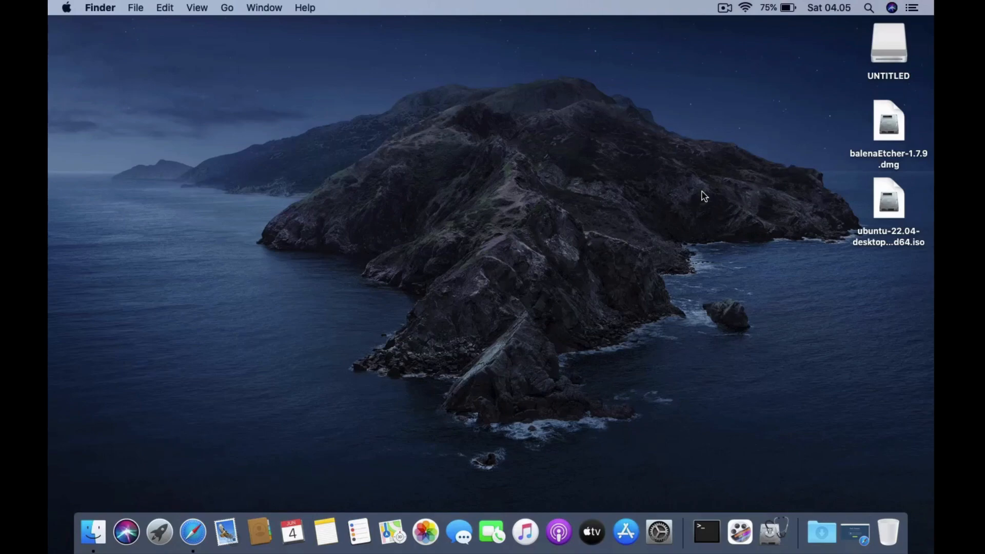
{"action": "double_click", "coordinate": [887, 120]}
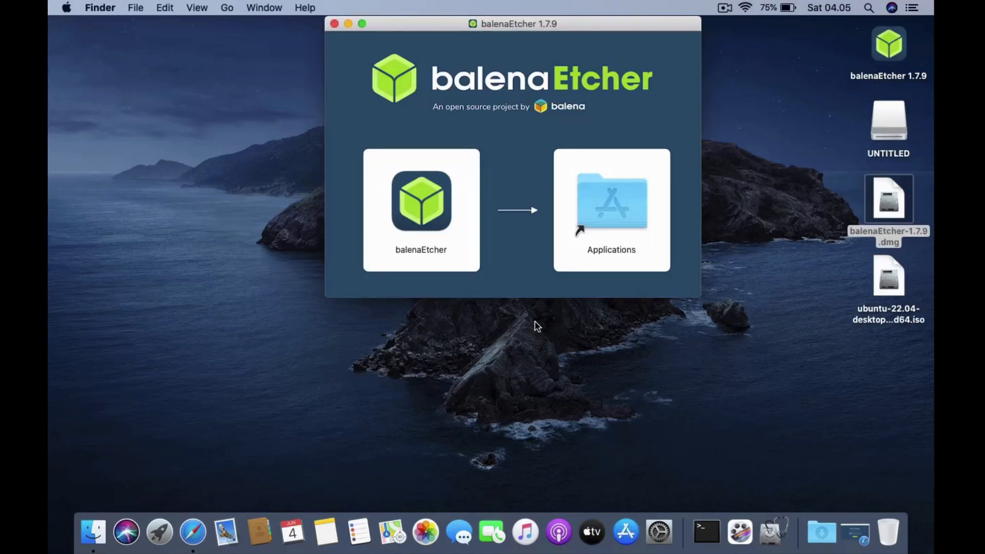
{"action": "left_click", "coordinate": [421, 201]}
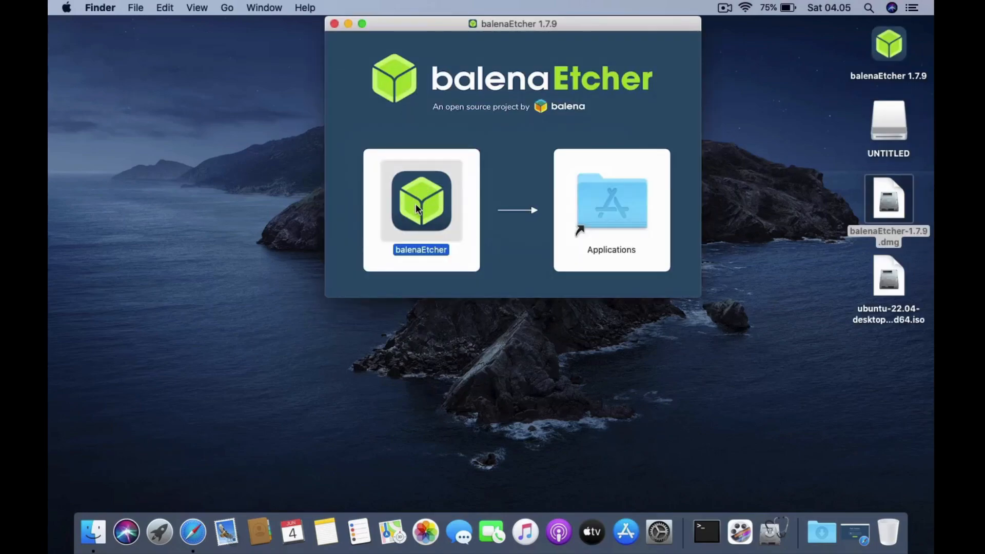
{"action": "mouse_move", "coordinate": [494, 309]}
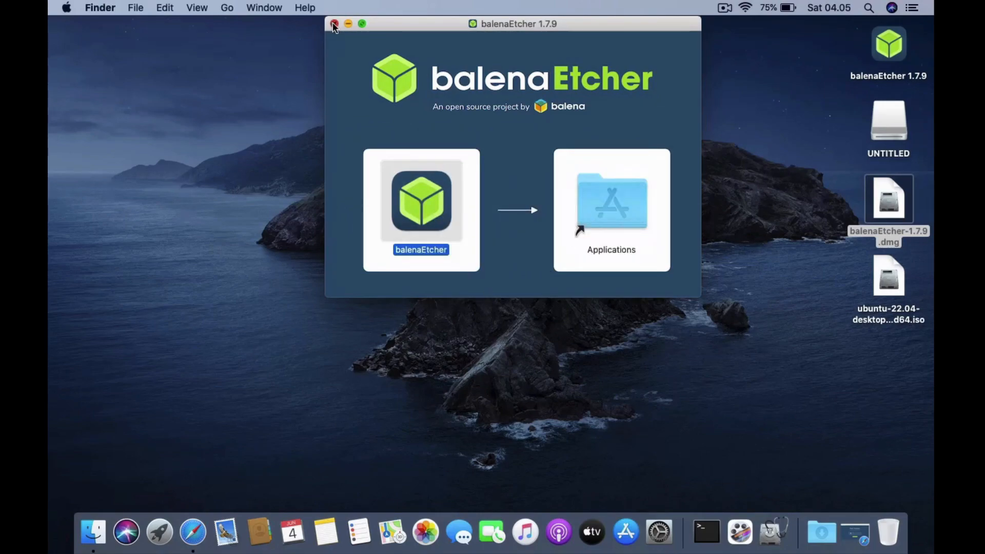
{"action": "left_click", "coordinate": [334, 24]}
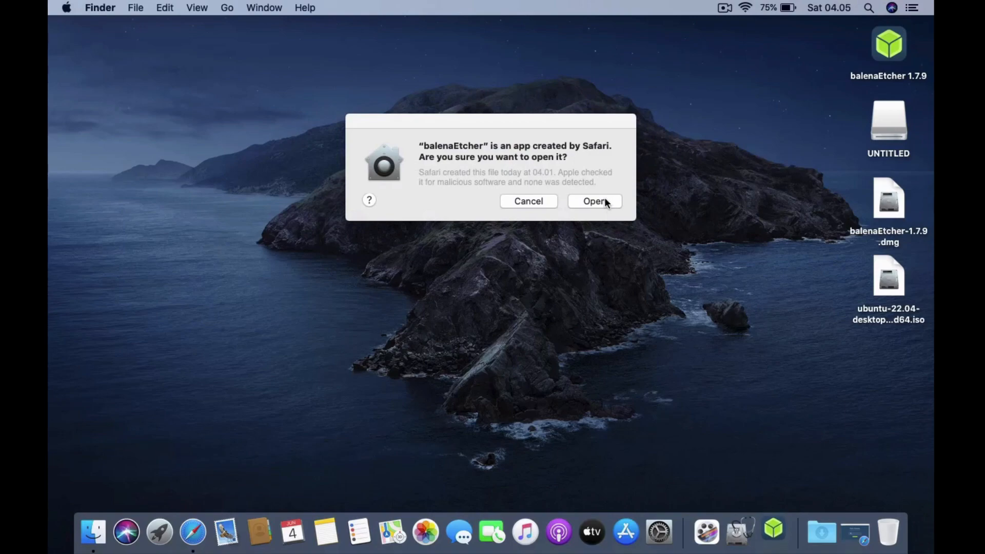
{"action": "left_click", "coordinate": [593, 201]}
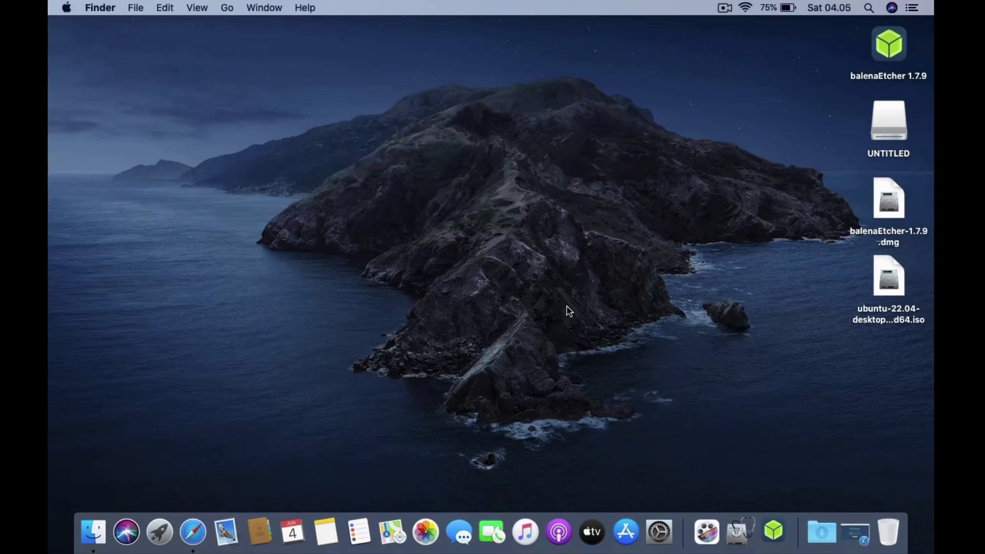
- Load ubuntu-22.04-desktop-amd64.iso from the Desktop as balenaEtcher's source image
{"action": "double_click", "coordinate": [889, 43]}
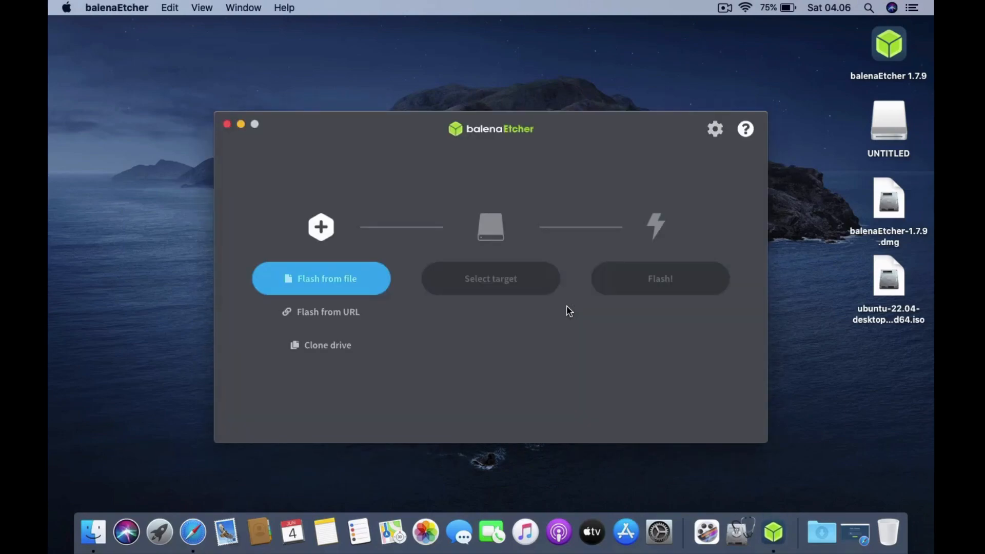
{"action": "mouse_move", "coordinate": [512, 374]}
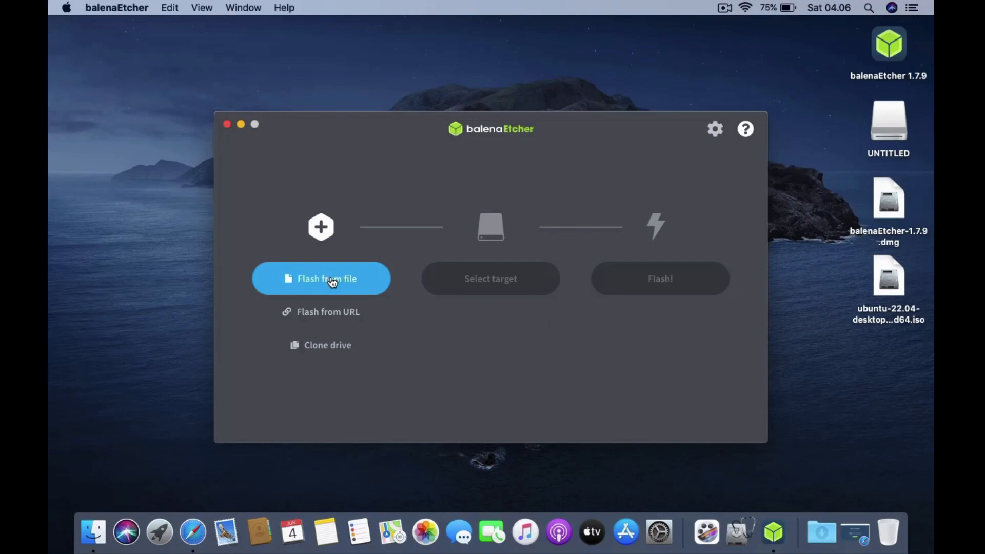
{"action": "left_click", "coordinate": [321, 278]}
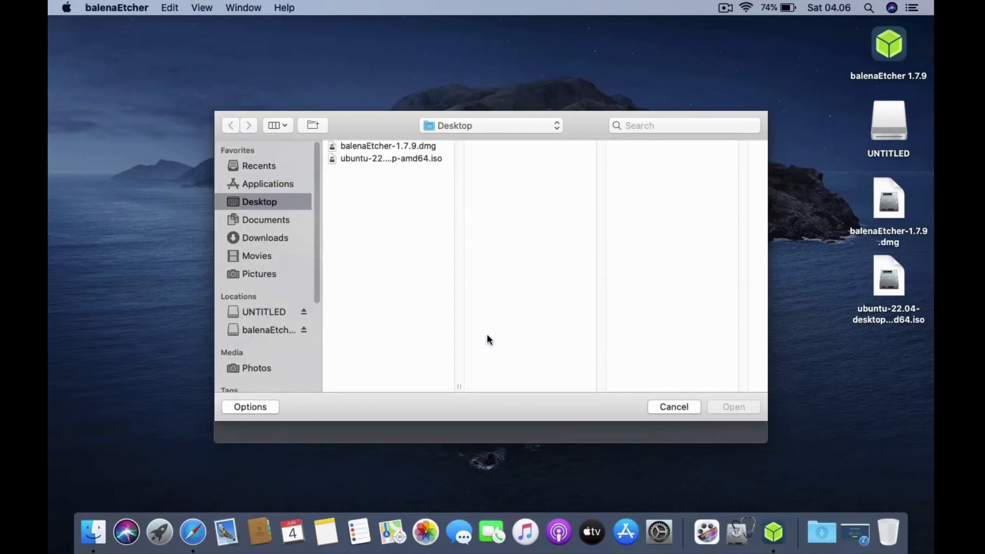
{"action": "mouse_move", "coordinate": [352, 176]}
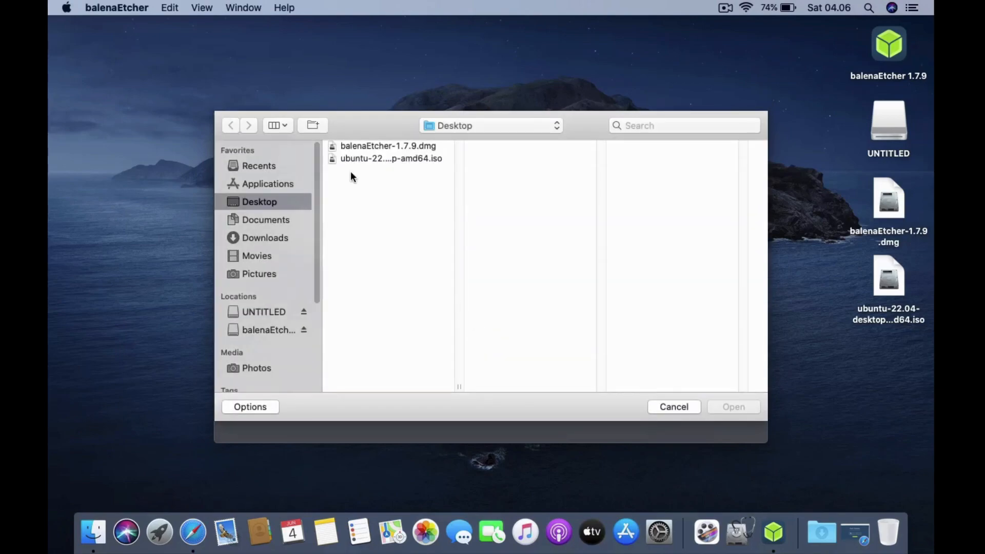
{"action": "left_click", "coordinate": [392, 159]}
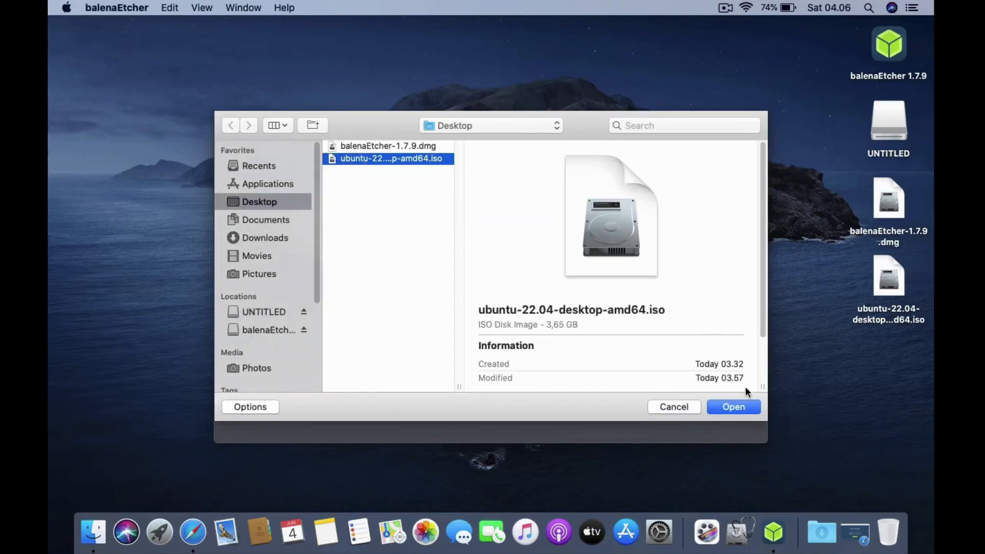
{"action": "left_click", "coordinate": [734, 406]}
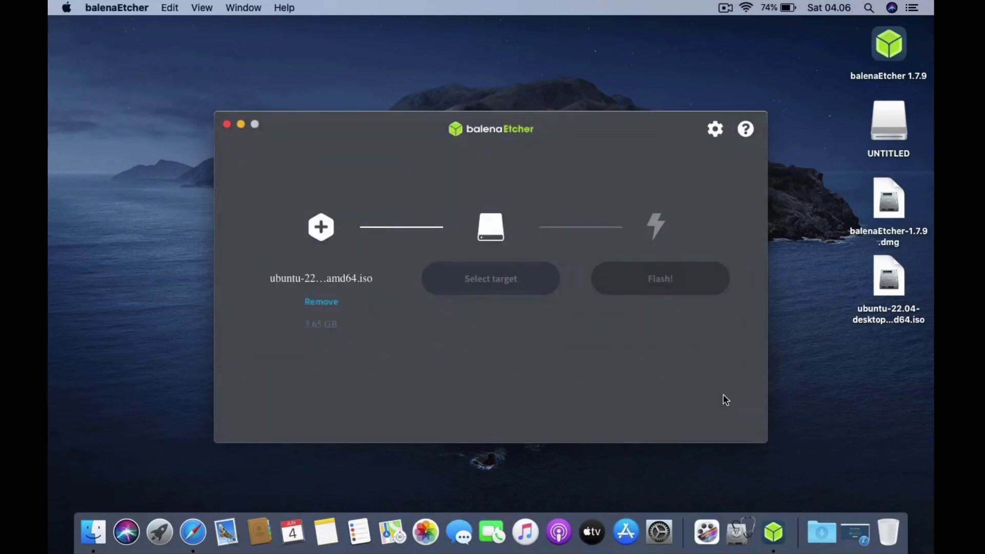
- Flash the Ubuntu image onto the 15.4 GB SanDisk drive, entering the password, then close balenaEtcher
{"action": "left_click", "coordinate": [490, 278]}
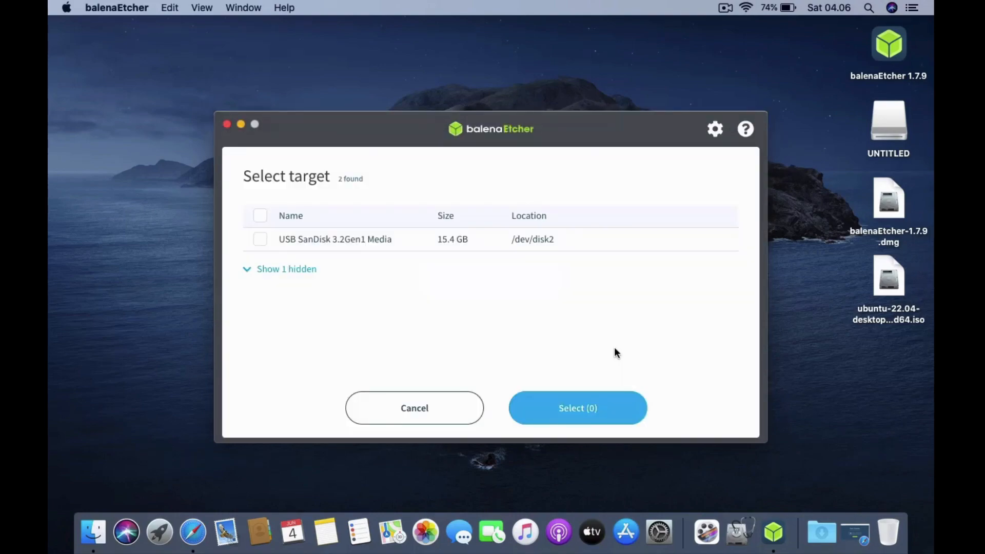
{"action": "mouse_move", "coordinate": [256, 238]}
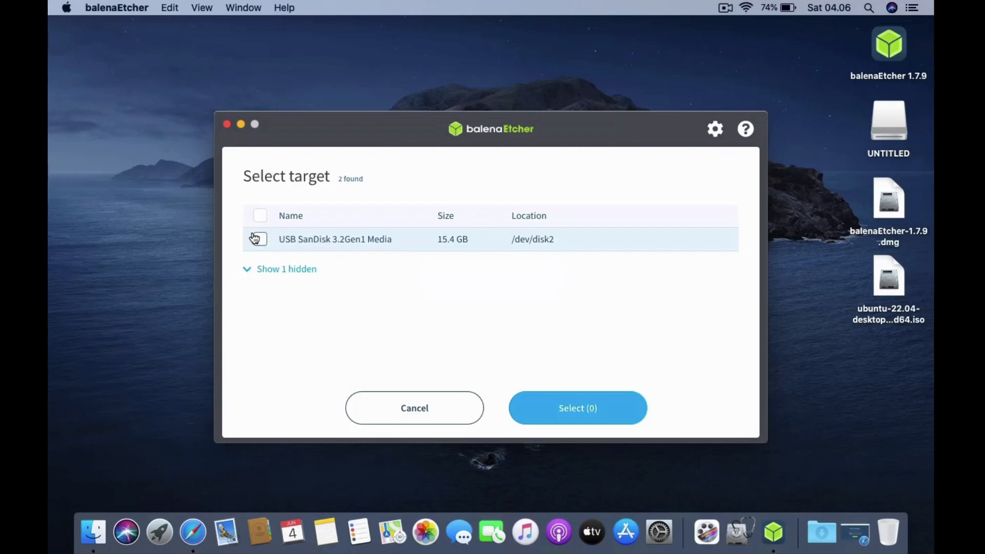
{"action": "left_click", "coordinate": [260, 238]}
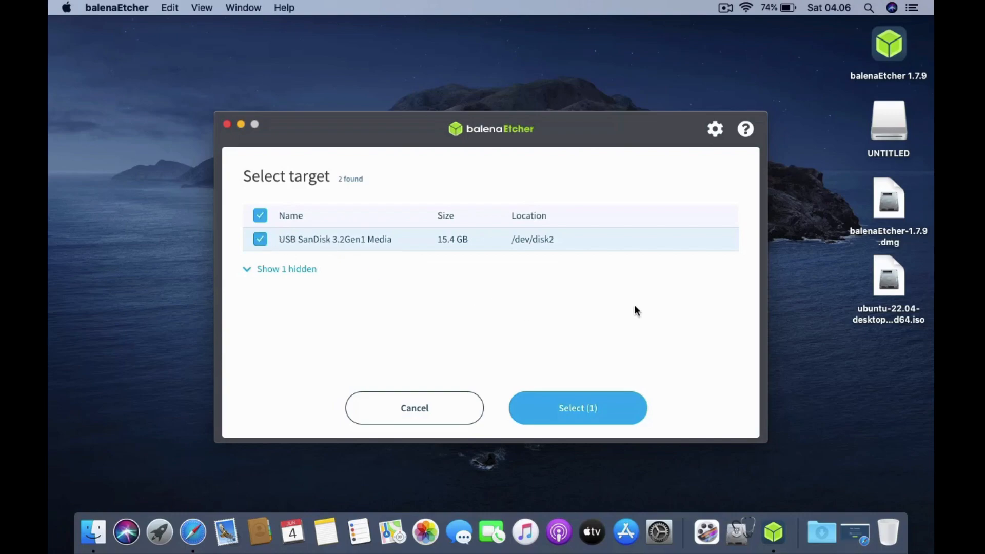
{"action": "left_click", "coordinate": [576, 408]}
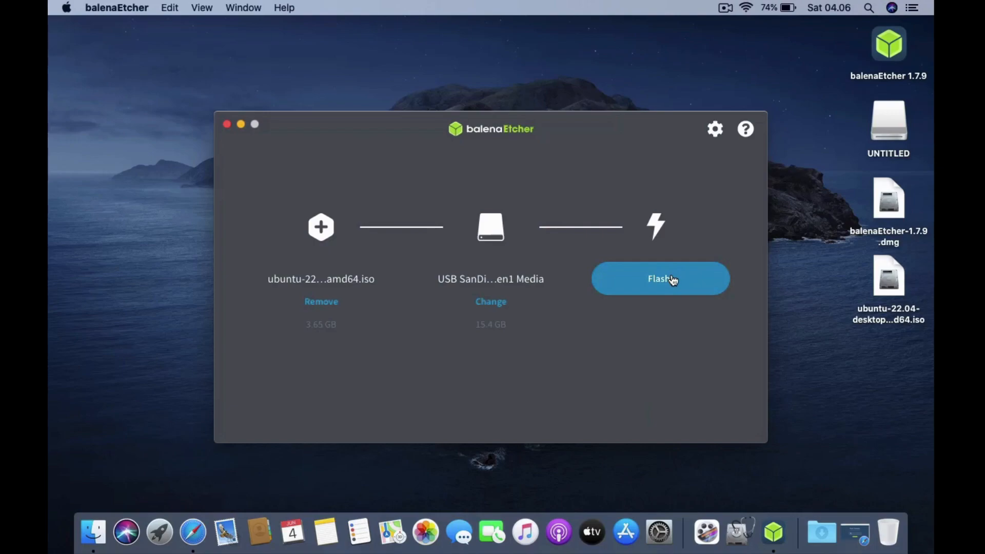
{"action": "left_click", "coordinate": [660, 278]}
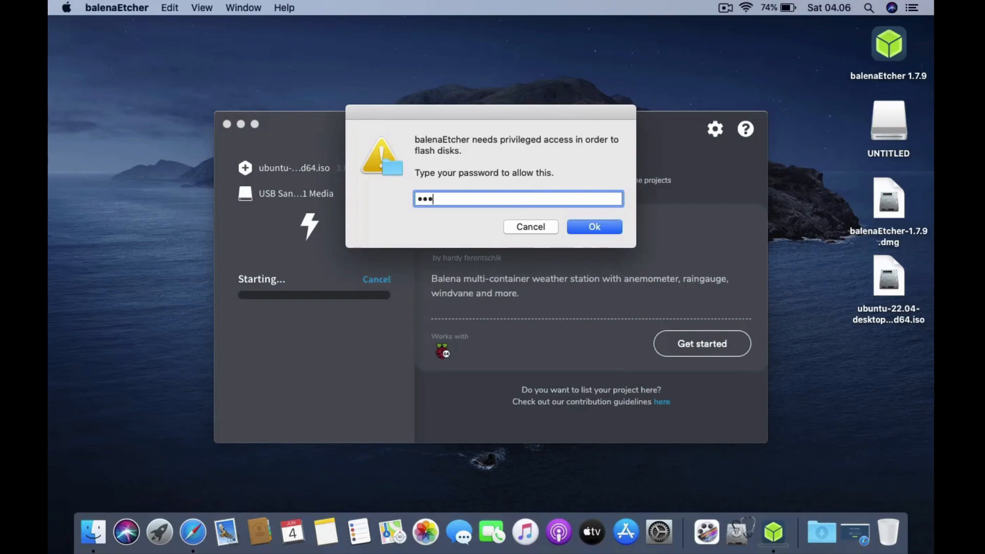
{"action": "left_click", "coordinate": [594, 226]}
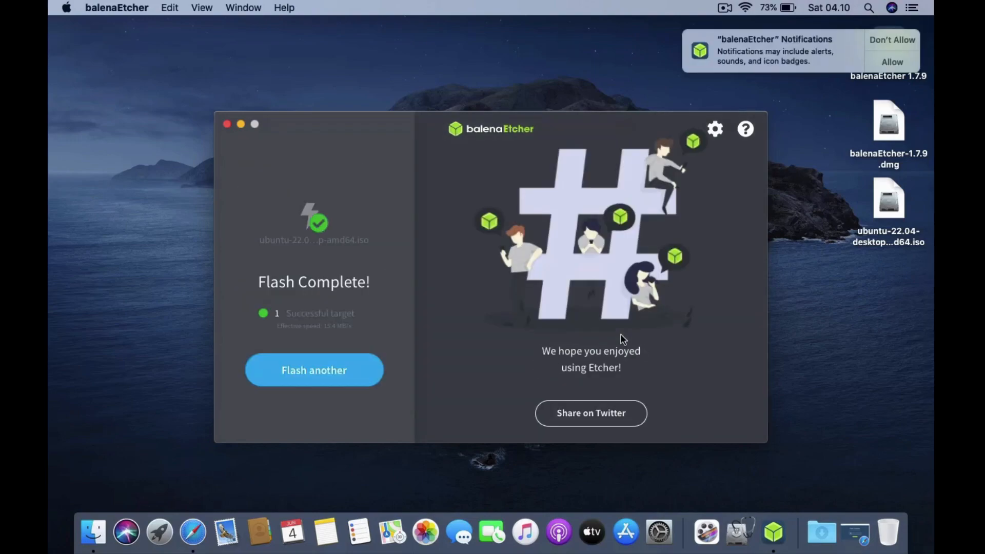
{"action": "mouse_move", "coordinate": [548, 187]}
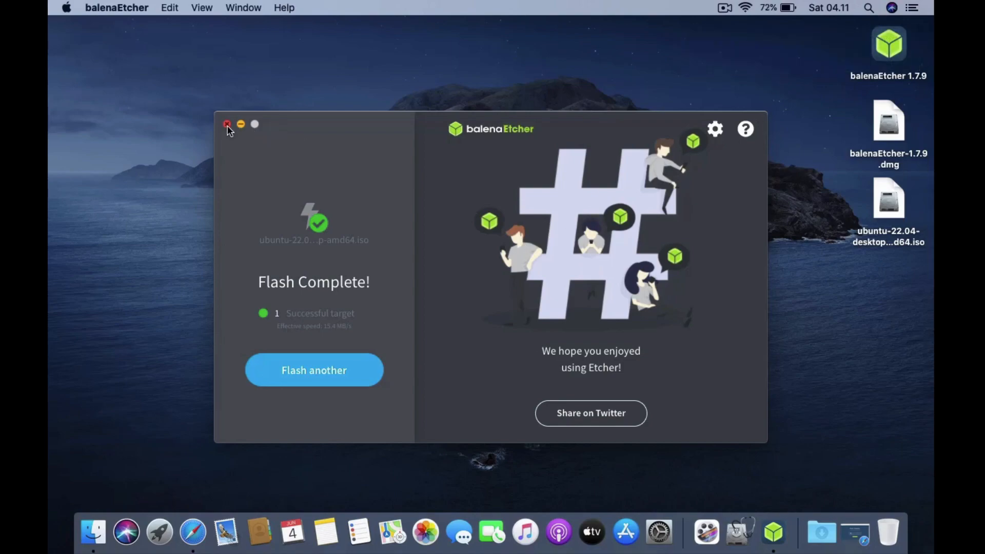
{"action": "left_click", "coordinate": [227, 123]}
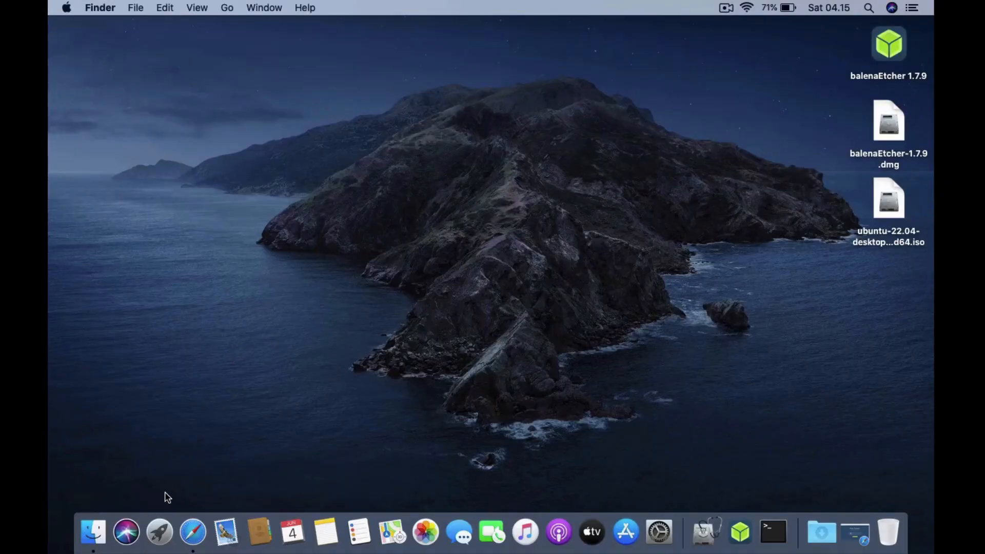
- Open Terminal from Launchpad's Other group and run diskutil list
{"action": "left_click", "coordinate": [159, 532]}
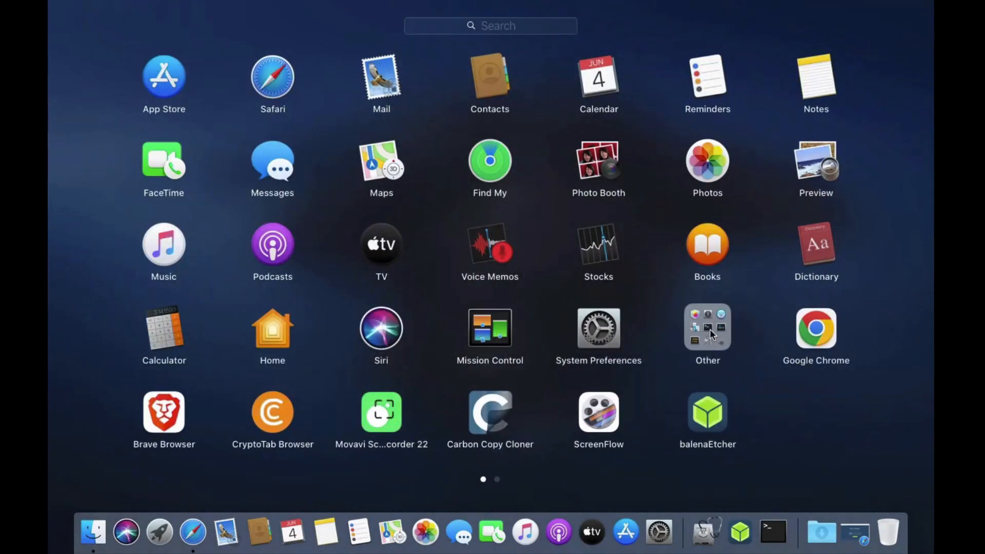
{"action": "left_click", "coordinate": [772, 532]}
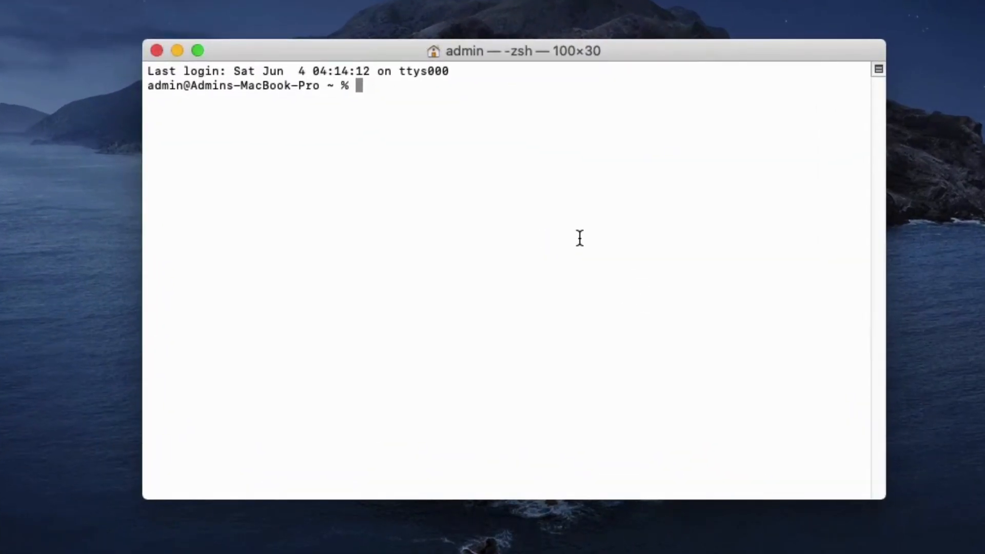
{"action": "type", "text": "disku"}
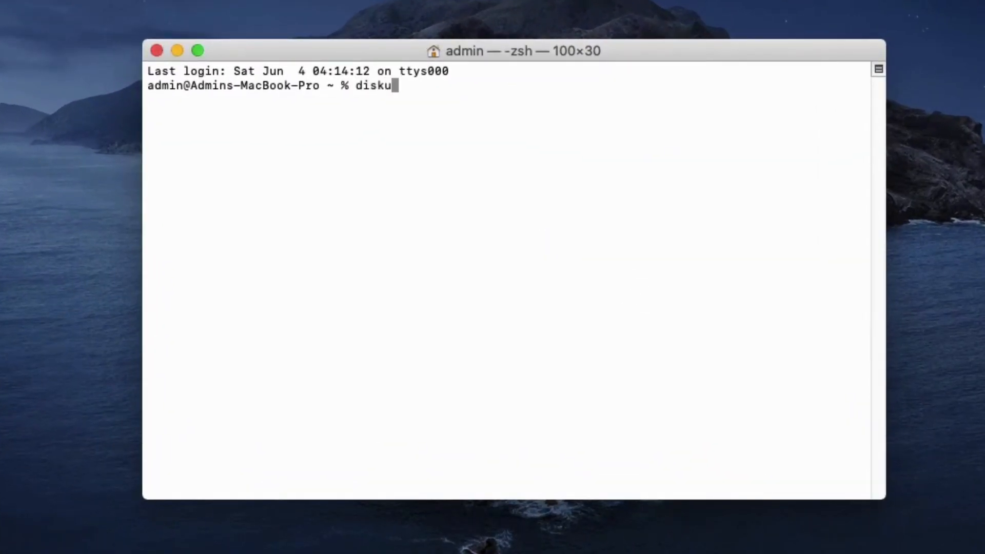
{"action": "type", "text": "til list"}
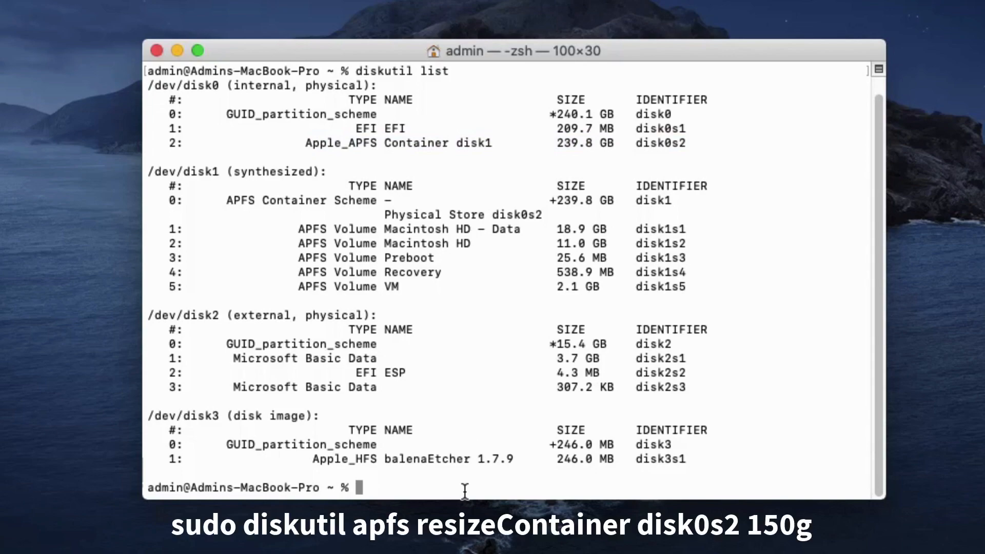
- Run 'sudo diskutil apfs resizeContainer /dev/disk0s2 150g' to shrink the container to 150 GB
{"action": "type", "text": "sudo"}
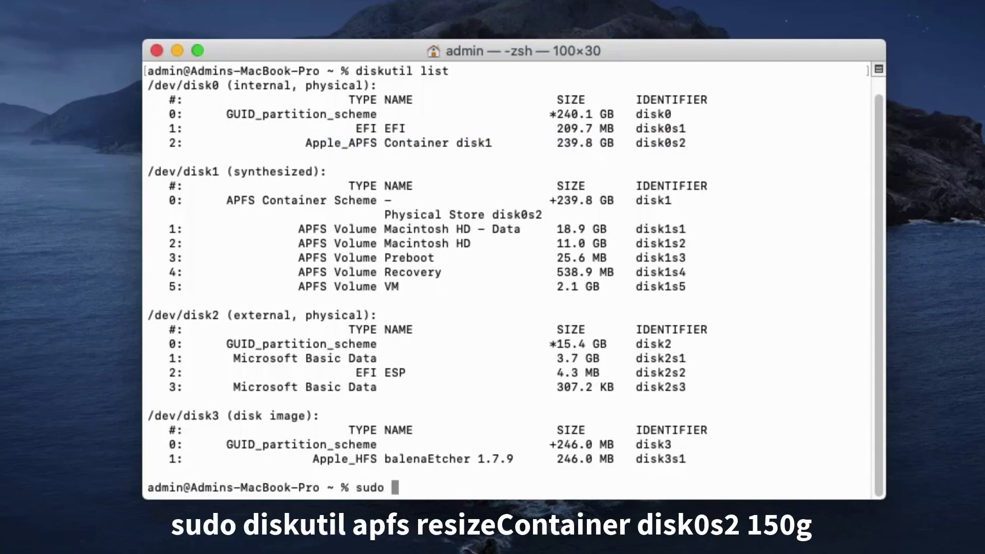
{"action": "type", "text": "d"}
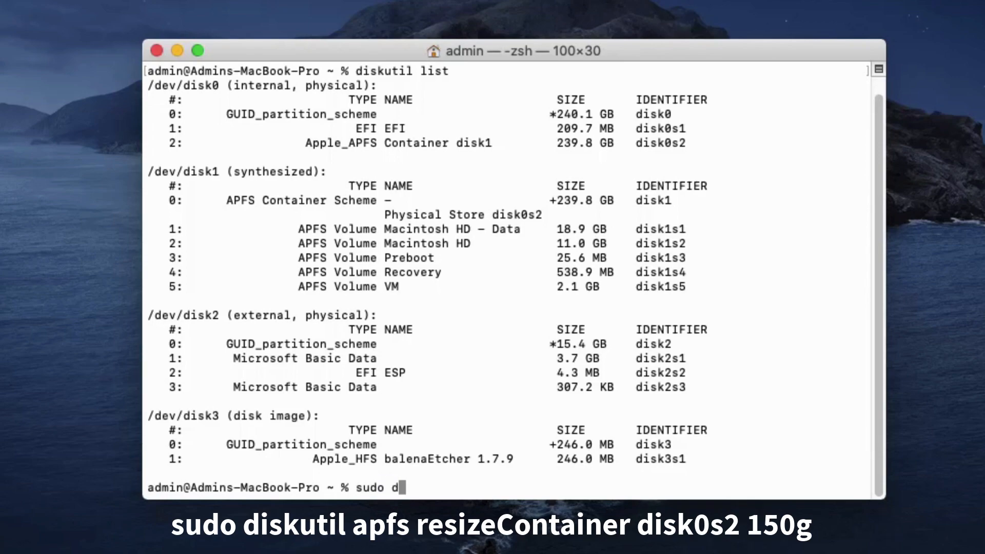
{"action": "type", "text": "iskutil"}
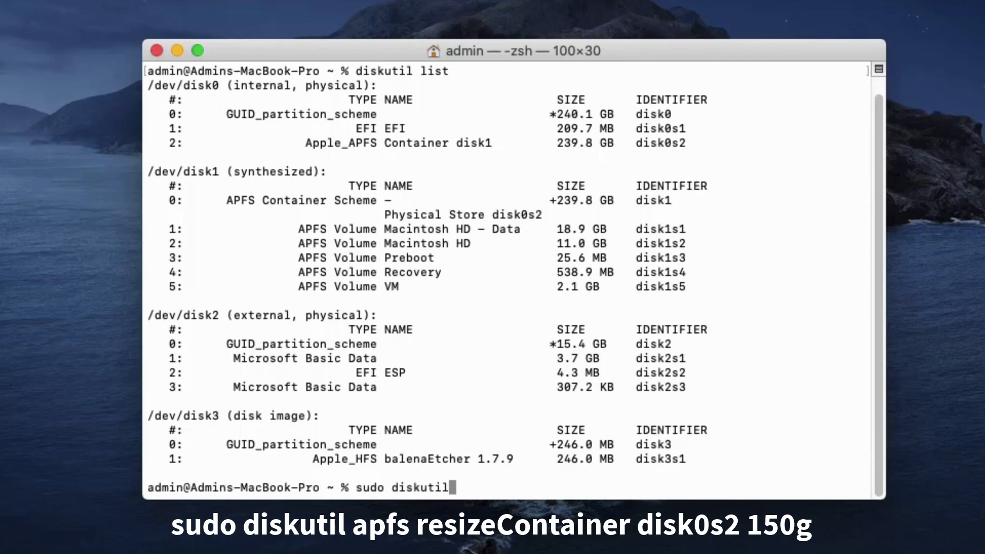
{"action": "type", "text": "ap"}
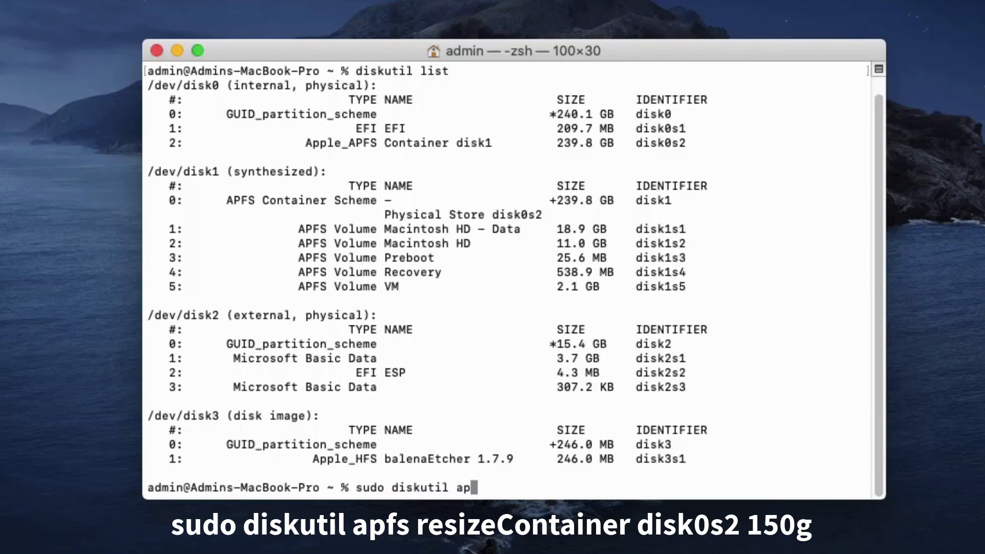
{"action": "type", "text": "fs"}
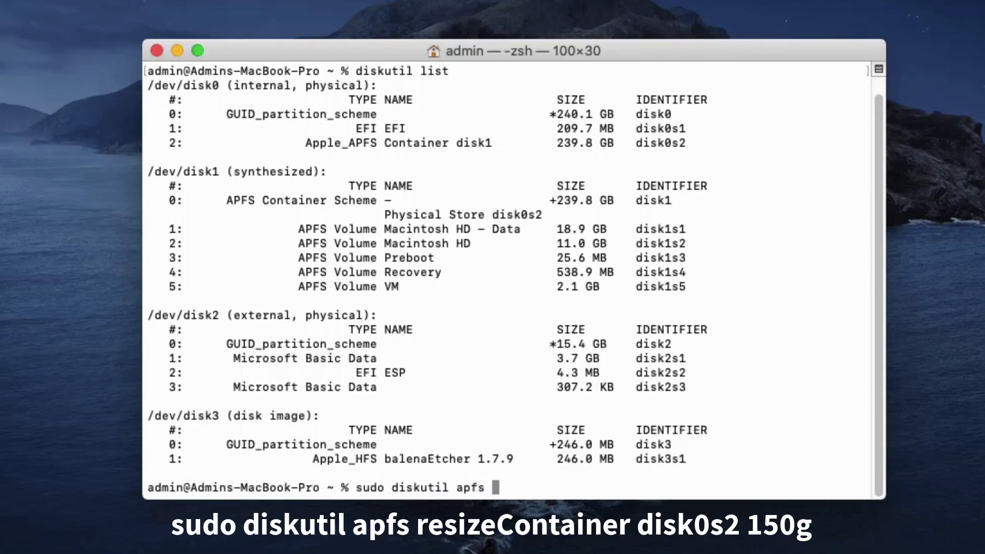
{"action": "type", "text": "res"}
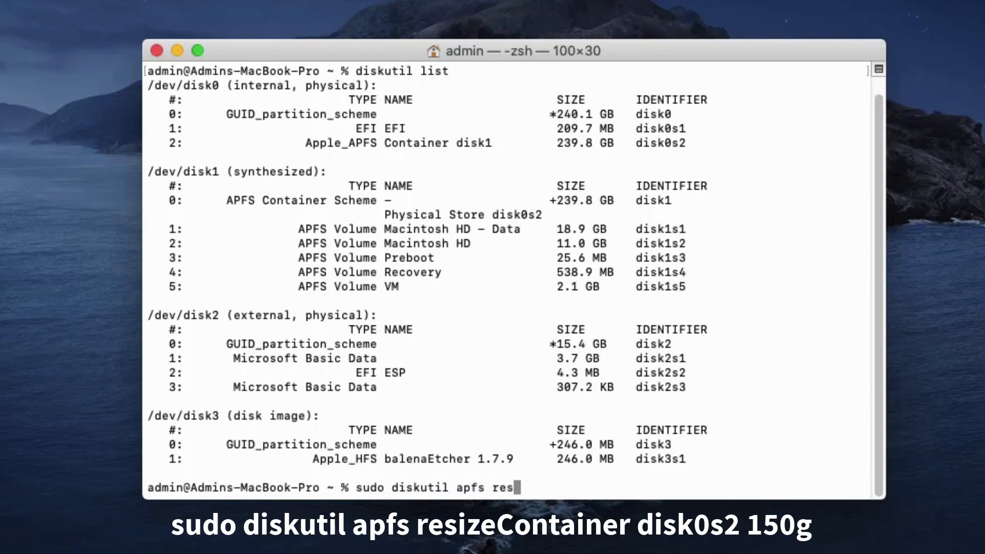
{"action": "type", "text": "ize"}
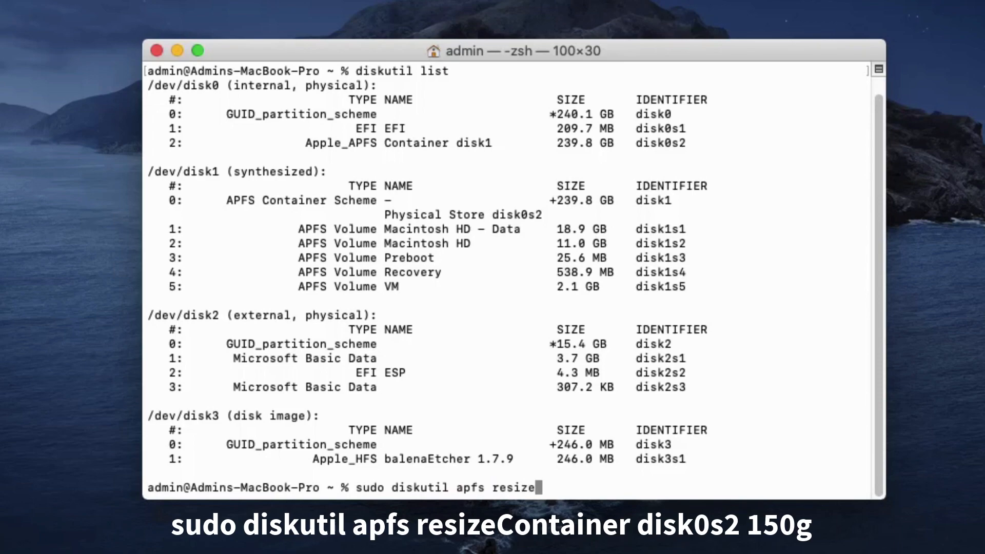
{"action": "type", "text": "Container"}
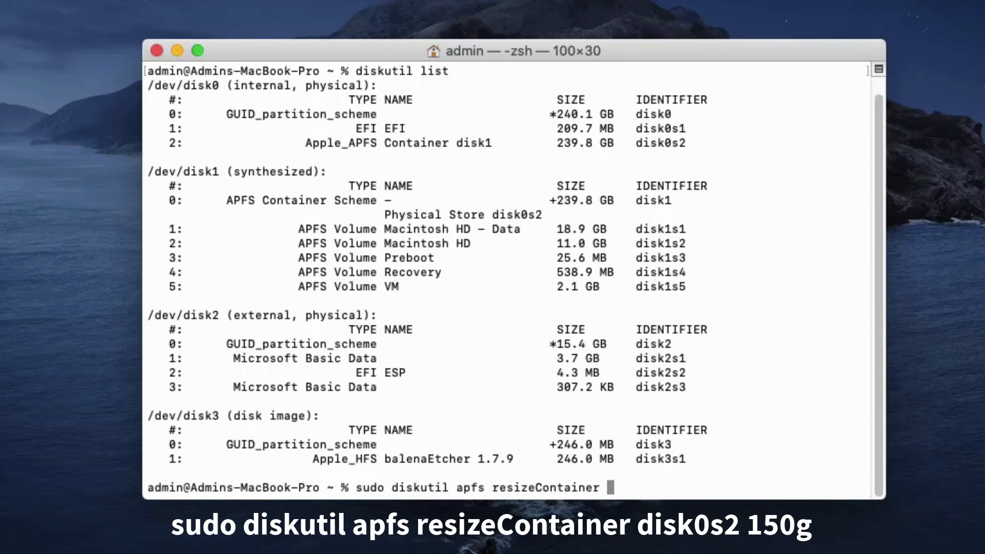
{"action": "type", "text": "/dev"}
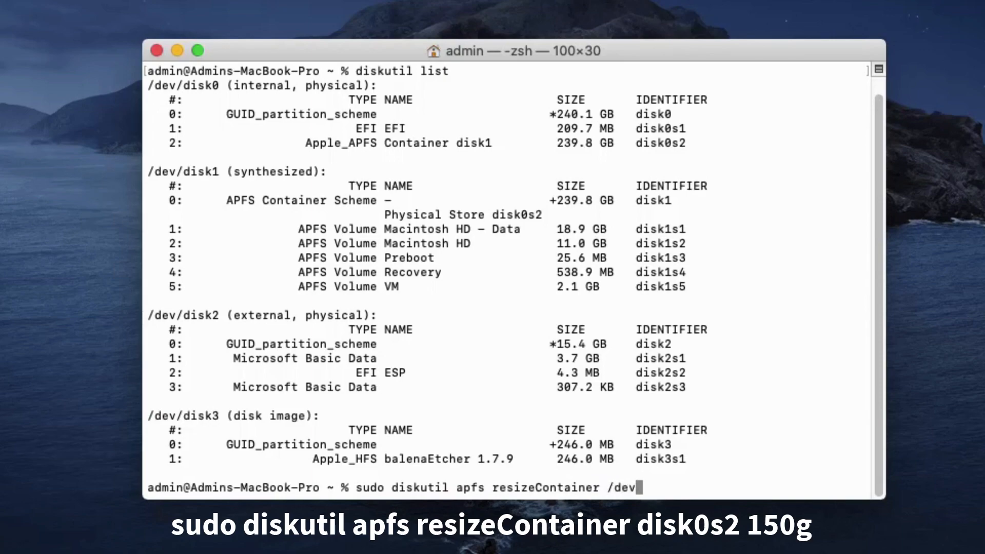
{"action": "type", "text": "/"}
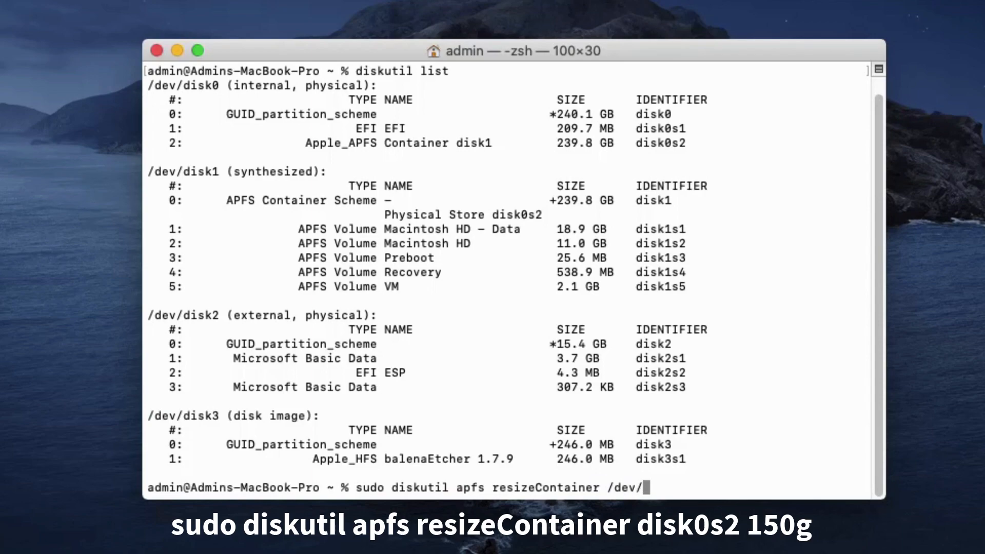
{"action": "type", "text": "disk"}
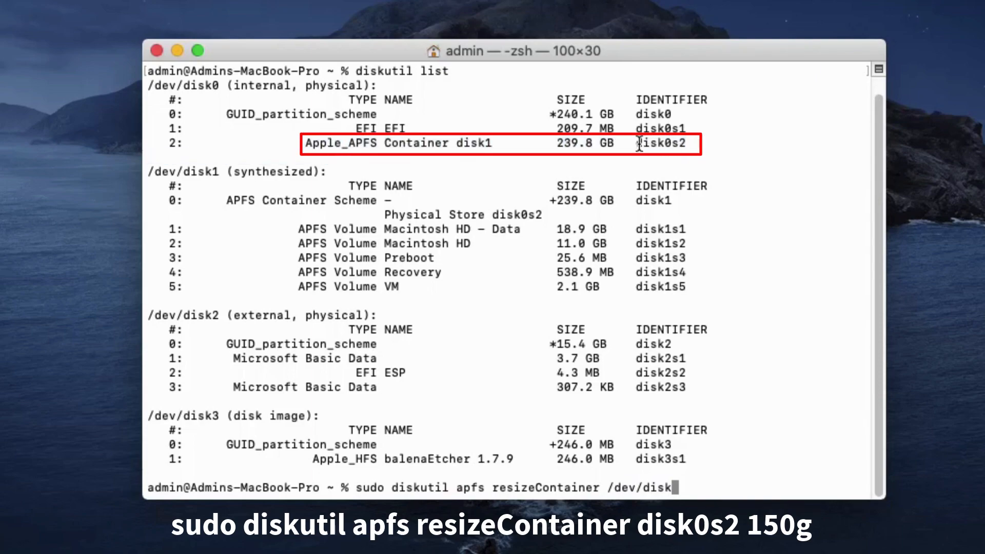
{"action": "double_click", "coordinate": [660, 143]}
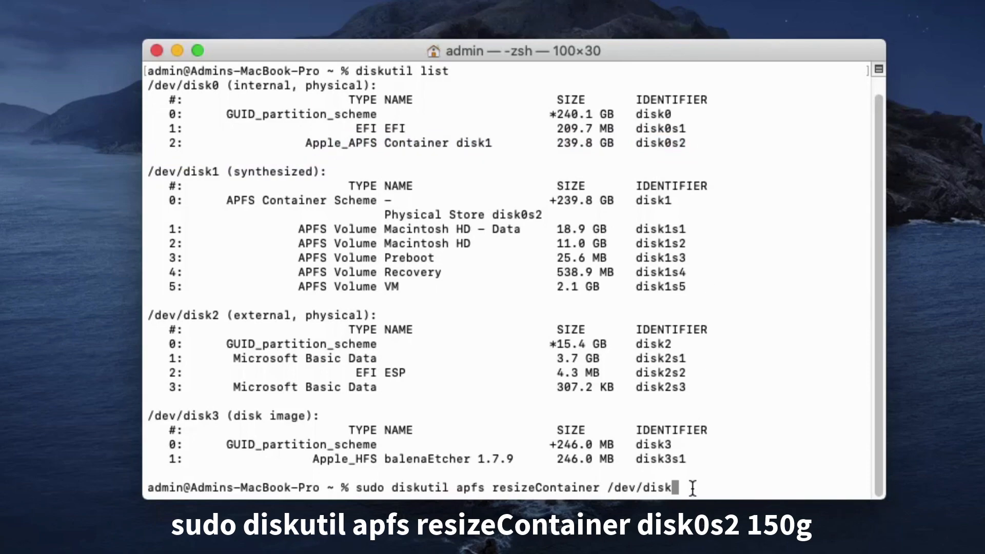
{"action": "type", "text": "0s2"}
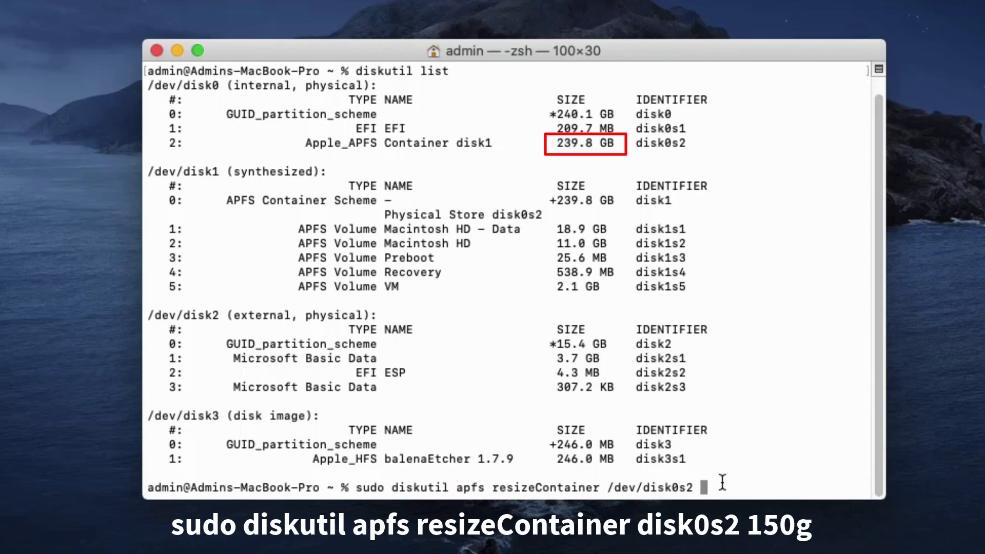
{"action": "type", "text": "15"}
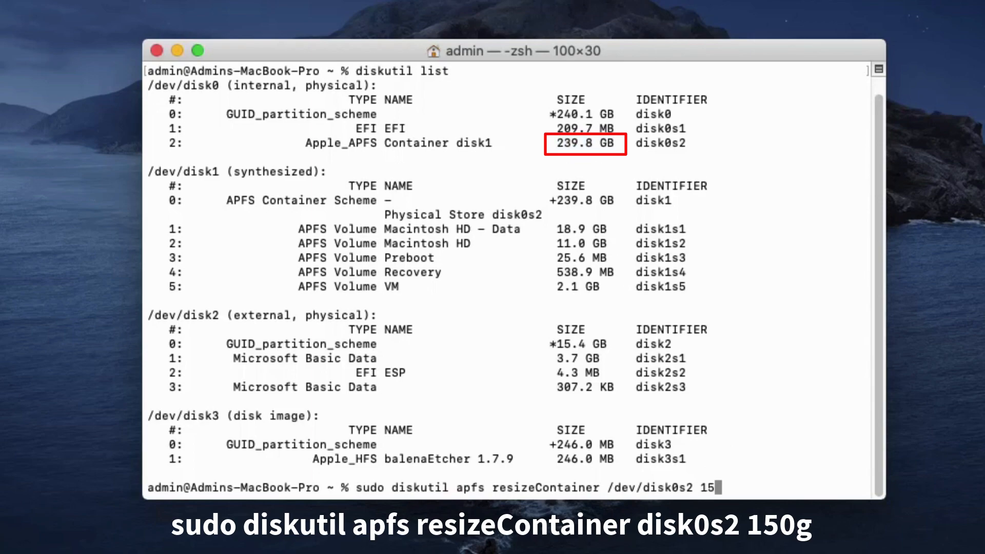
{"action": "type", "text": "0g"}
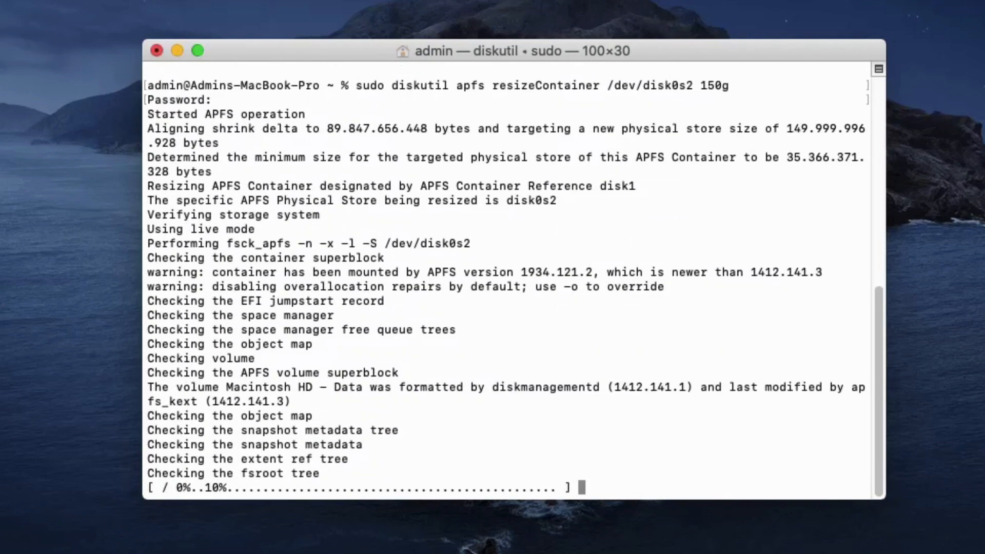
{"action": "scroll", "scroll_direction": "down", "scroll_amount": 3}
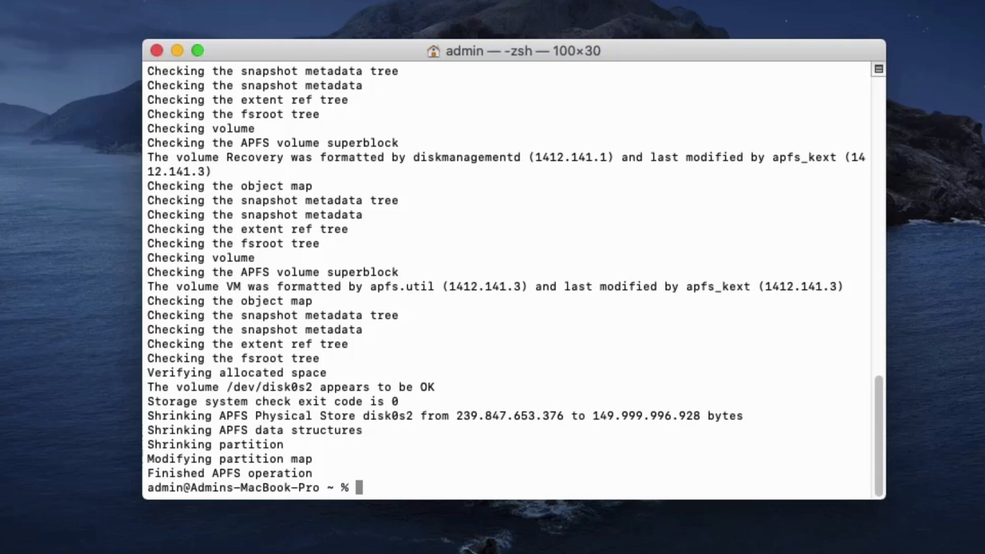
- Run 'diskutil list' to check that disk0s2 now measures 150.0 GB
{"action": "type", "text": "disk"}
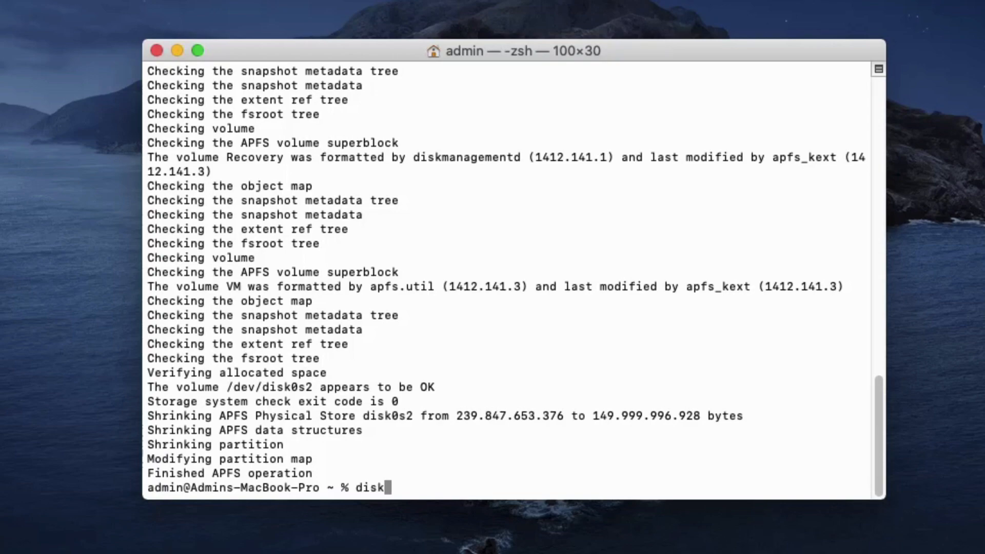
{"action": "type", "text": "util"}
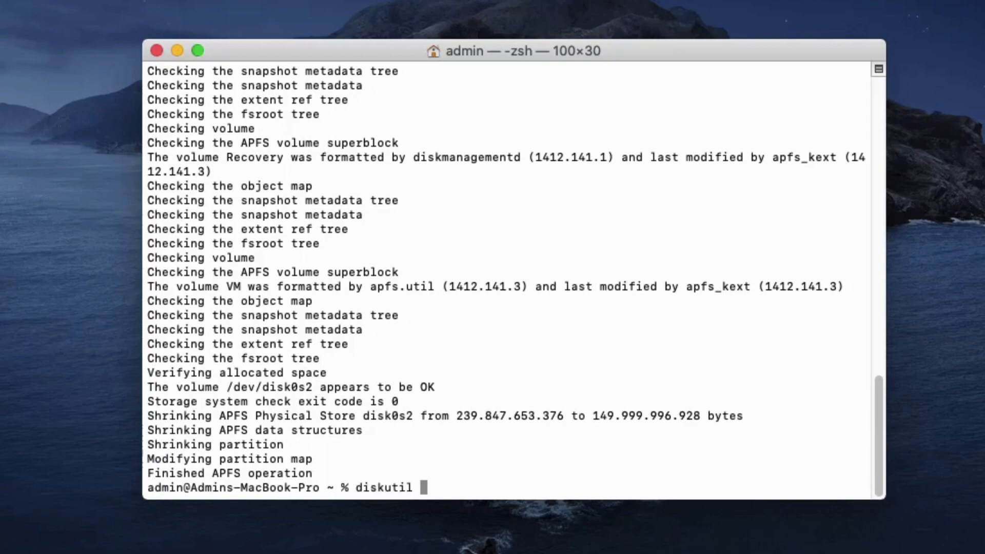
{"action": "type", "text": "list"}
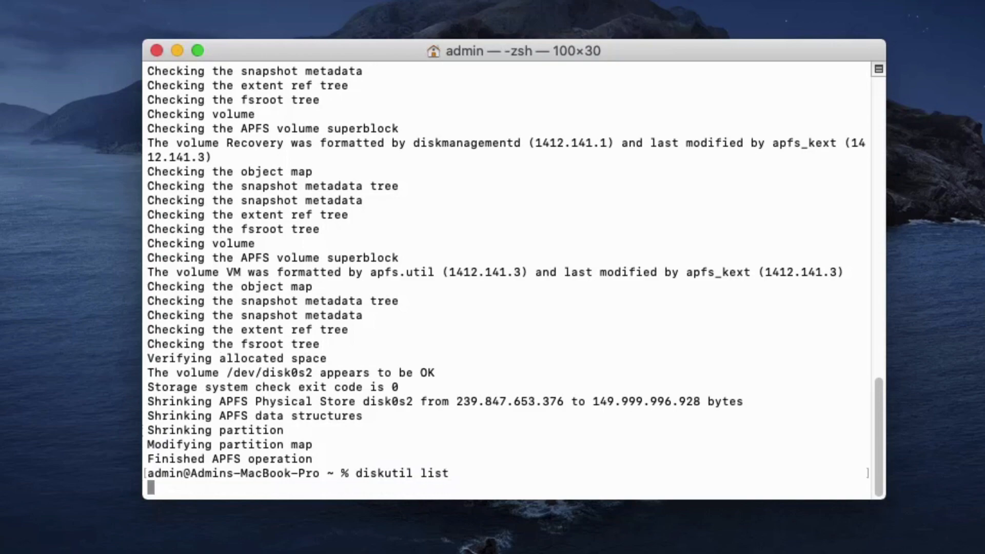
{"action": "key", "text": "Return"}
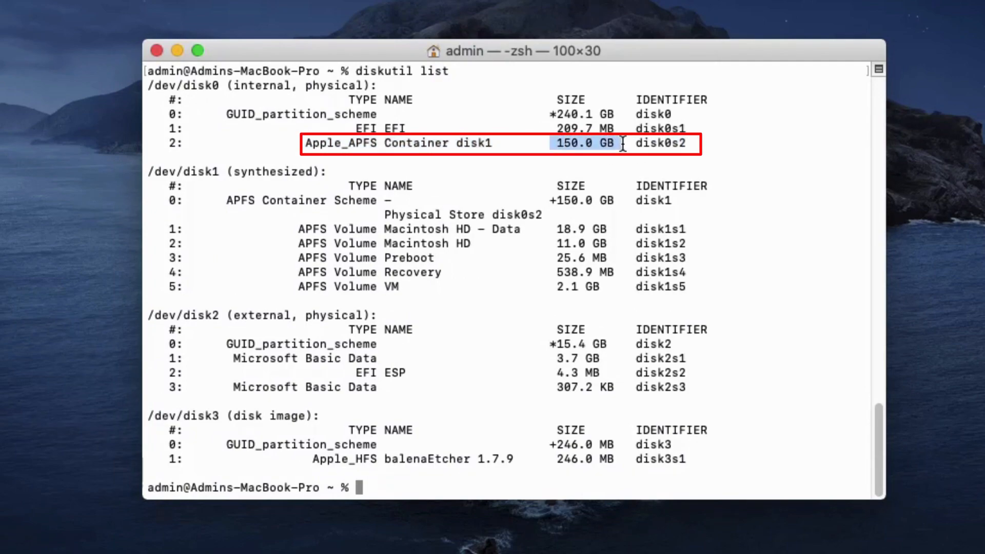
{"action": "mouse_move", "coordinate": [463, 484]}
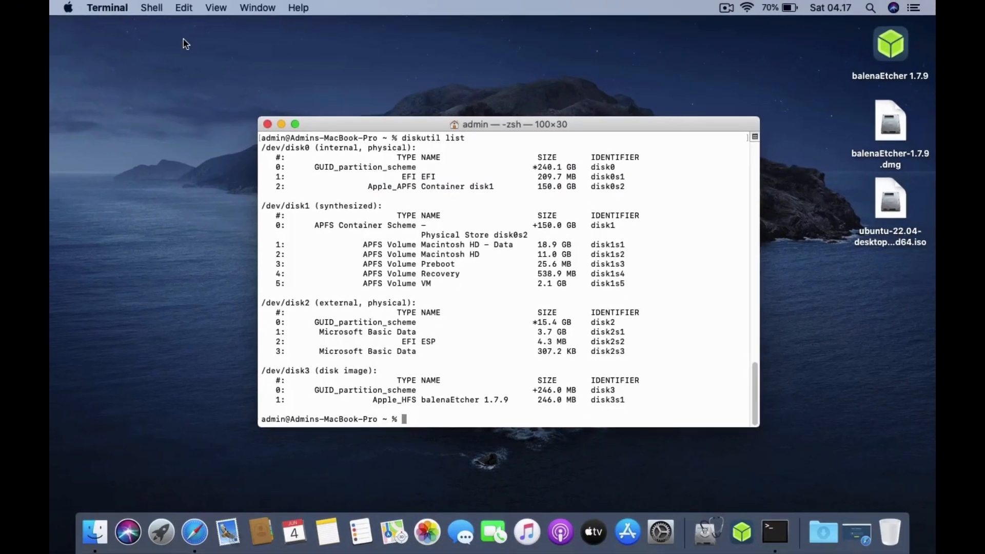
- Quit Terminal and restart the Mac from the Apple menu
{"action": "left_click", "coordinate": [107, 7]}
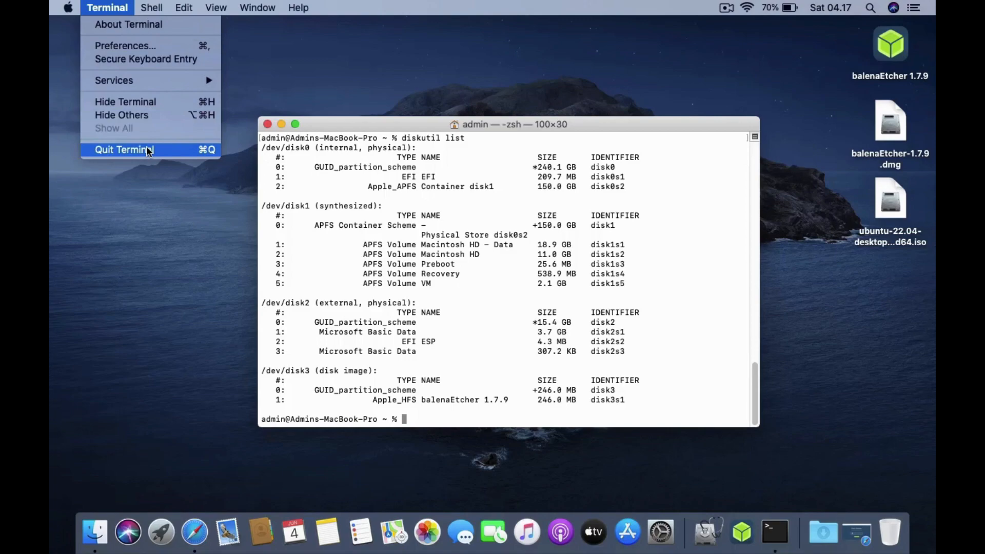
{"action": "left_click", "coordinate": [124, 149]}
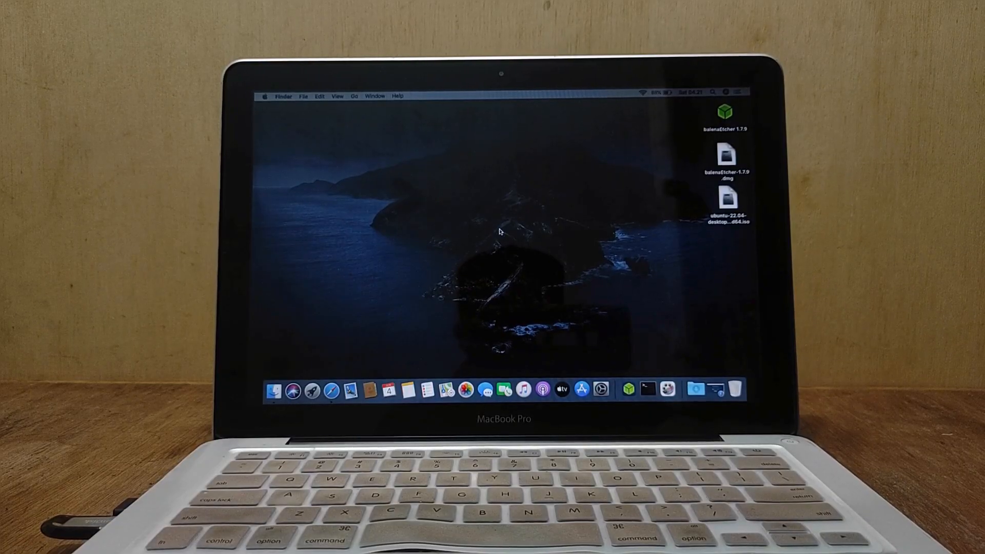
{"action": "left_click", "coordinate": [265, 95]}
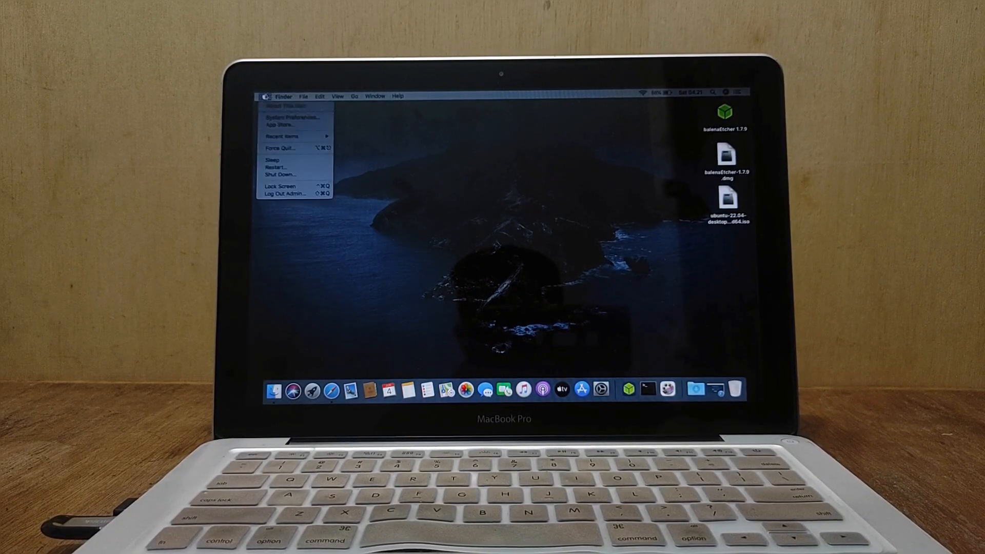
{"action": "left_click", "coordinate": [275, 166]}
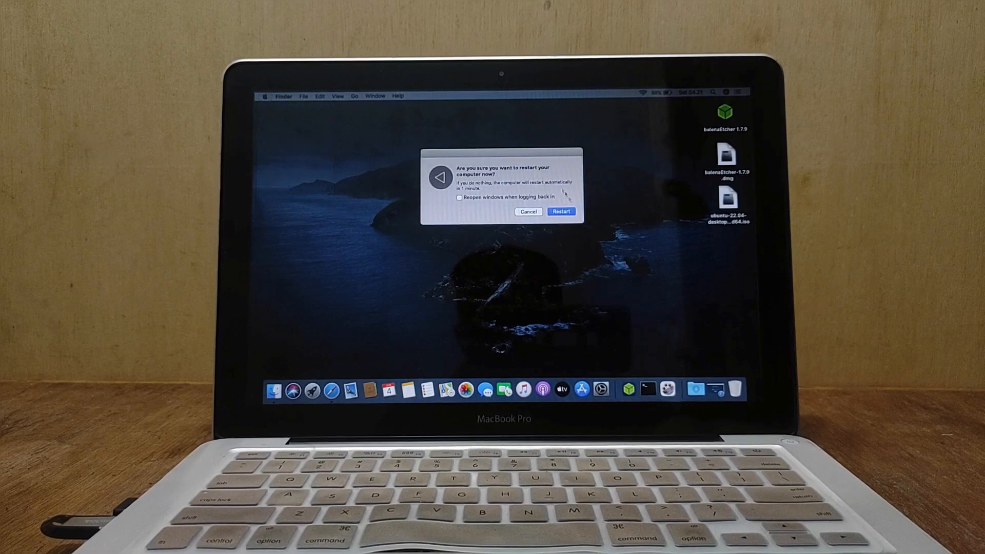
{"action": "left_click", "coordinate": [560, 211]}
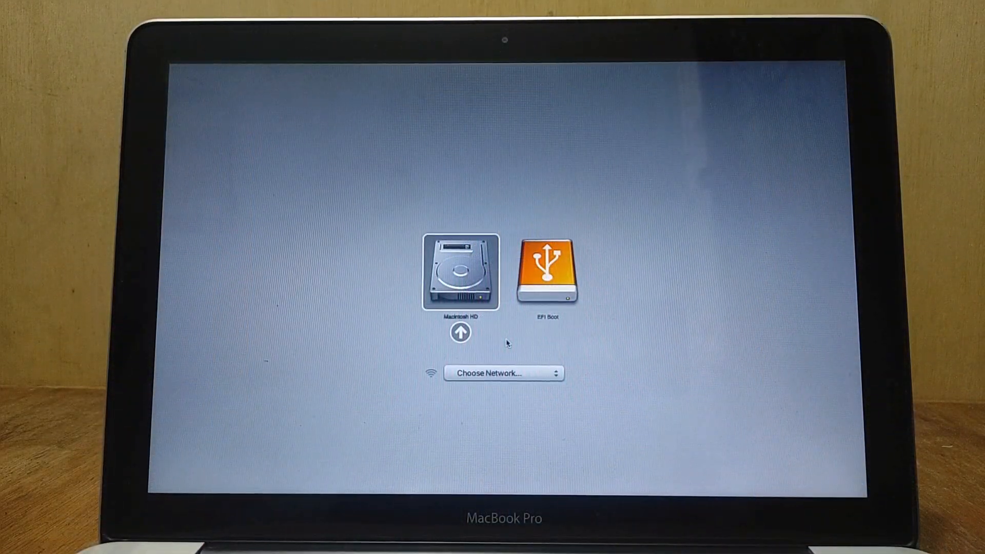
- Boot from the orange EFI Boot USB drive in the startup picker
{"action": "left_click", "coordinate": [546, 273]}
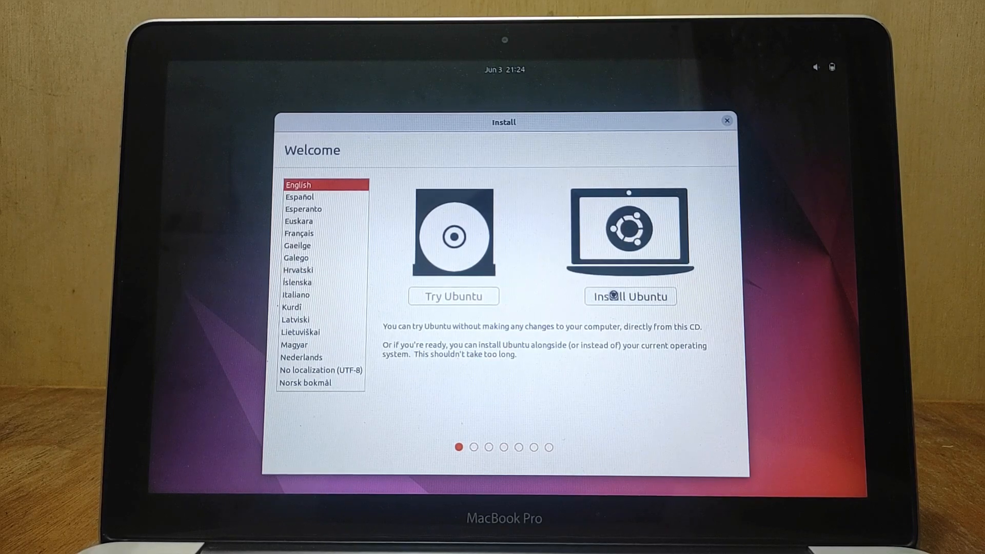
- Choose Install Ubuntu, keep English (US) keyboard, and add third-party software
{"action": "left_click", "coordinate": [629, 297]}
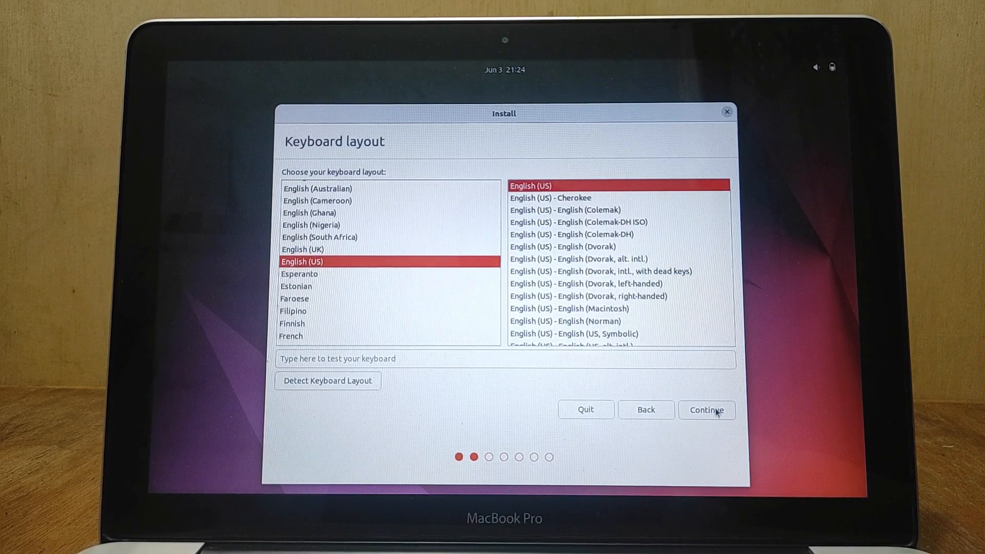
{"action": "left_click", "coordinate": [706, 410]}
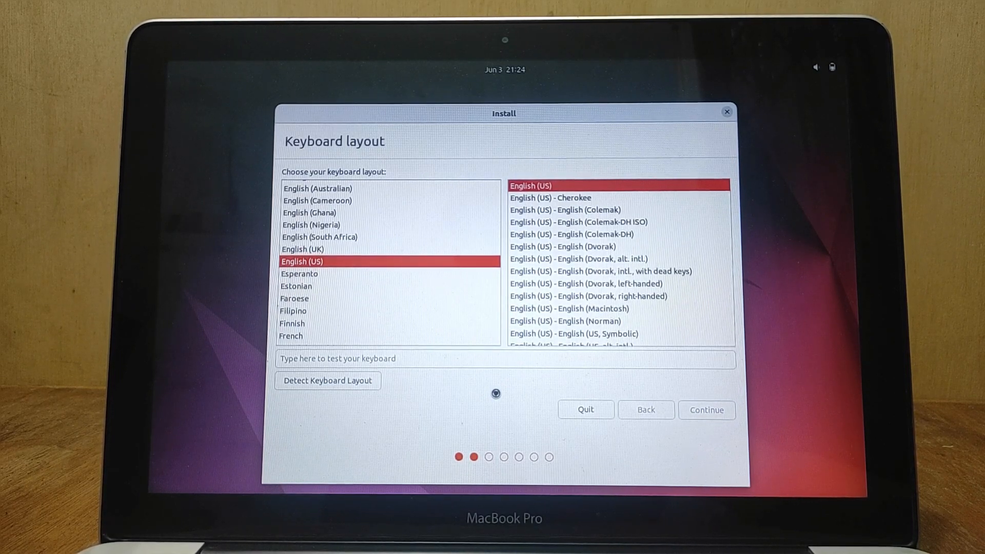
{"action": "left_click", "coordinate": [706, 409]}
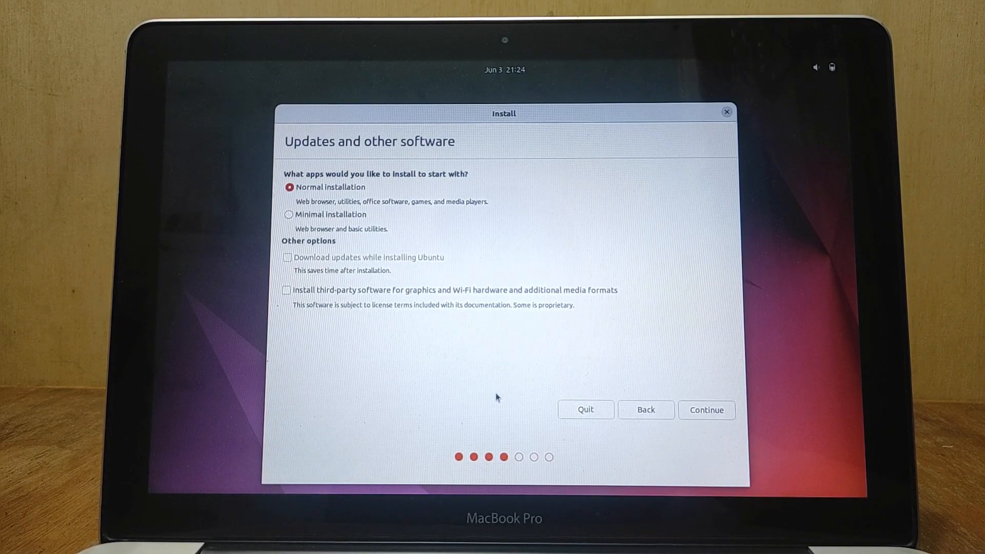
{"action": "mouse_move", "coordinate": [311, 193]}
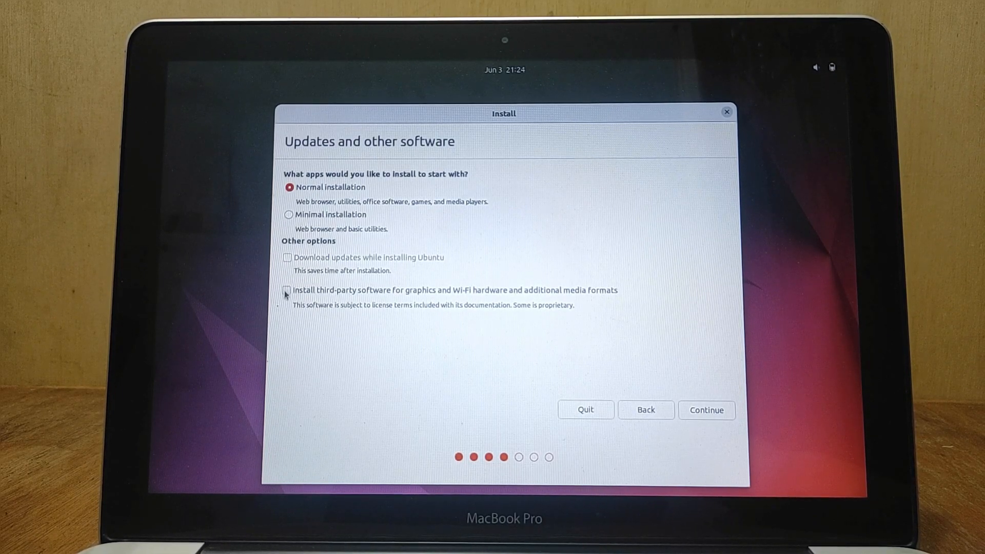
{"action": "left_click", "coordinate": [288, 289]}
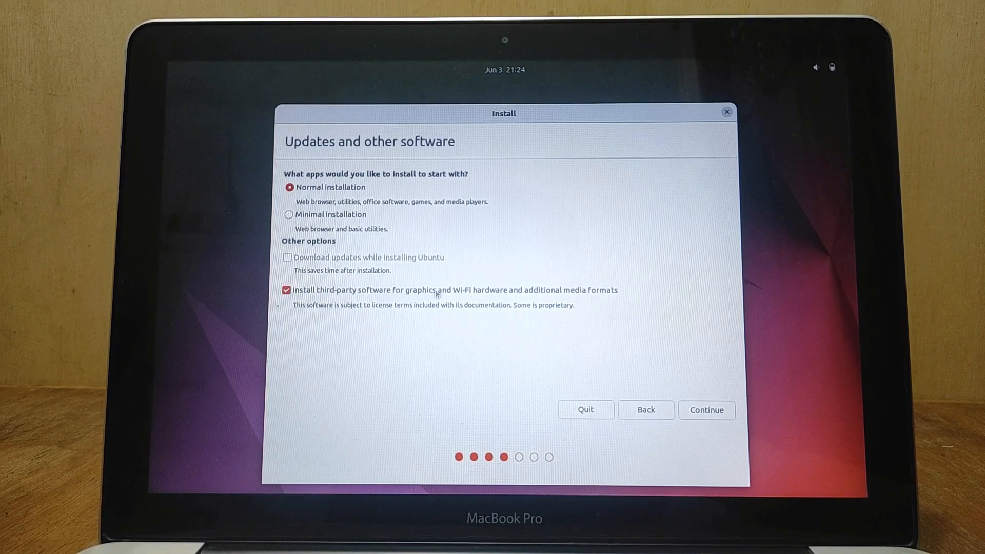
{"action": "mouse_move", "coordinate": [452, 363]}
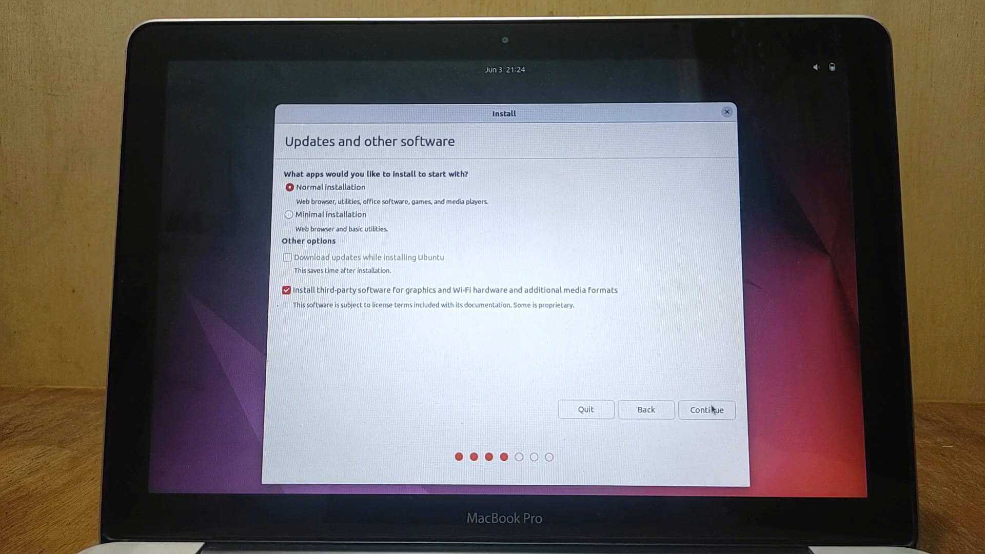
{"action": "left_click", "coordinate": [707, 410]}
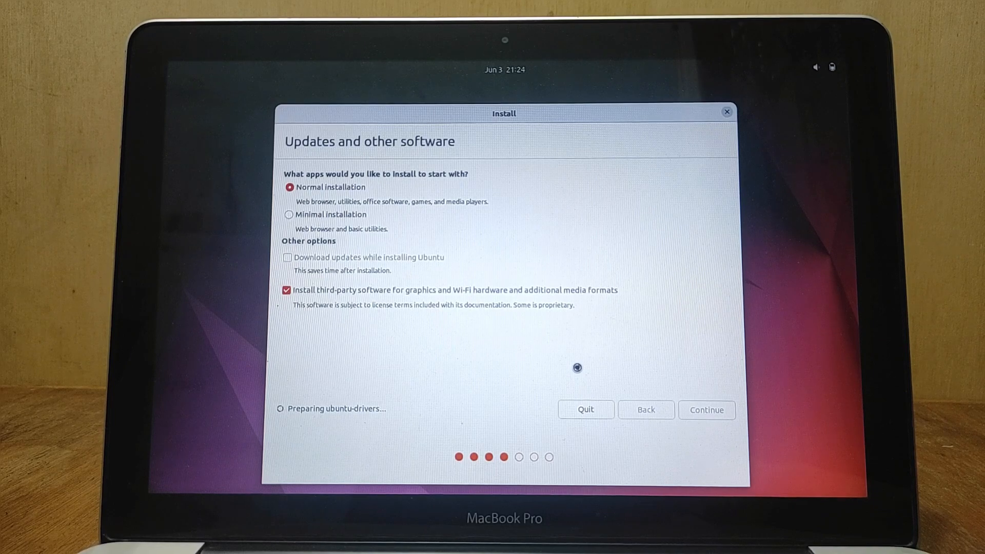
{"action": "left_click", "coordinate": [706, 409]}
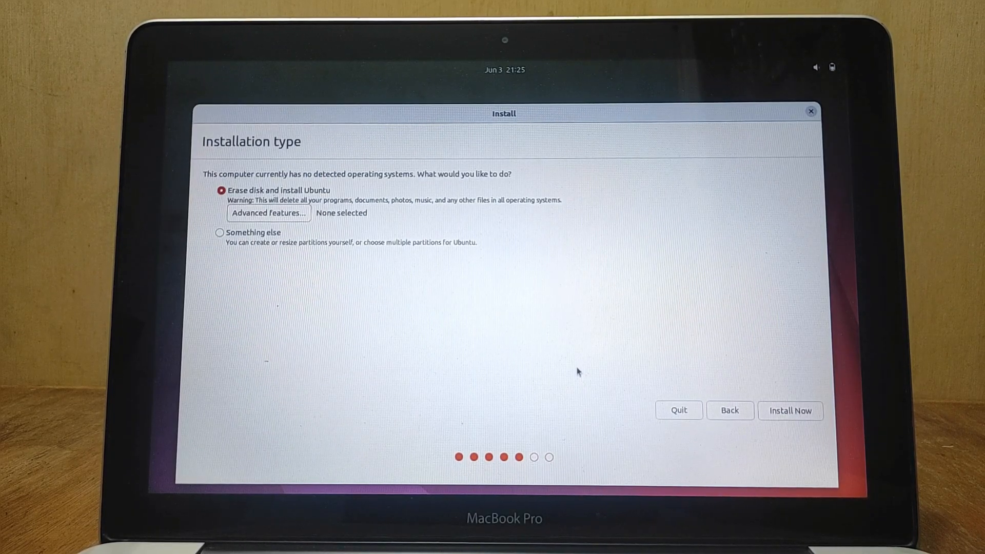
{"action": "mouse_move", "coordinate": [219, 235]}
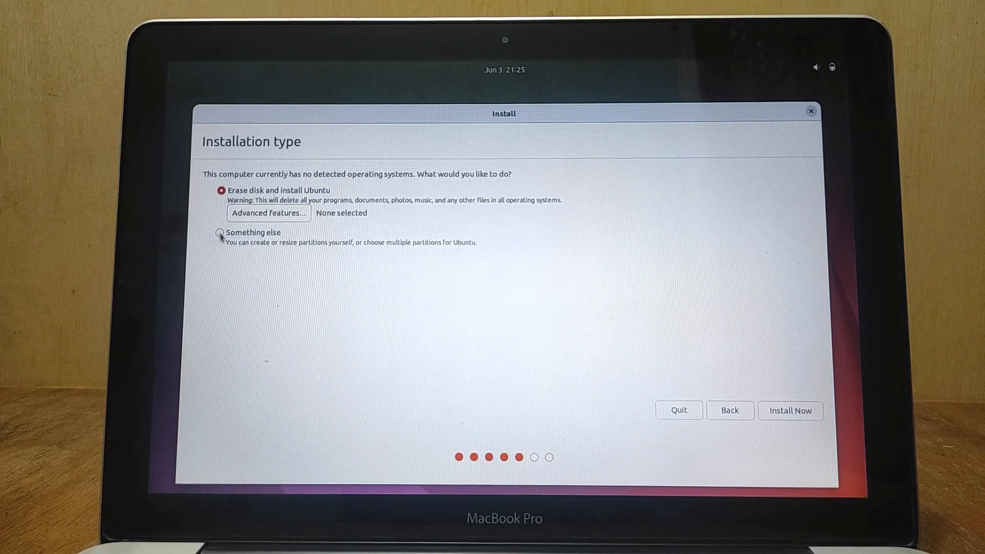
- Choose 'Something else' and select the 89847 MB free space on /dev/sda
{"action": "left_click", "coordinate": [220, 233]}
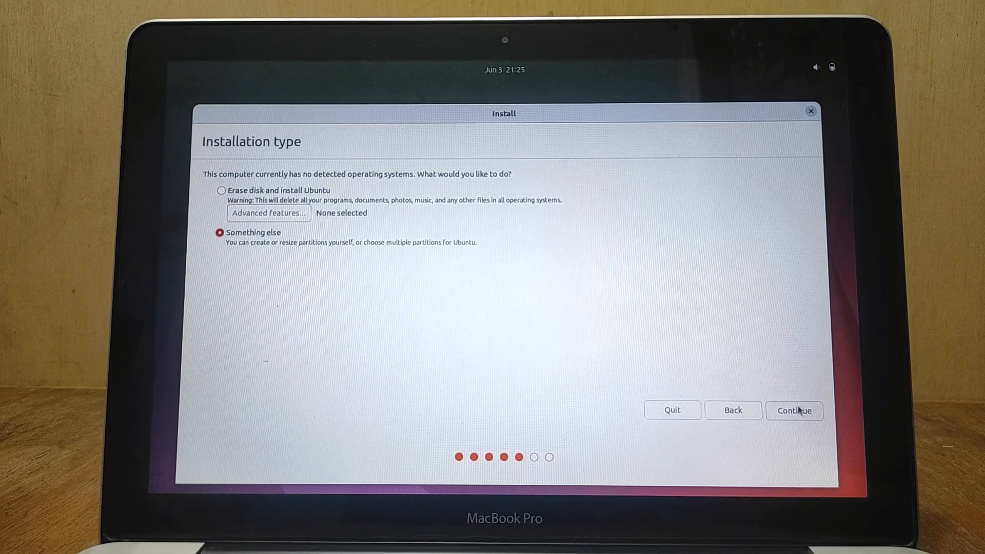
{"action": "left_click", "coordinate": [794, 411]}
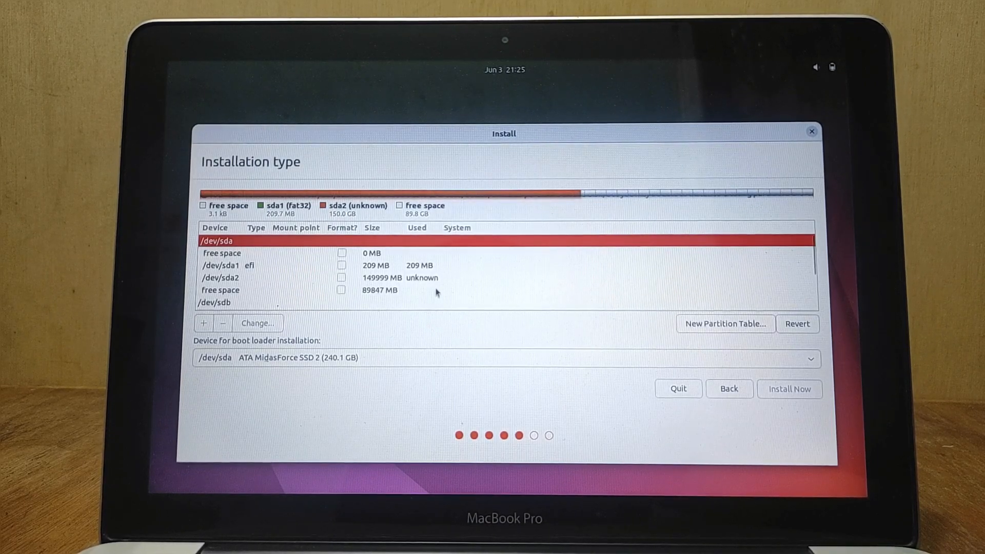
{"action": "left_click", "coordinate": [282, 289]}
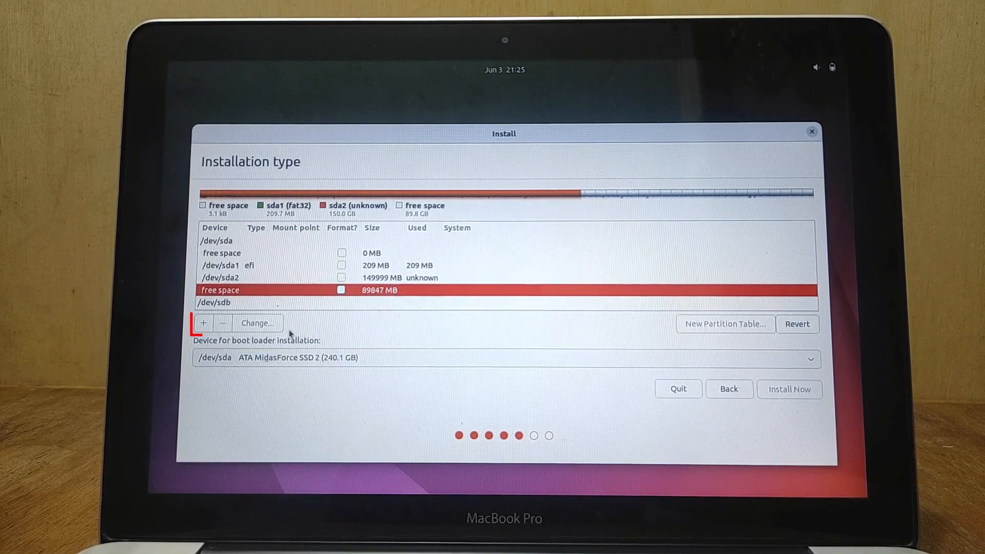
- Add an 8096 MB partition used as swap area in the free space
{"action": "left_click", "coordinate": [204, 322]}
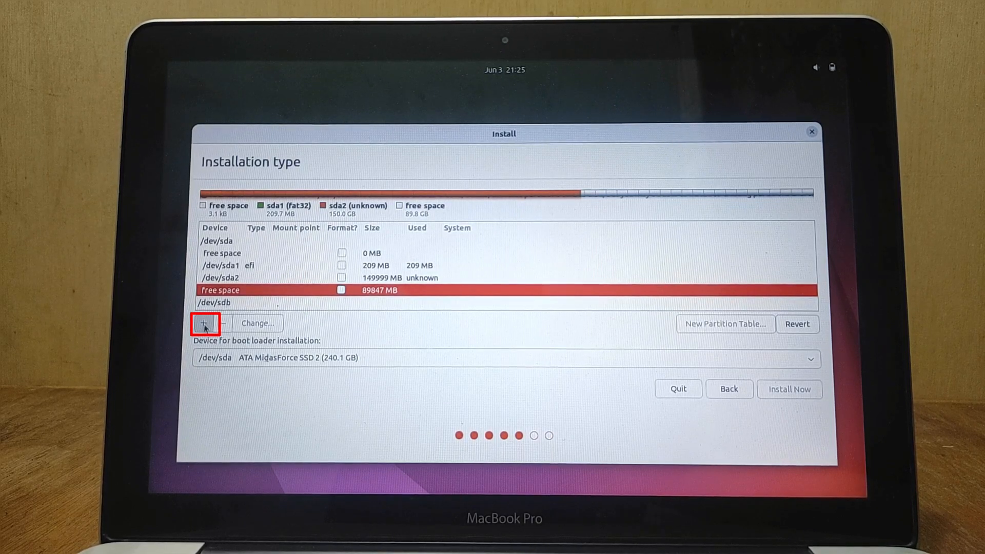
{"action": "left_click", "coordinate": [203, 322]}
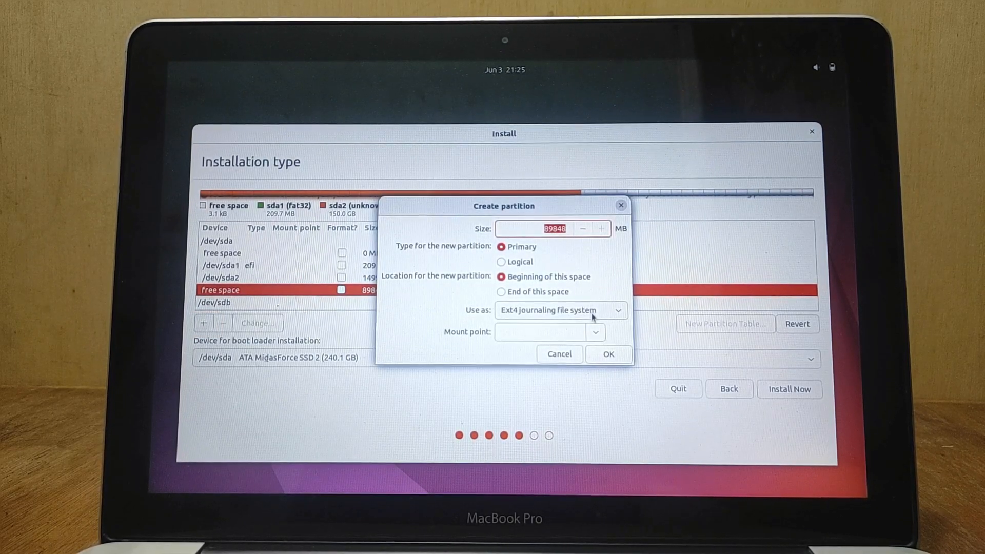
{"action": "left_click", "coordinate": [558, 310]}
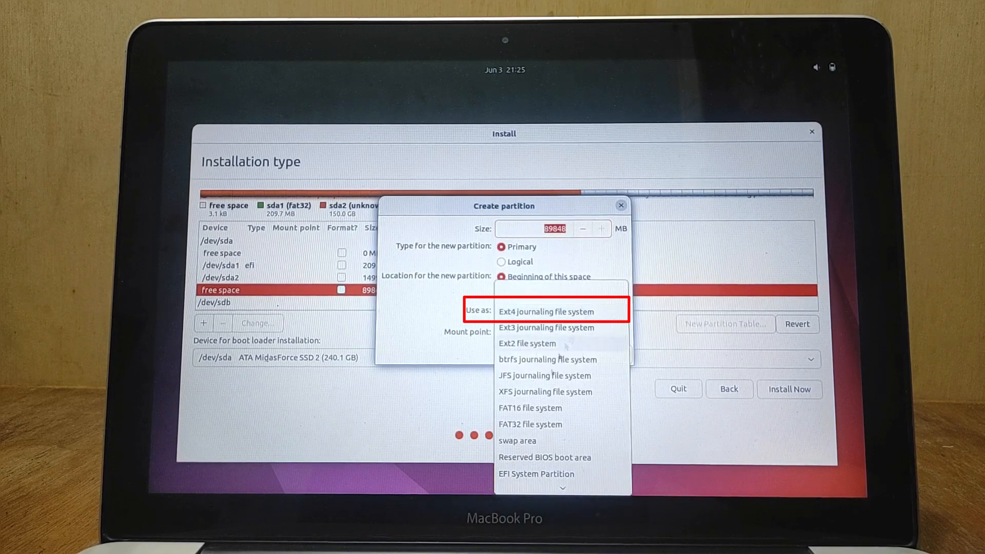
{"action": "left_click", "coordinate": [517, 440]}
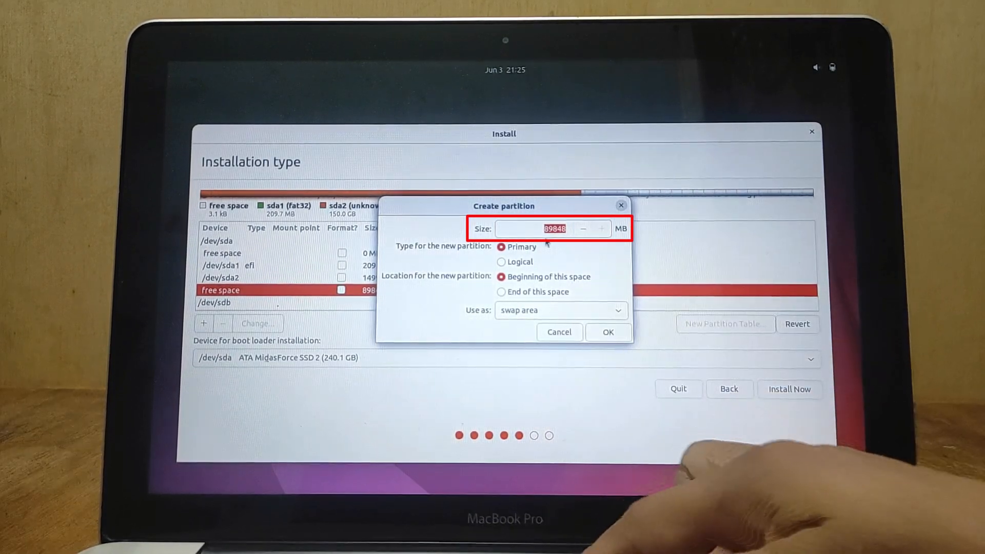
{"action": "type", "text": "8"}
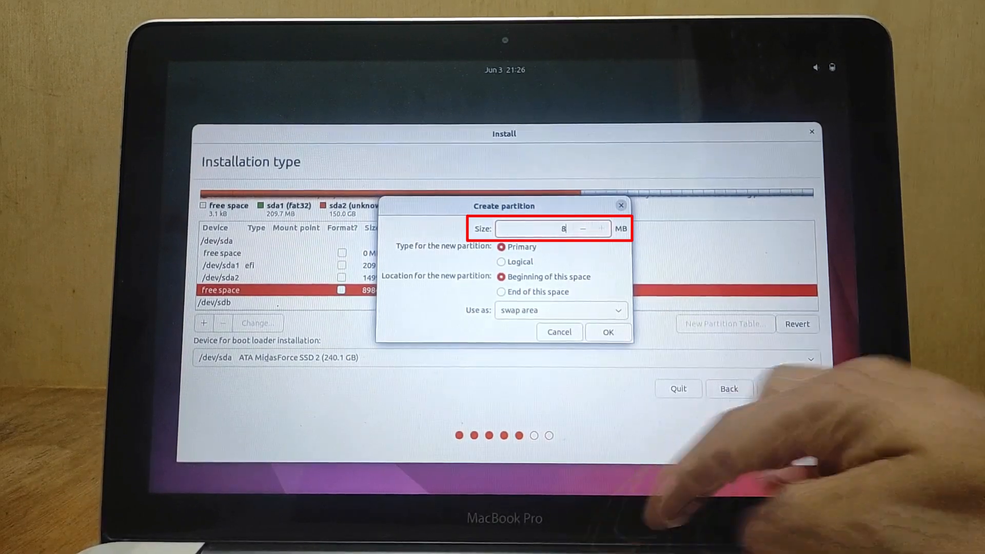
{"action": "type", "text": "09"}
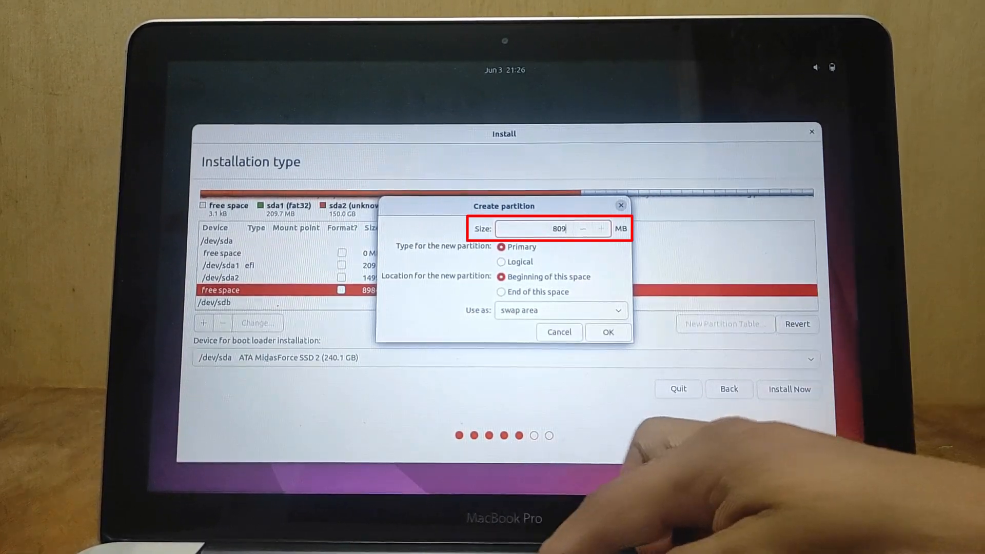
{"action": "type", "text": "8096"}
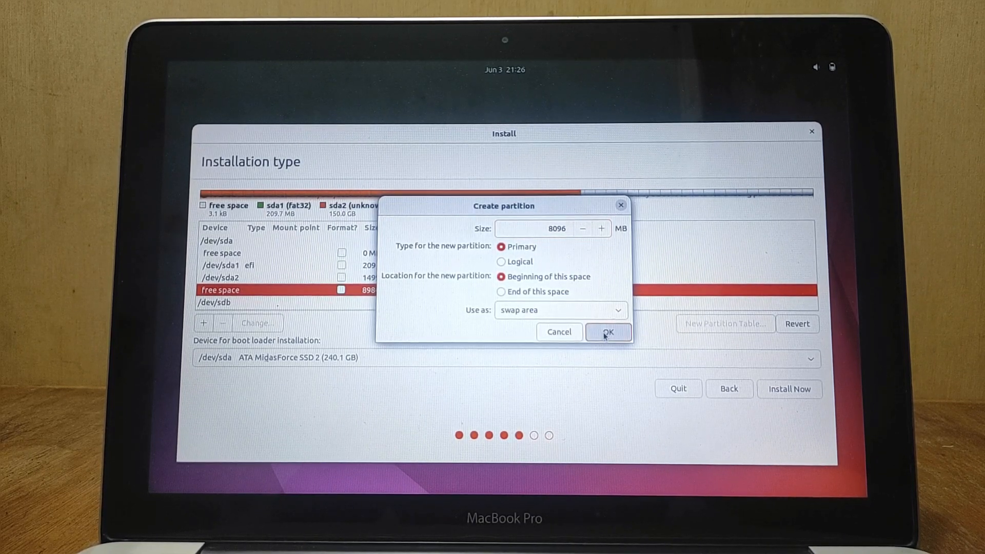
{"action": "left_click", "coordinate": [608, 332]}
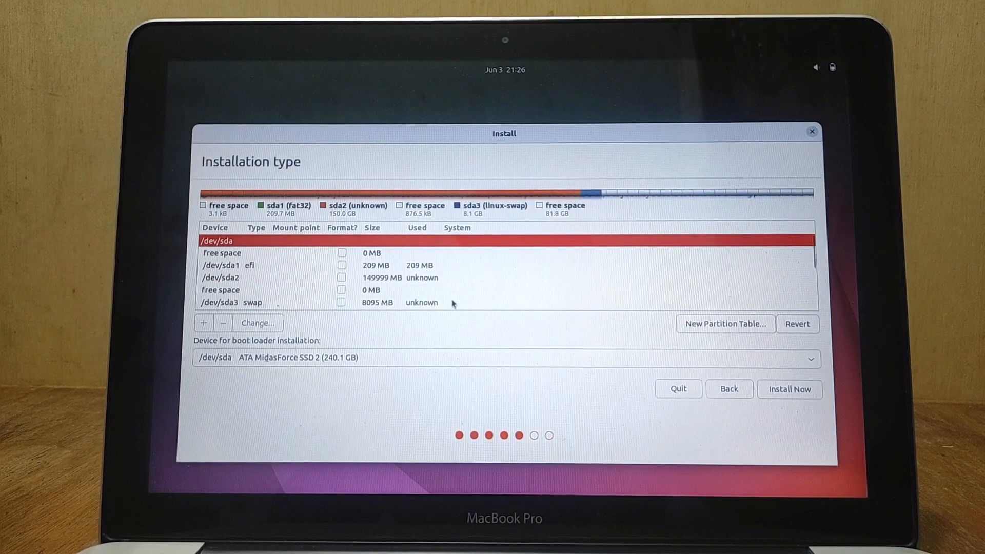
- Create an 81751 MB Ext4 partition mounted at / from the remaining free space
{"action": "scroll", "scroll_direction": "down", "scroll_amount": 3}
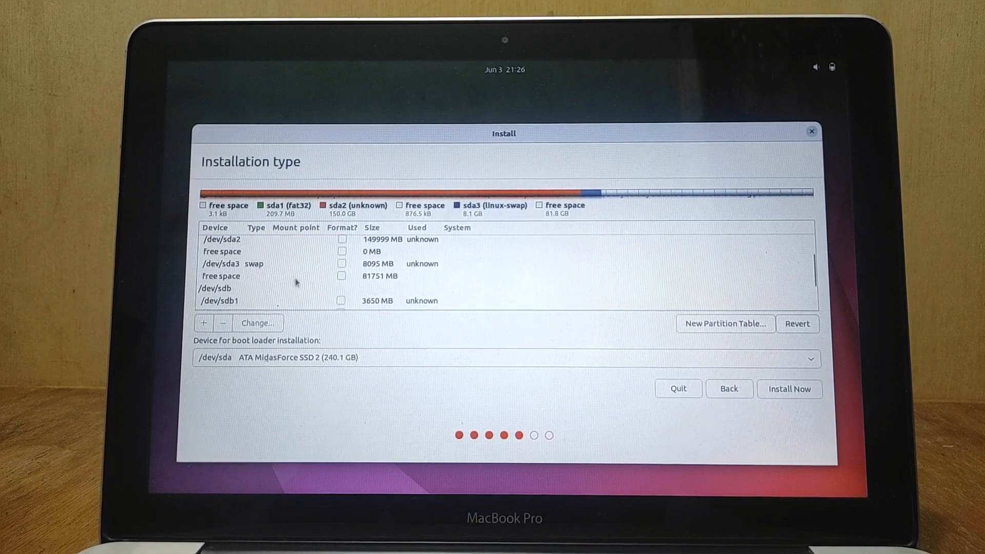
{"action": "left_click", "coordinate": [283, 290]}
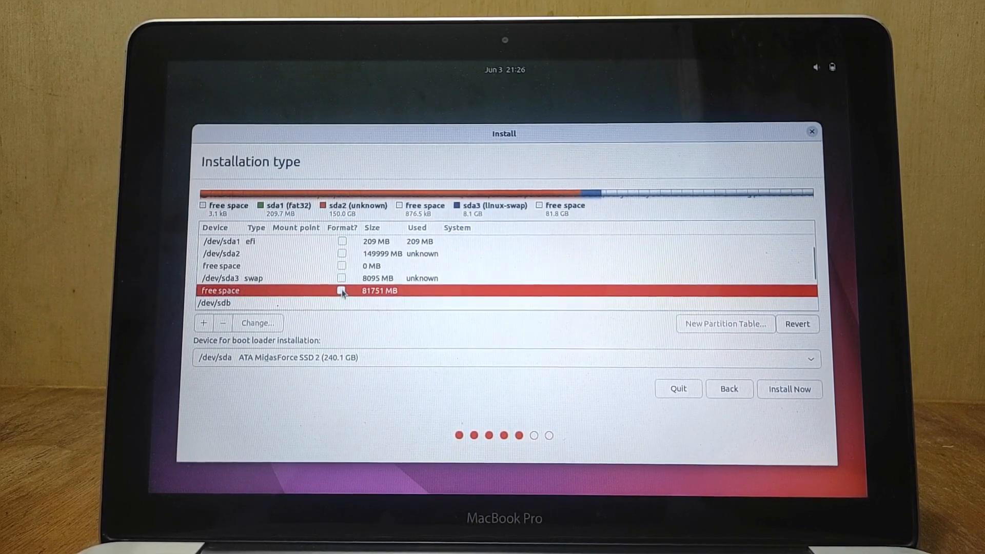
{"action": "left_click", "coordinate": [202, 323]}
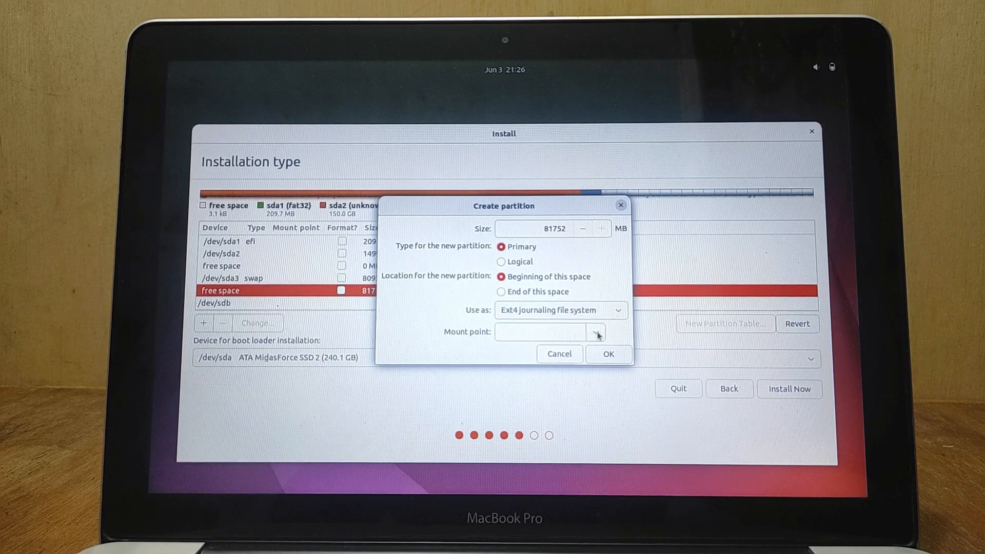
{"action": "left_click", "coordinate": [596, 332]}
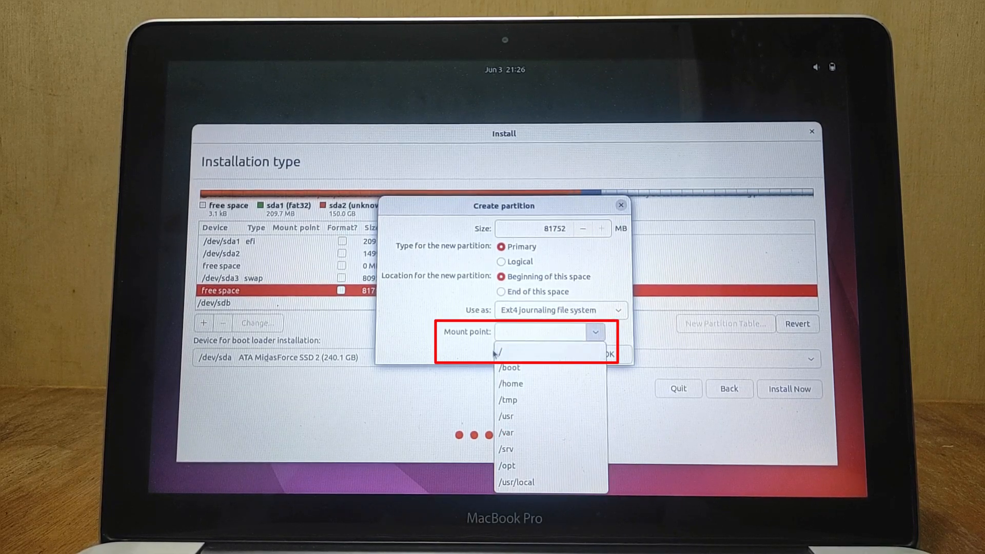
{"action": "left_click", "coordinate": [500, 352]}
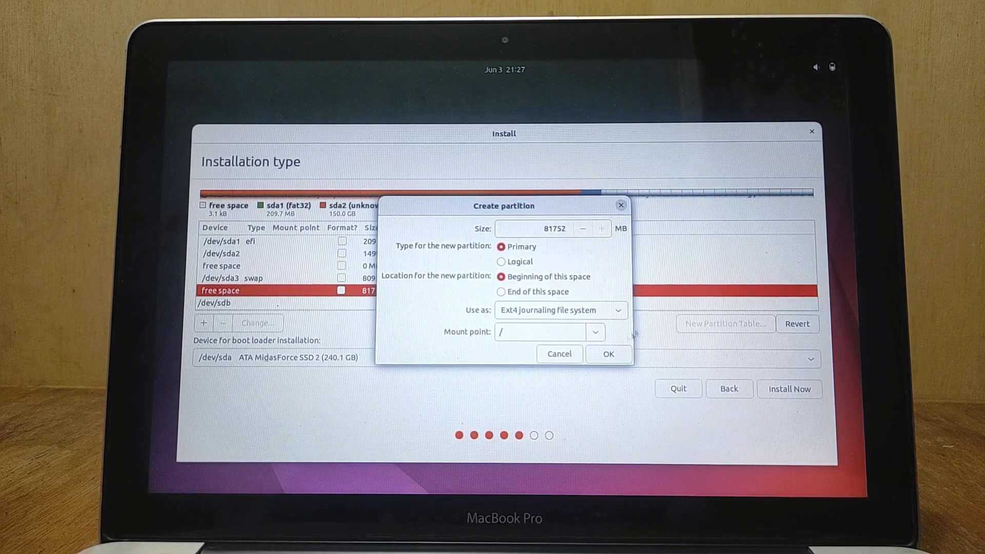
{"action": "left_click", "coordinate": [607, 354]}
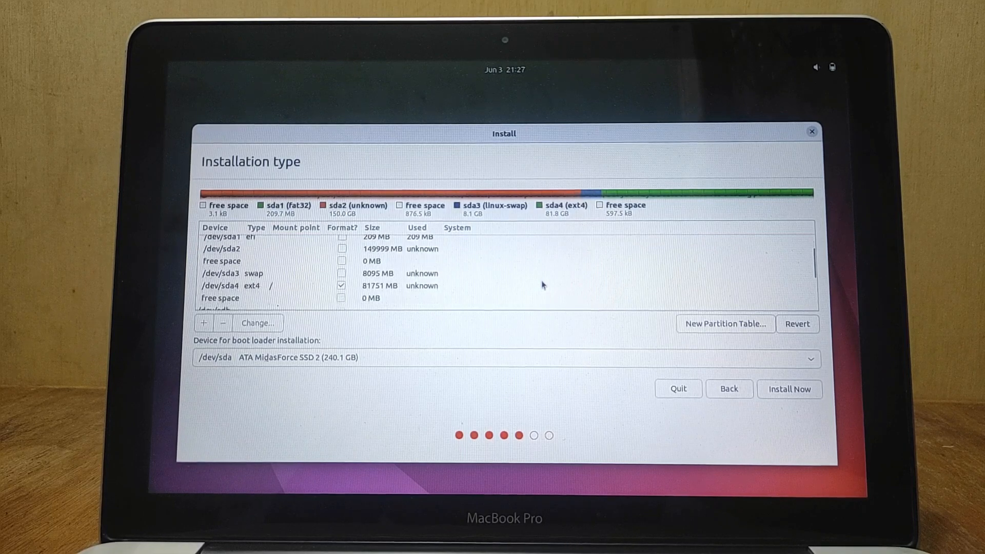
{"action": "mouse_move", "coordinate": [253, 283]}
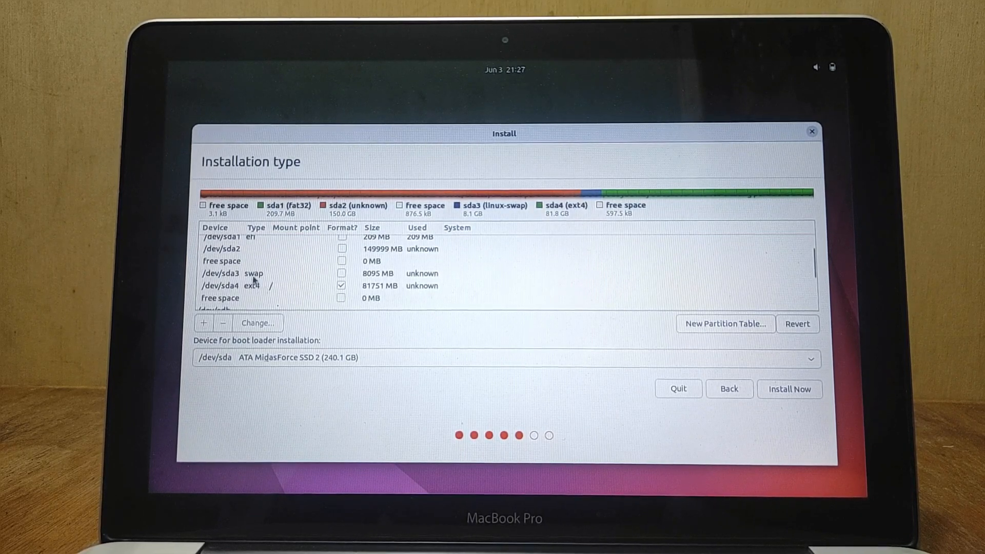
- Select the /dev/sda4 ext4 partition and choose Install Now
{"action": "left_click", "coordinate": [251, 285]}
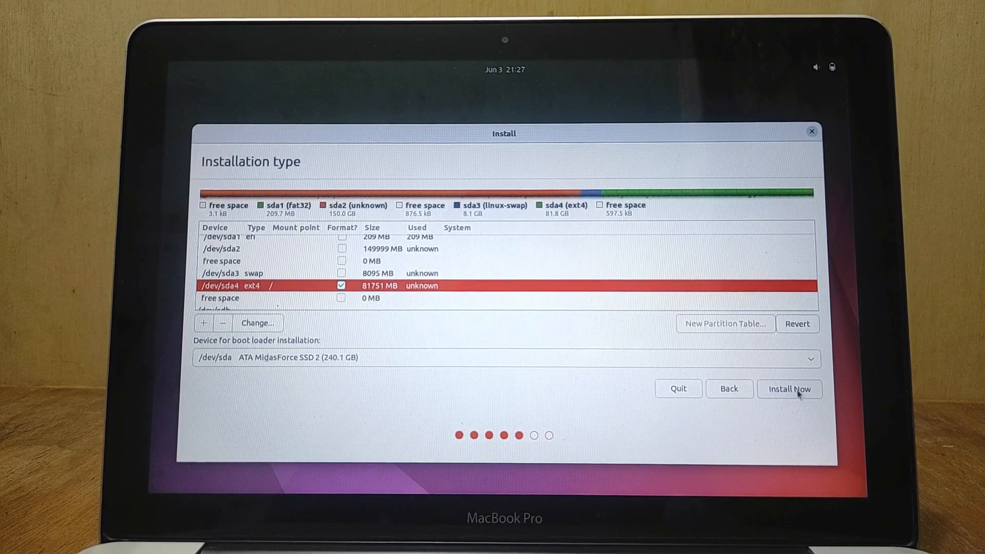
{"action": "left_click", "coordinate": [789, 389]}
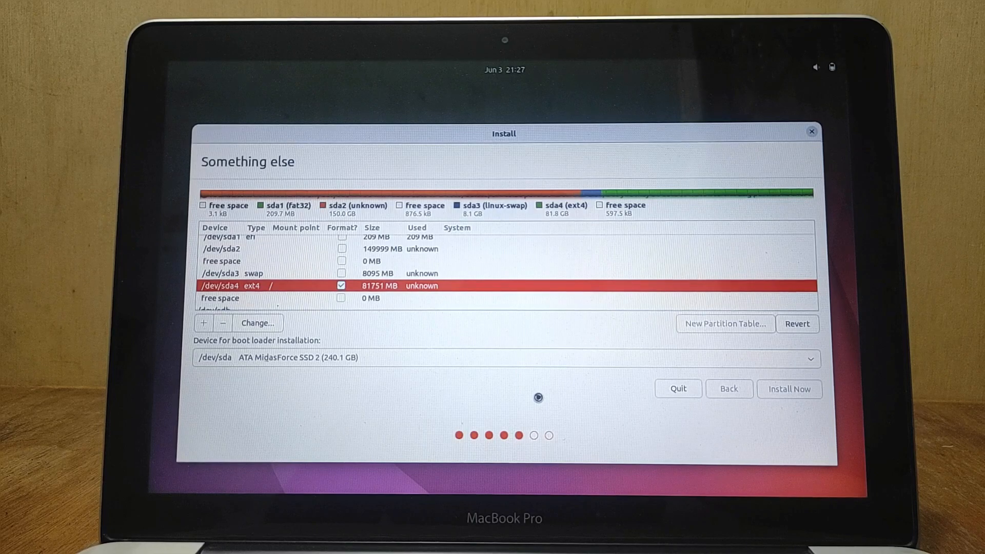
{"action": "left_click", "coordinate": [789, 389]}
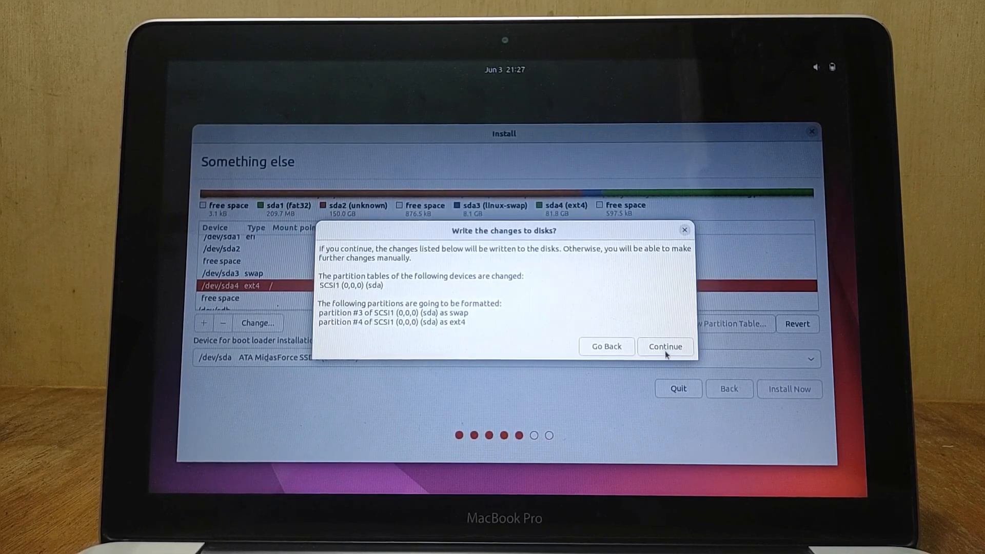
- Confirm writing the disk changes and pick Jakarta as the location
{"action": "left_click", "coordinate": [665, 346]}
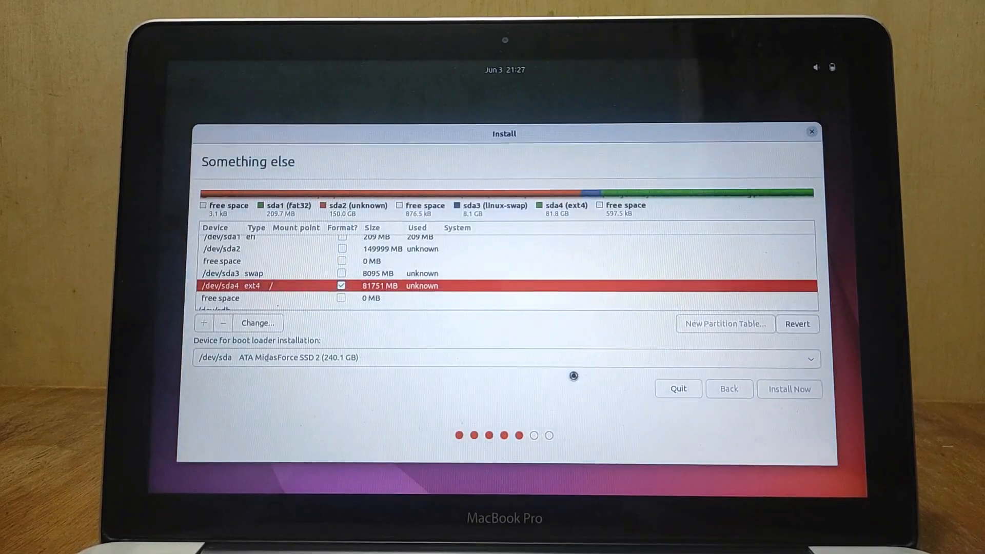
{"action": "left_click", "coordinate": [789, 389]}
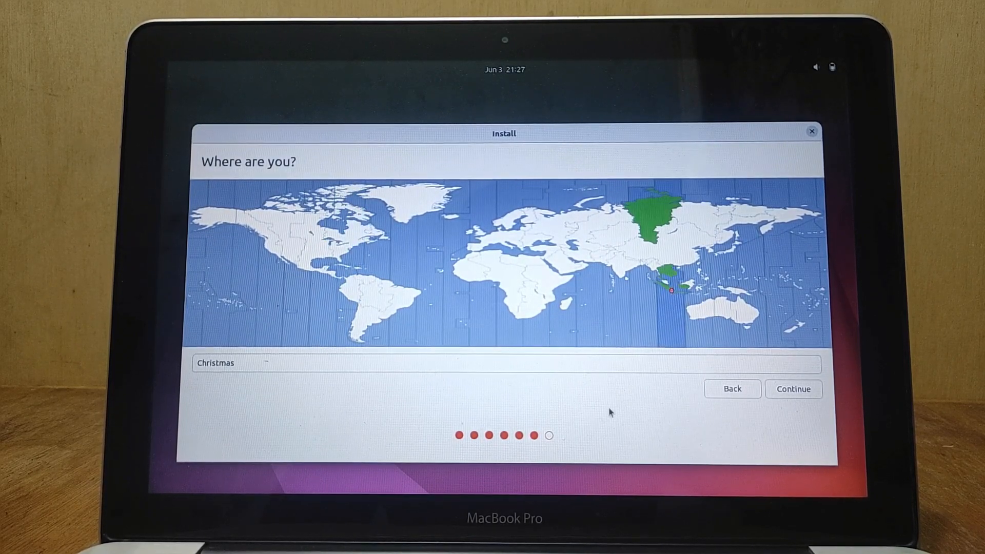
{"action": "left_click", "coordinate": [674, 289]}
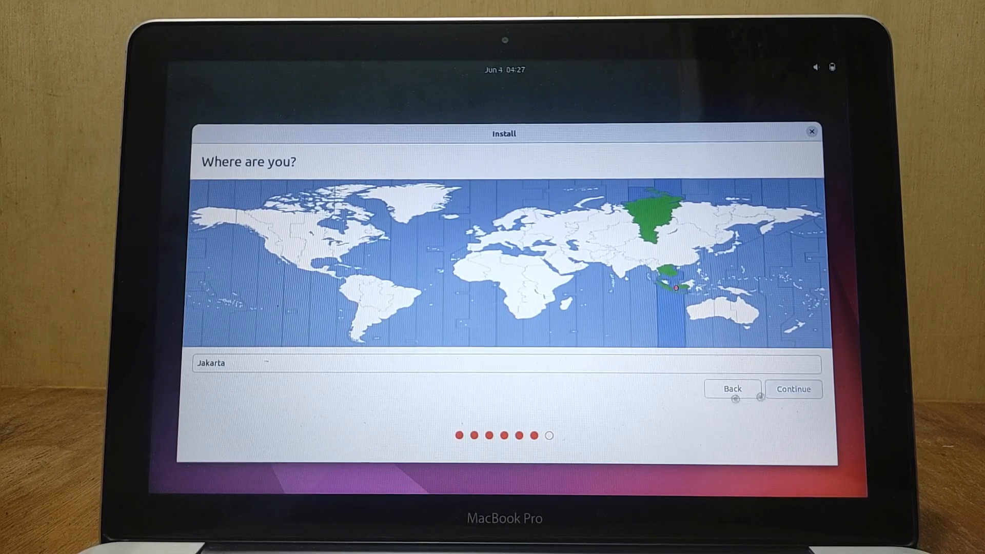
- Accept the Jakarta time zone and create user 'Ngade' with a password and automatic login
{"action": "left_click", "coordinate": [792, 389]}
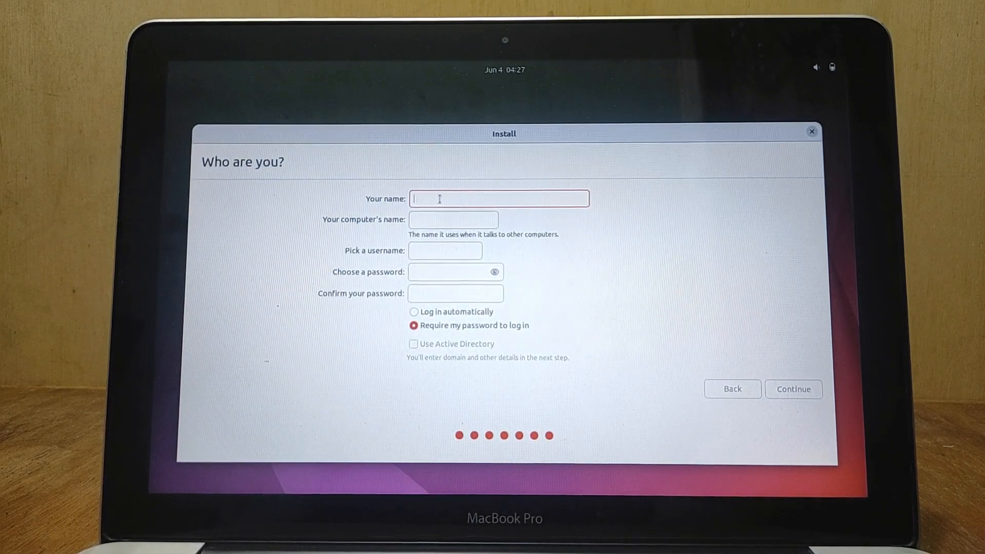
{"action": "type", "text": "Ngademin"}
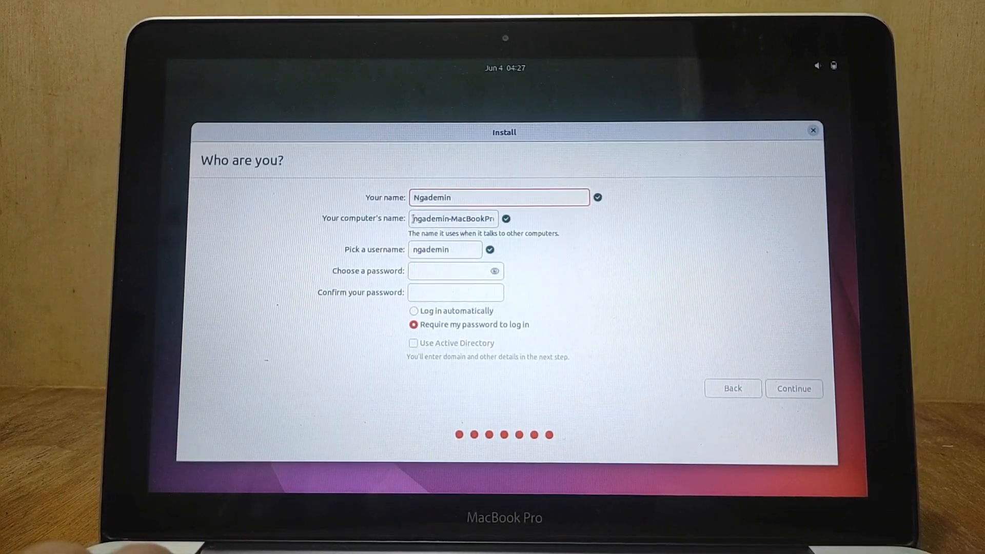
{"action": "left_click", "coordinate": [456, 270]}
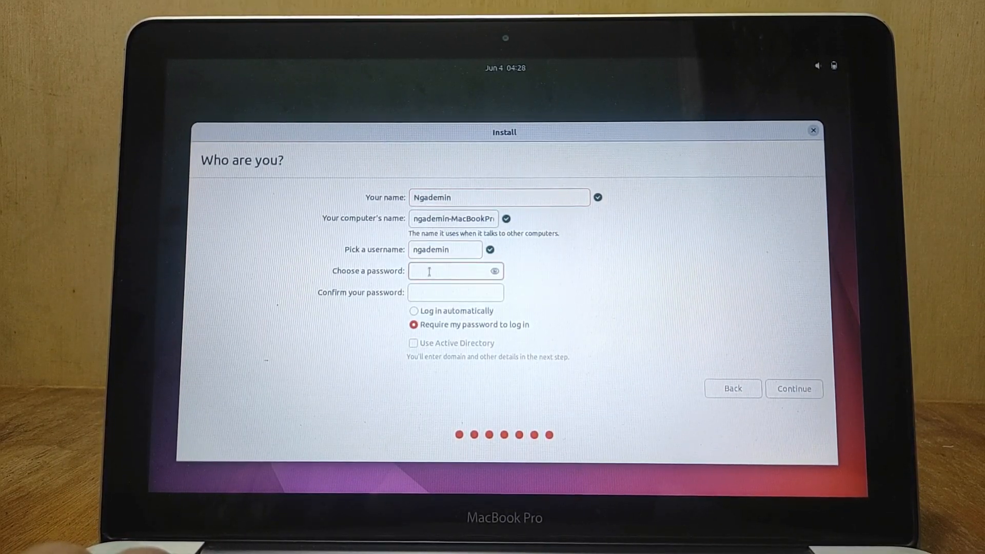
{"action": "type", "text": "password"}
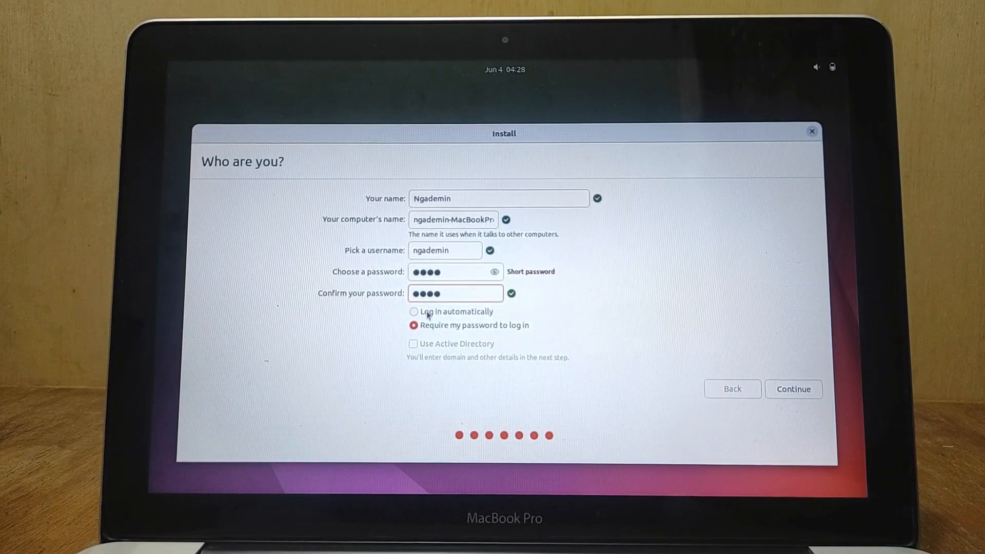
{"action": "left_click", "coordinate": [414, 311]}
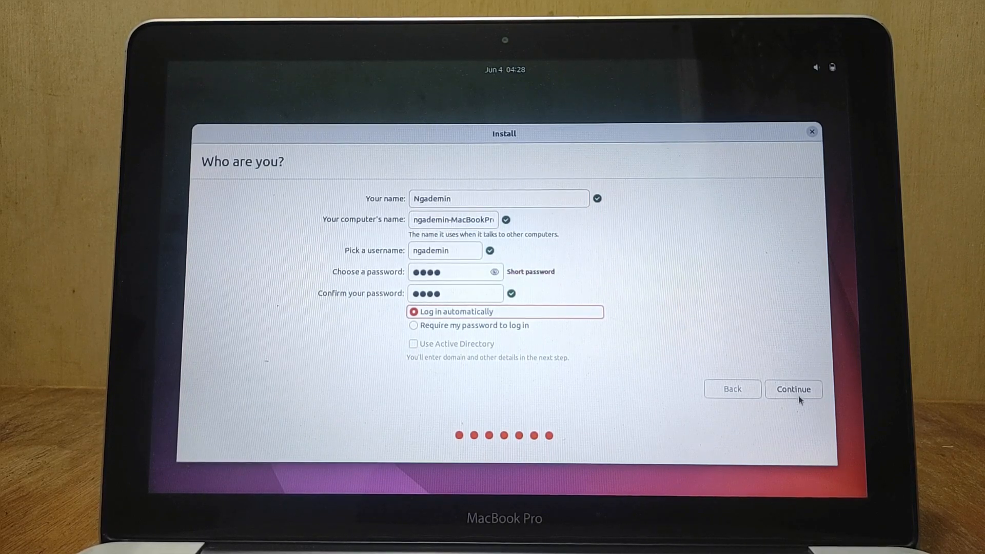
{"action": "left_click", "coordinate": [793, 389]}
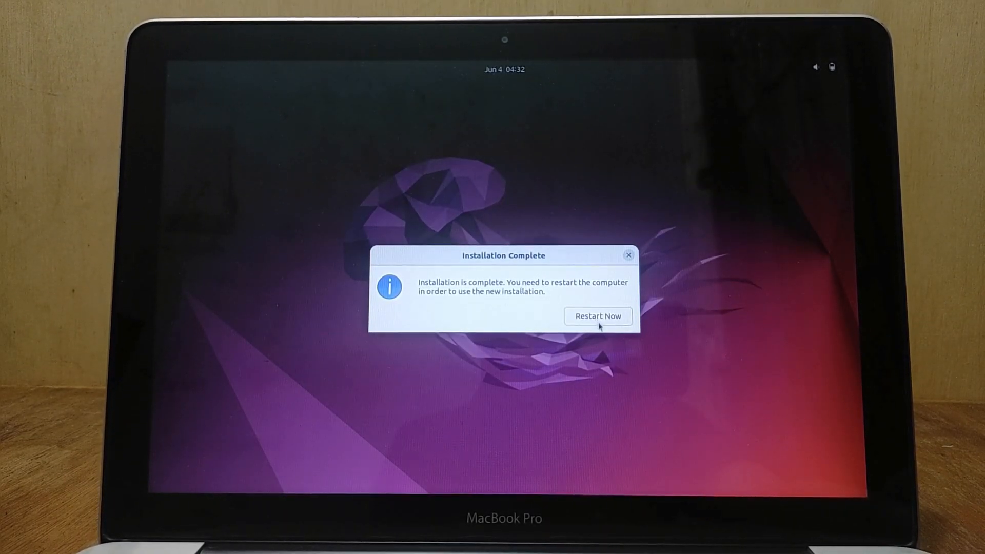
- Restart the computer from the Installation Complete dialog into the new Ubuntu system
{"action": "left_click", "coordinate": [597, 316]}
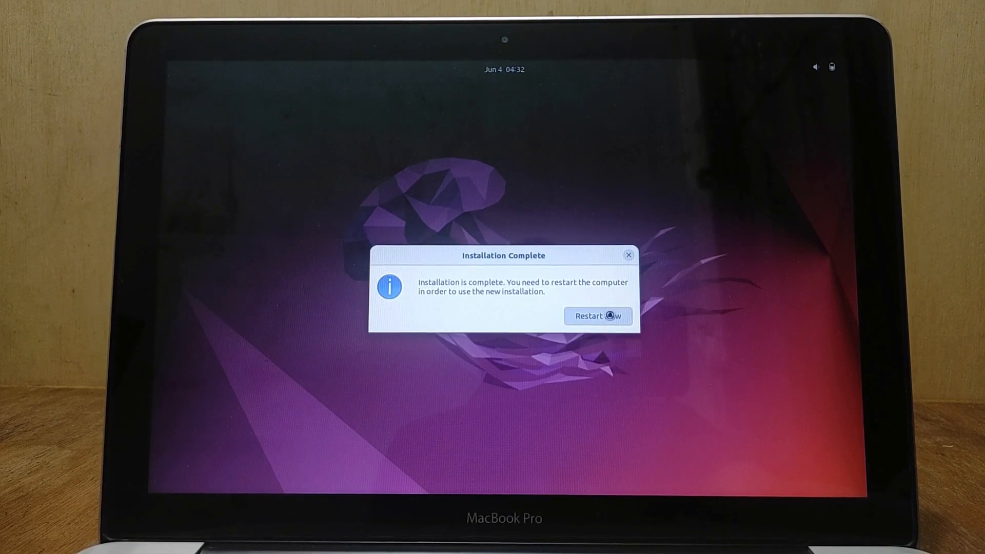
{"action": "left_click", "coordinate": [597, 315]}
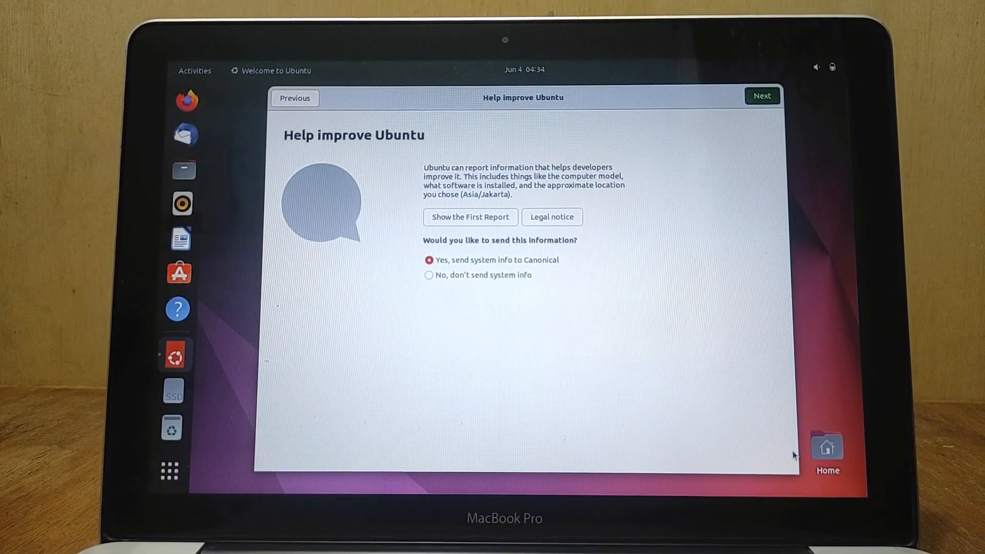
{"action": "mouse_move", "coordinate": [814, 383]}
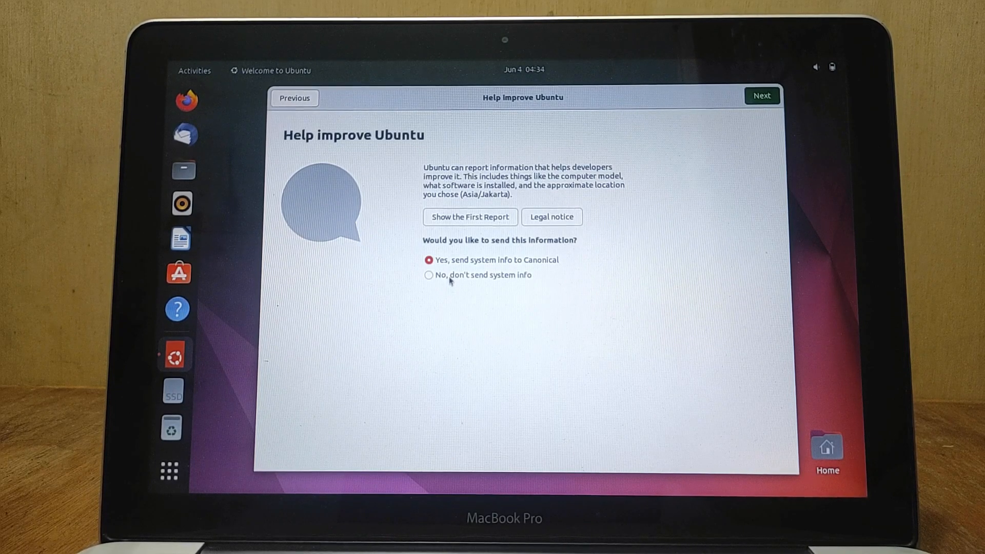
- Decline system info reporting, leave Location Services off, and finish the Welcome to Ubuntu setup
{"action": "left_click", "coordinate": [428, 275]}
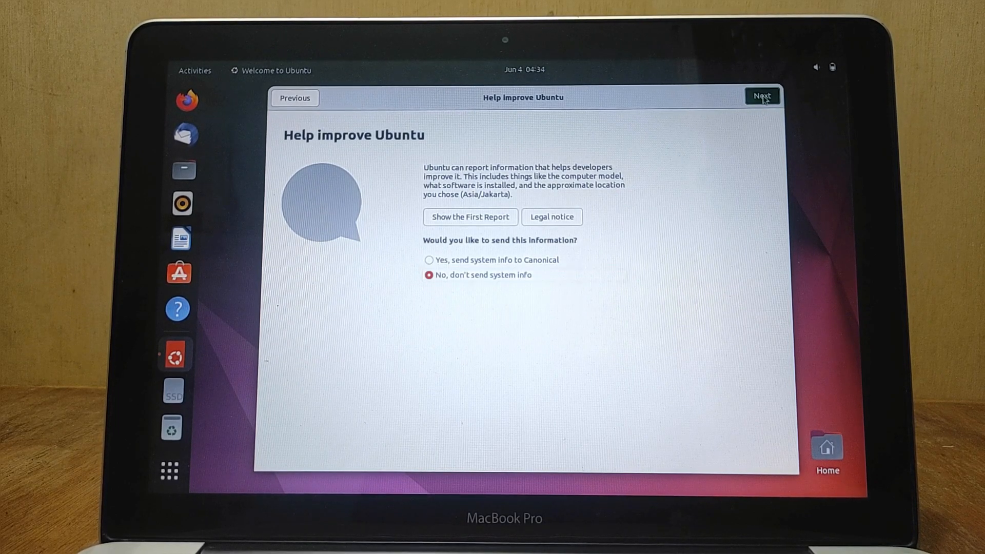
{"action": "left_click", "coordinate": [762, 96]}
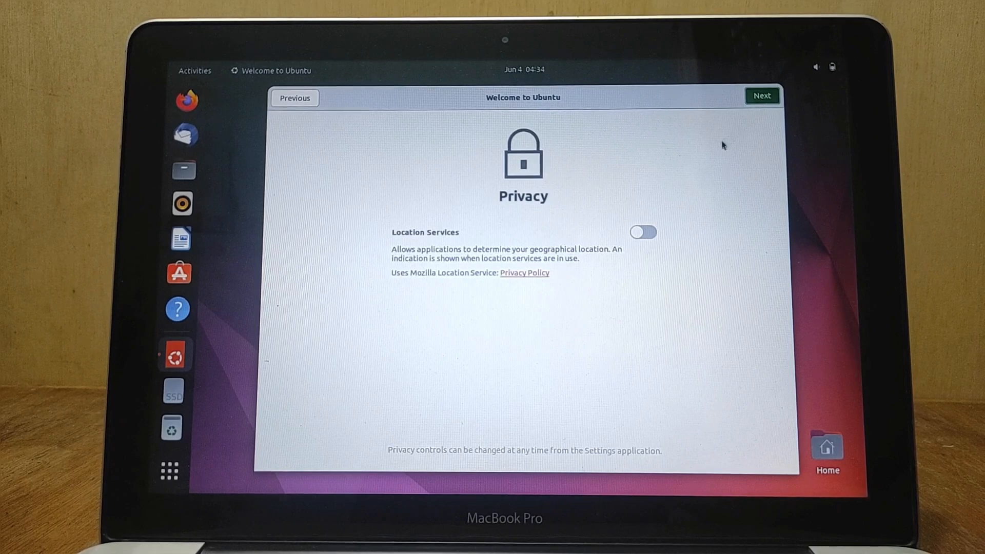
{"action": "mouse_move", "coordinate": [721, 149]}
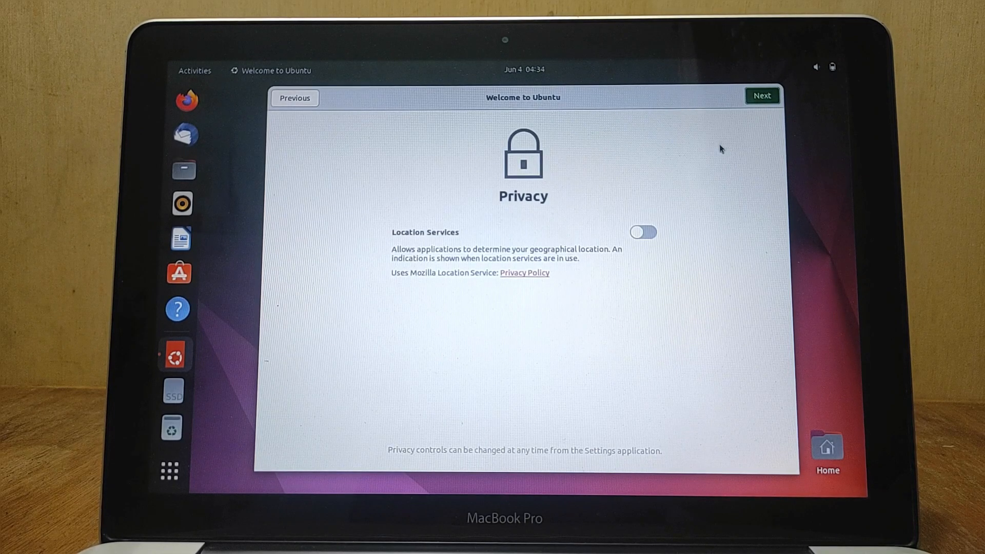
{"action": "mouse_move", "coordinate": [747, 126]}
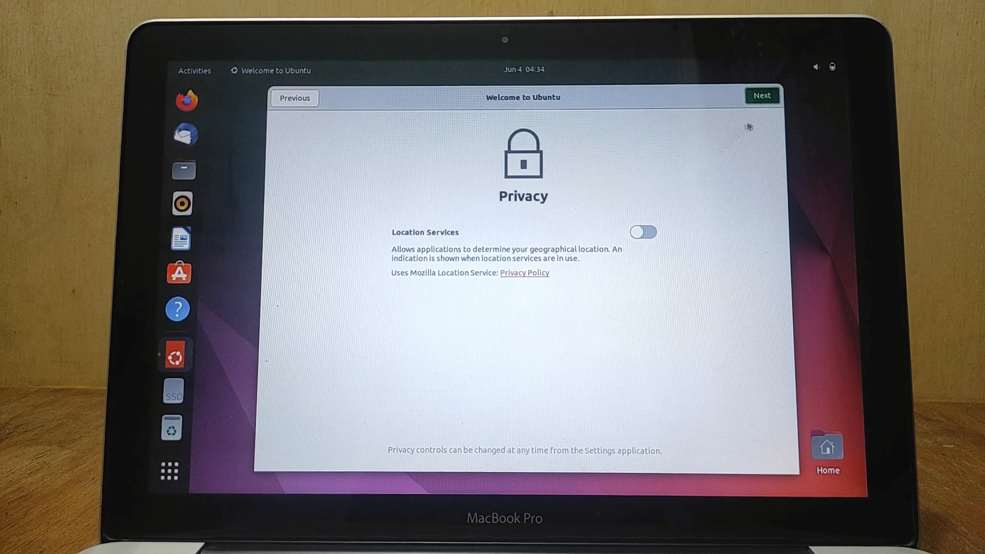
{"action": "left_click", "coordinate": [761, 95]}
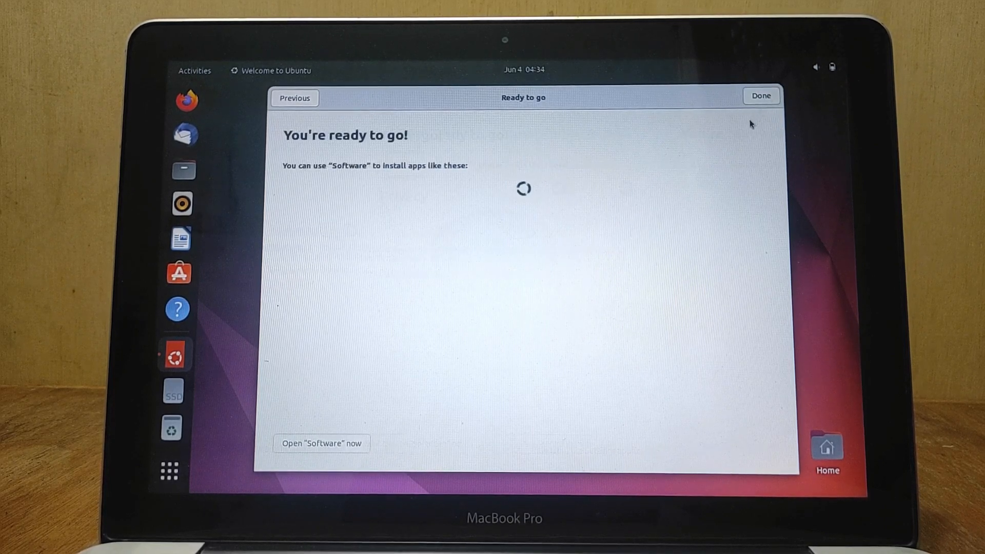
{"action": "mouse_move", "coordinate": [760, 141]}
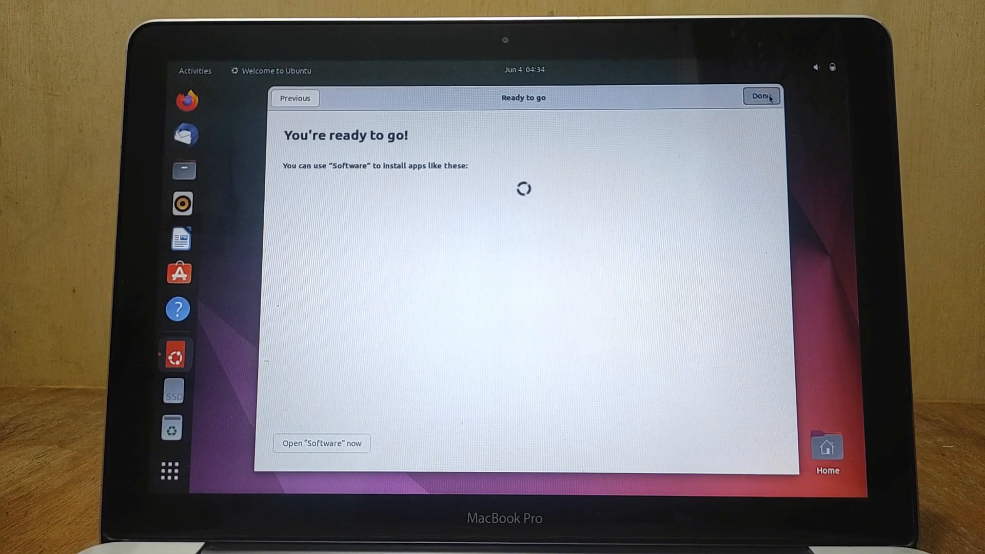
{"action": "left_click", "coordinate": [761, 96]}
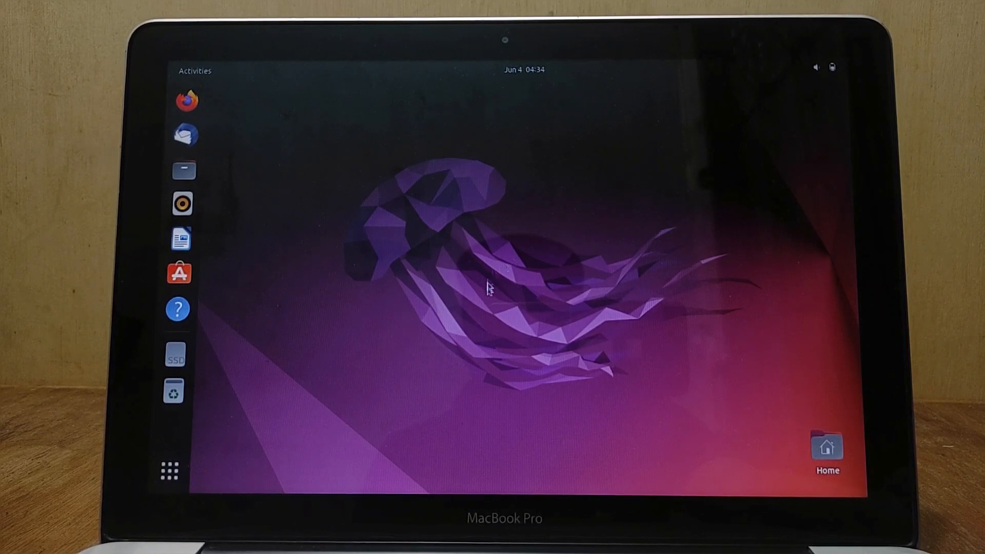
- Connect to the My ASUS_3149 Wi-Fi network from the system menu, entering its password
{"action": "left_click", "coordinate": [832, 67]}
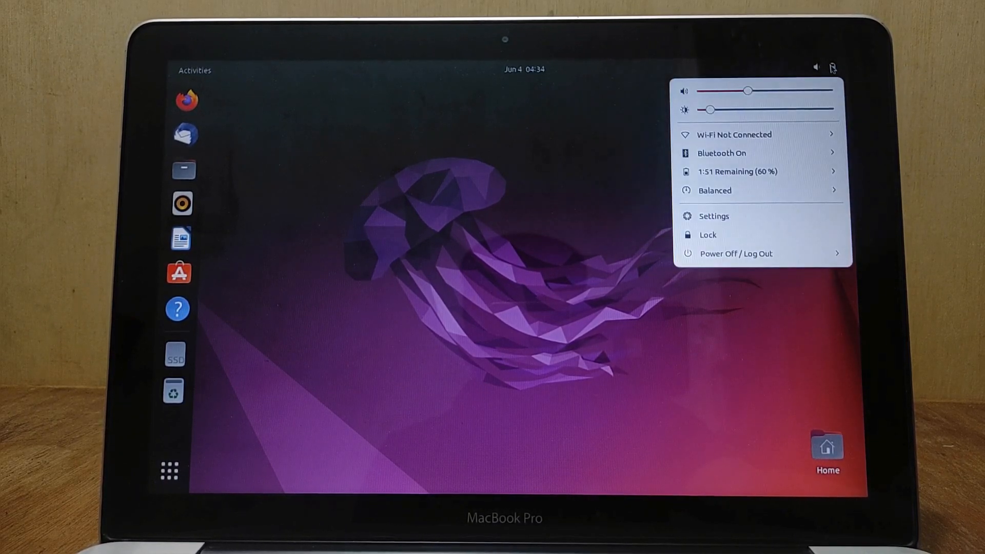
{"action": "left_click", "coordinate": [733, 135]}
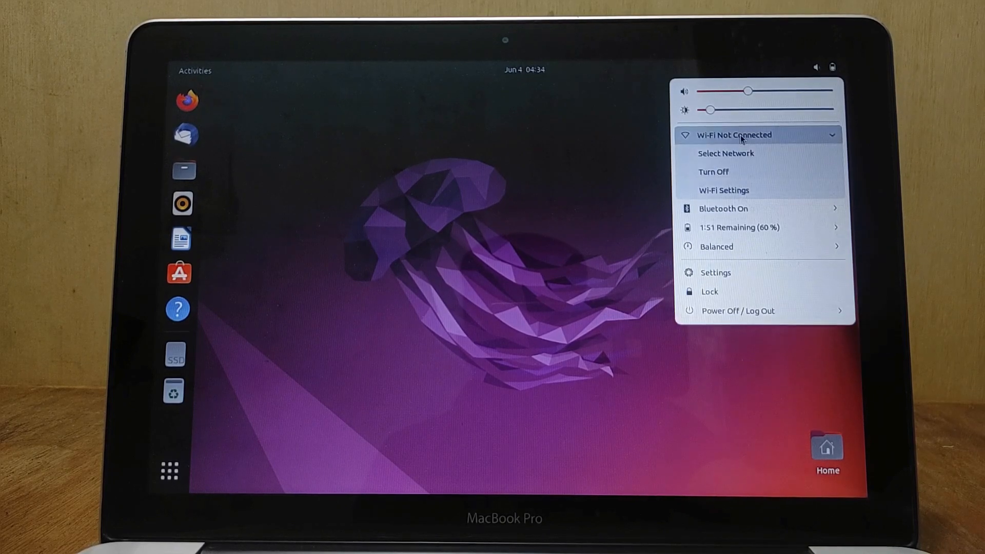
{"action": "mouse_move", "coordinate": [726, 153]}
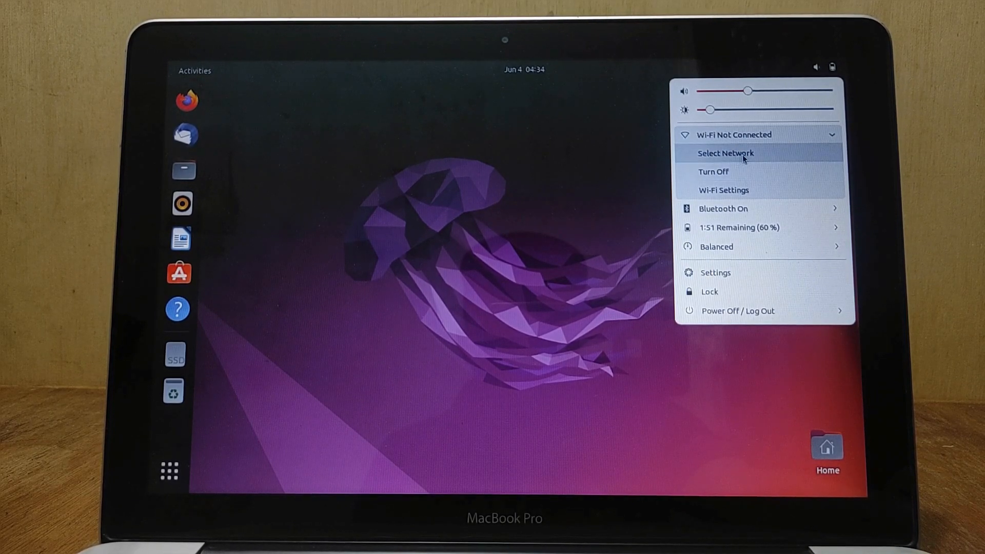
{"action": "left_click", "coordinate": [726, 153]}
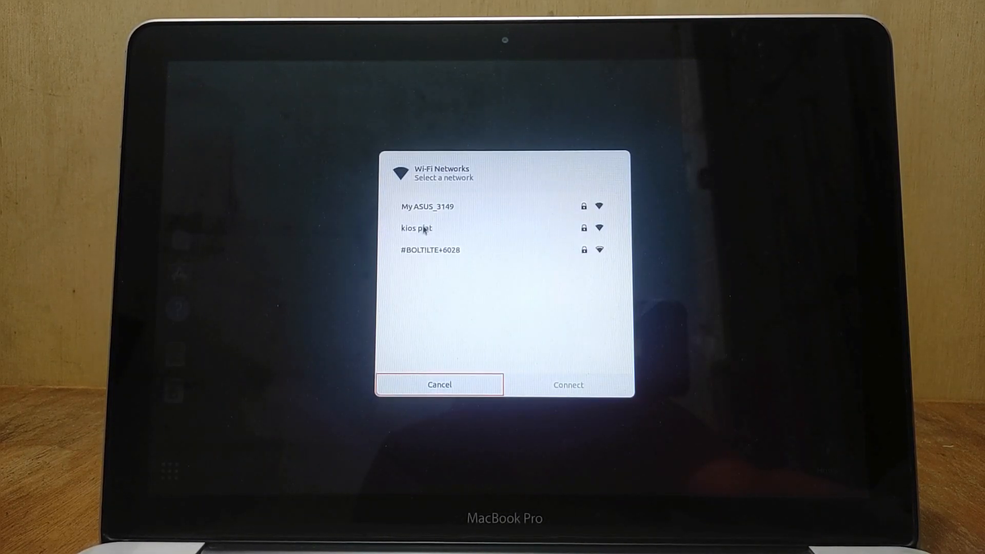
{"action": "left_click", "coordinate": [439, 207]}
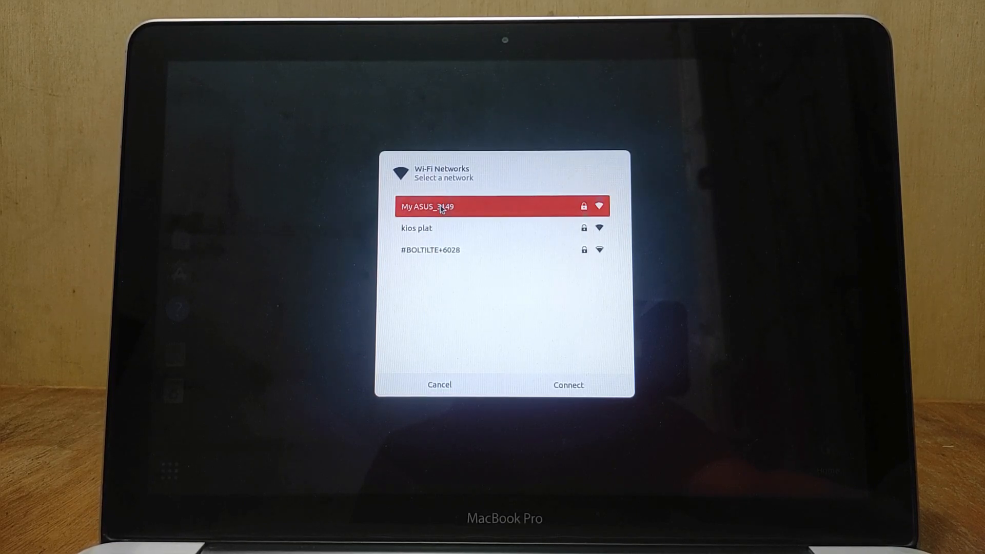
{"action": "left_click", "coordinate": [568, 384]}
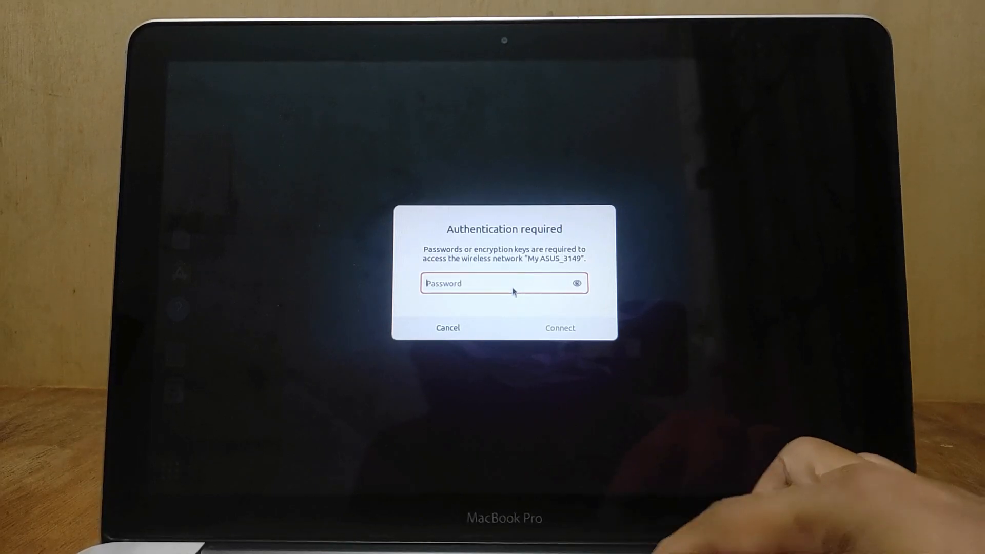
{"action": "type", "text": "password"}
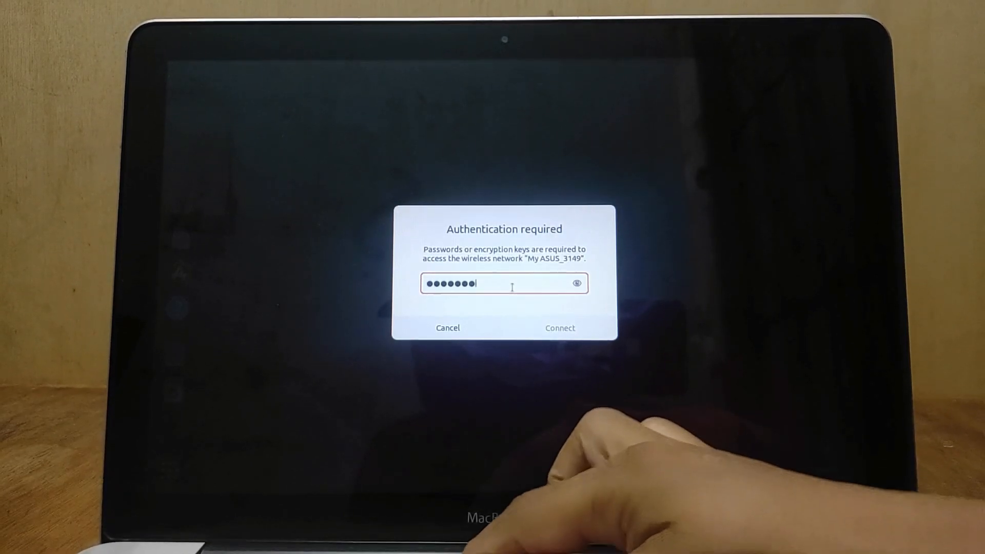
{"action": "left_click", "coordinate": [559, 327]}
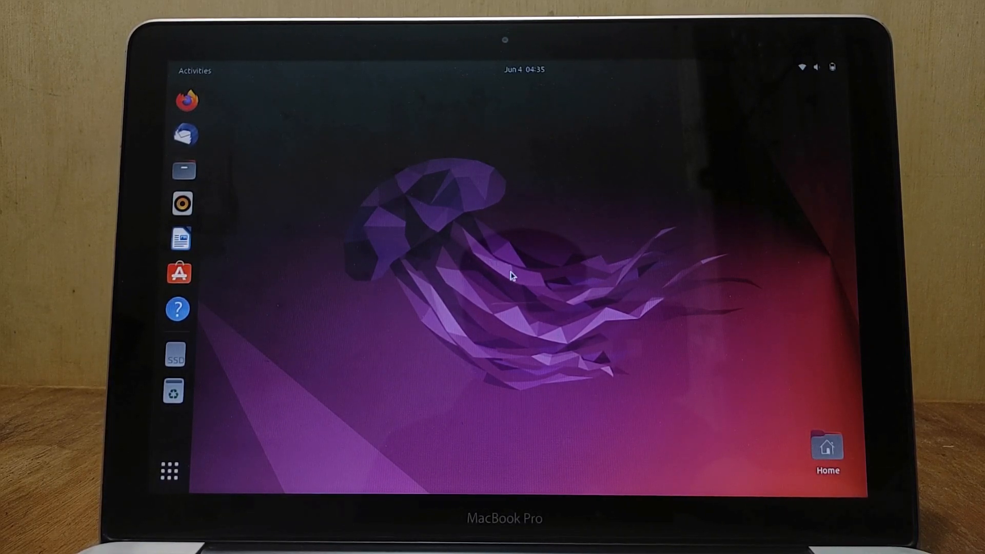
- Launch the Firefox web browser from the dock
{"action": "left_click", "coordinate": [823, 67]}
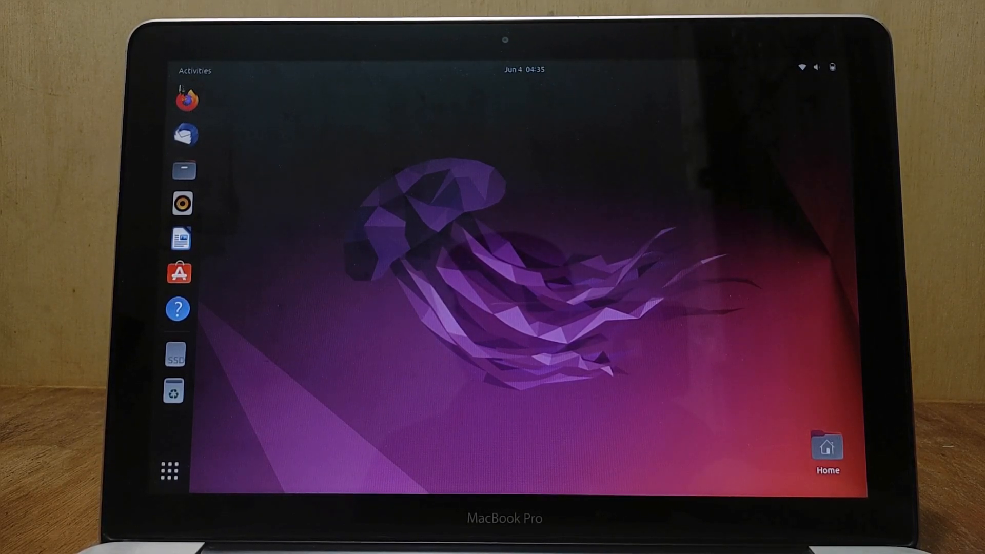
{"action": "left_click", "coordinate": [184, 100]}
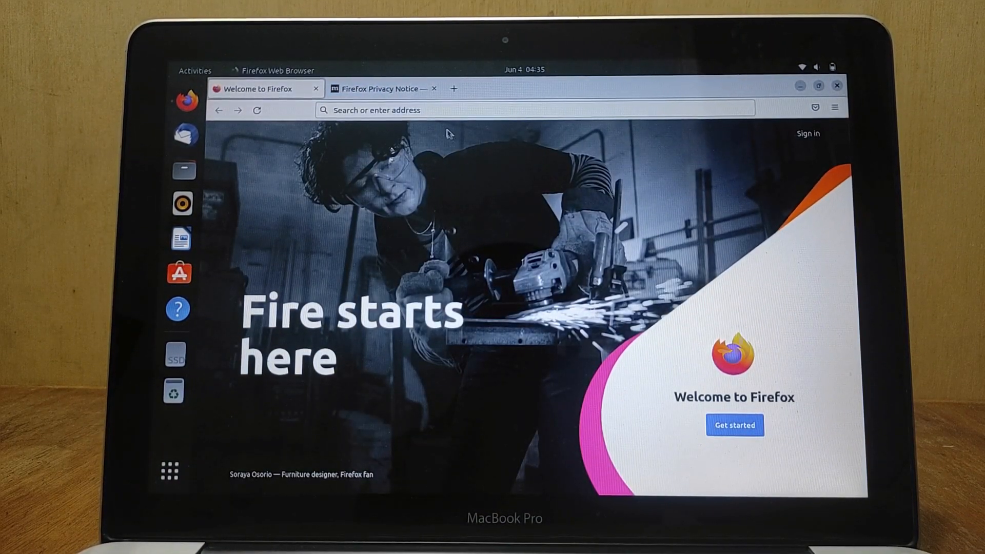
- Close the Privacy Notice, skip Firefox's welcome tour and import, and open YouTube
{"action": "left_click", "coordinate": [434, 89]}
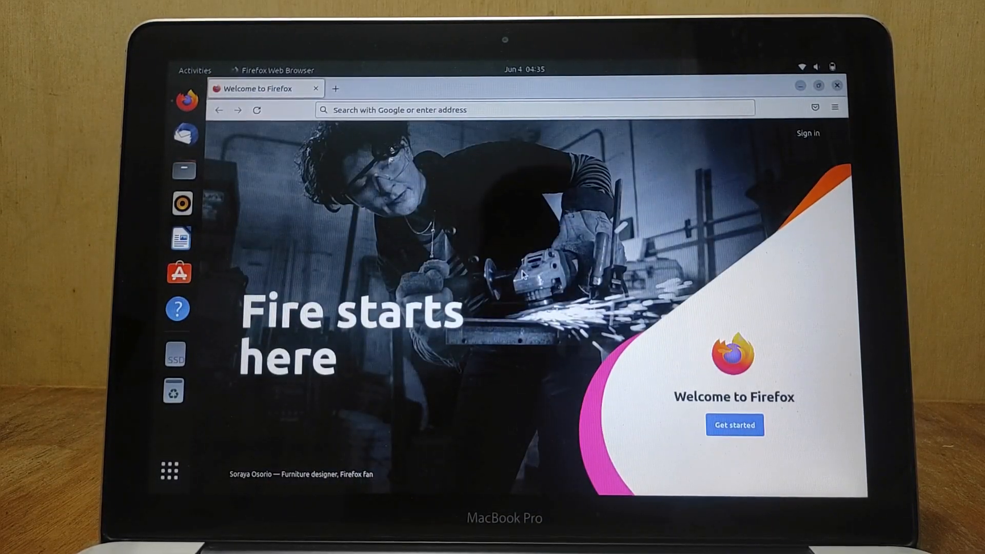
{"action": "left_click", "coordinate": [734, 425]}
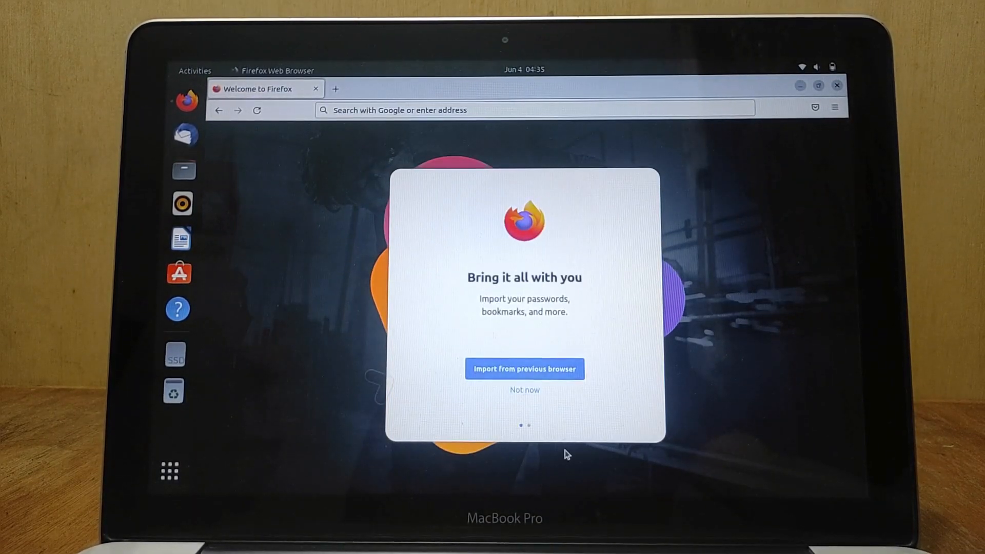
{"action": "left_click", "coordinate": [524, 390]}
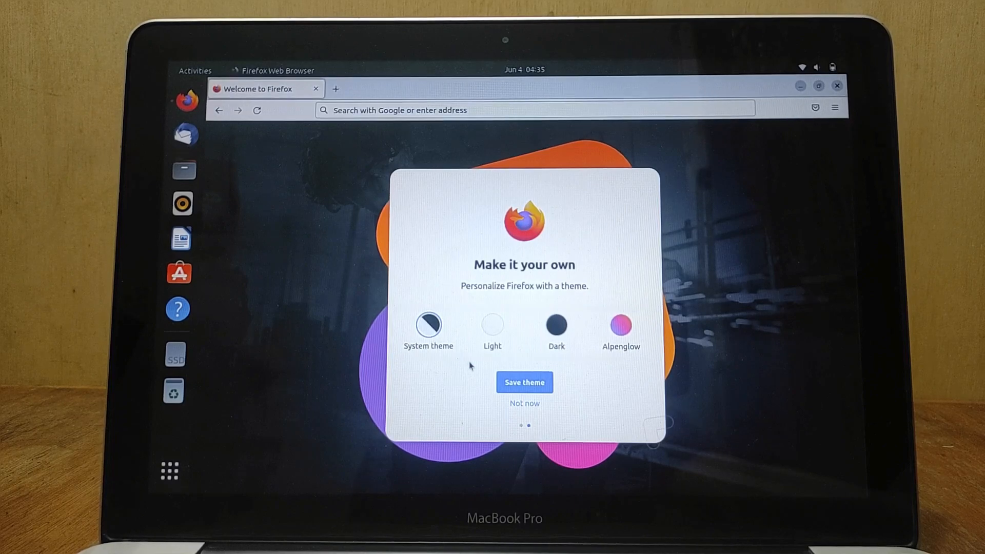
{"action": "left_click", "coordinate": [524, 403]}
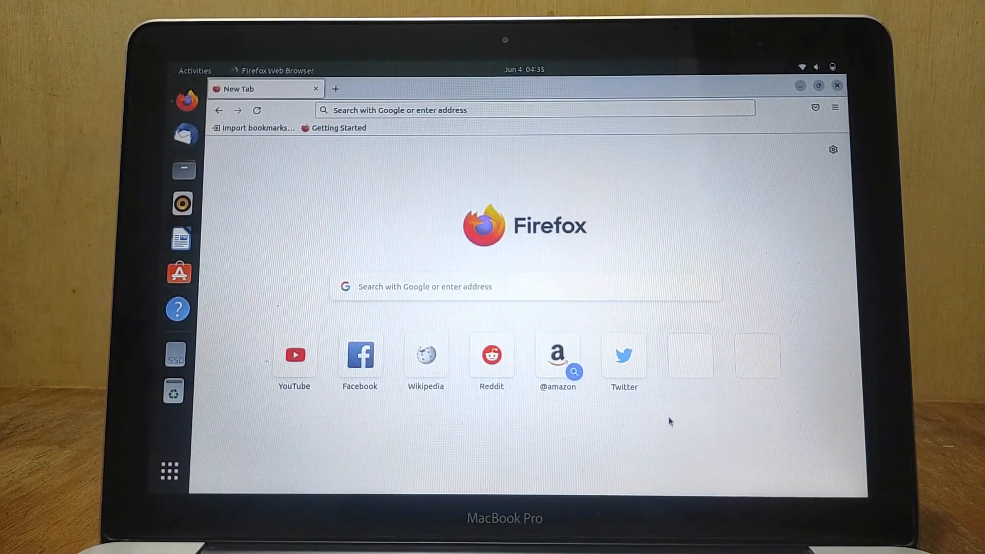
{"action": "left_click", "coordinate": [294, 355]}
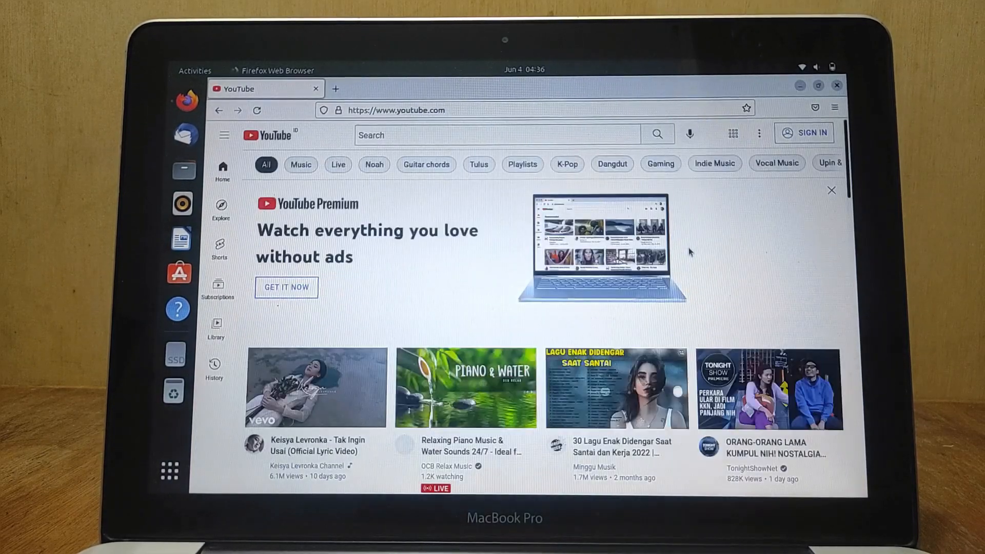
{"action": "mouse_move", "coordinate": [395, 183]}
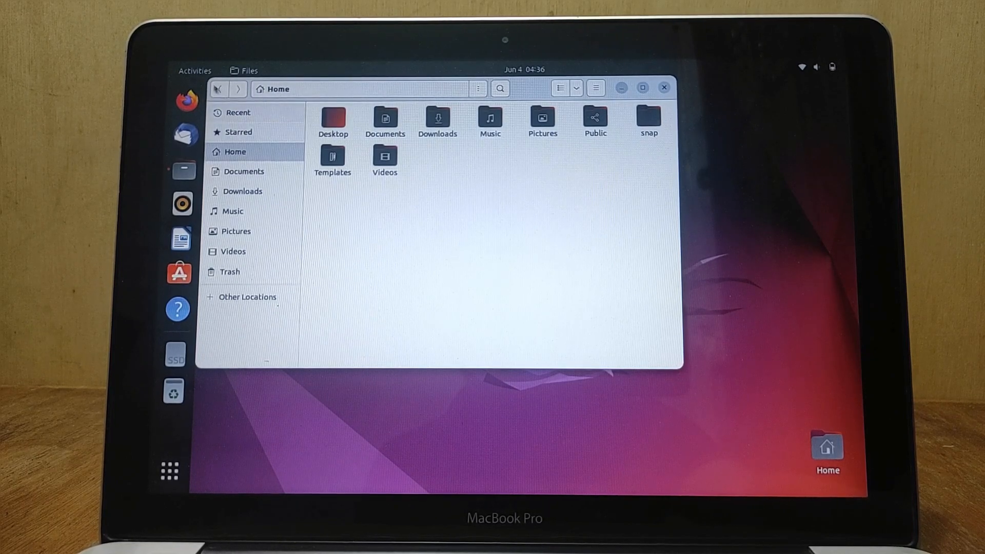
- Close the Home folder, launch Ubuntu Software and LibreOffice Writer, and dismiss the tip
{"action": "left_click", "coordinate": [664, 87]}
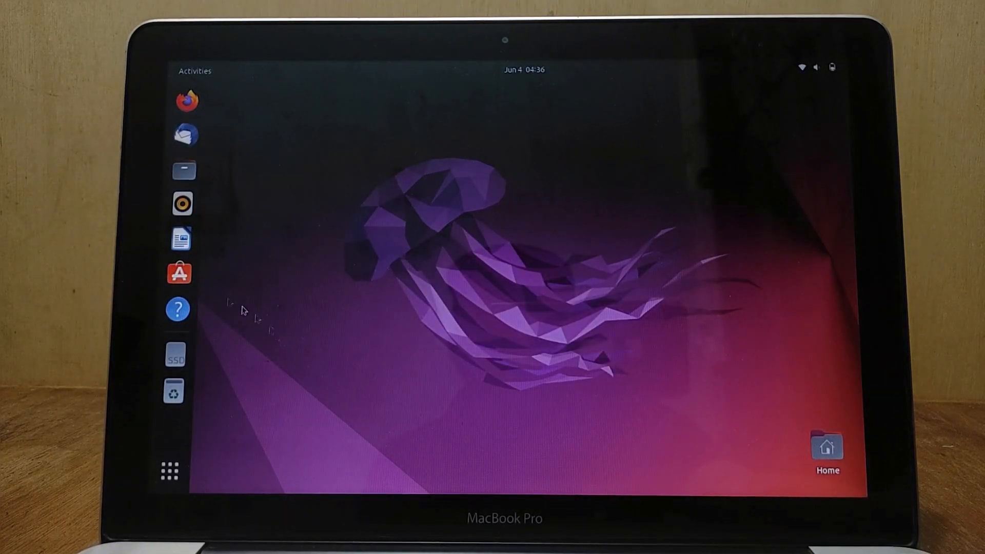
{"action": "left_click", "coordinate": [179, 271]}
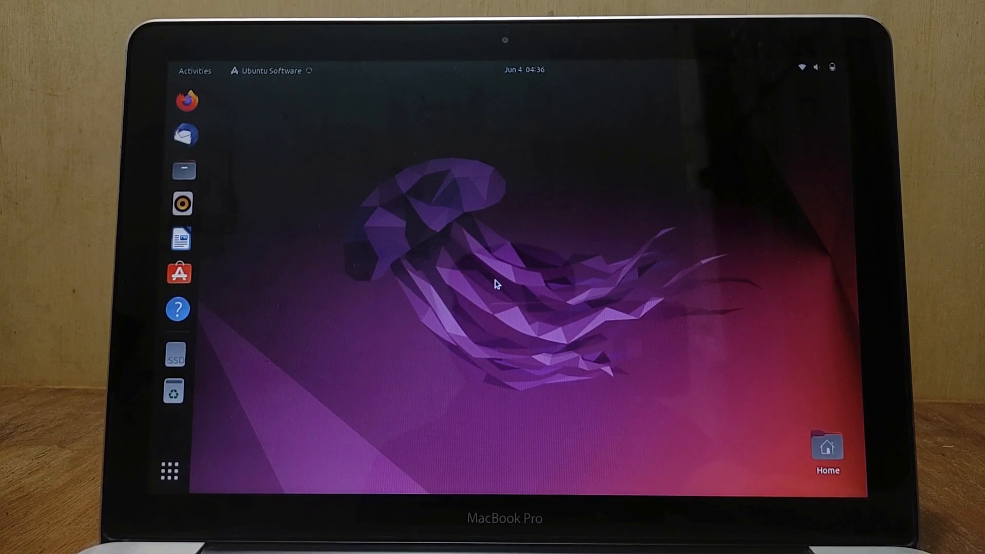
{"action": "mouse_move", "coordinate": [180, 239]}
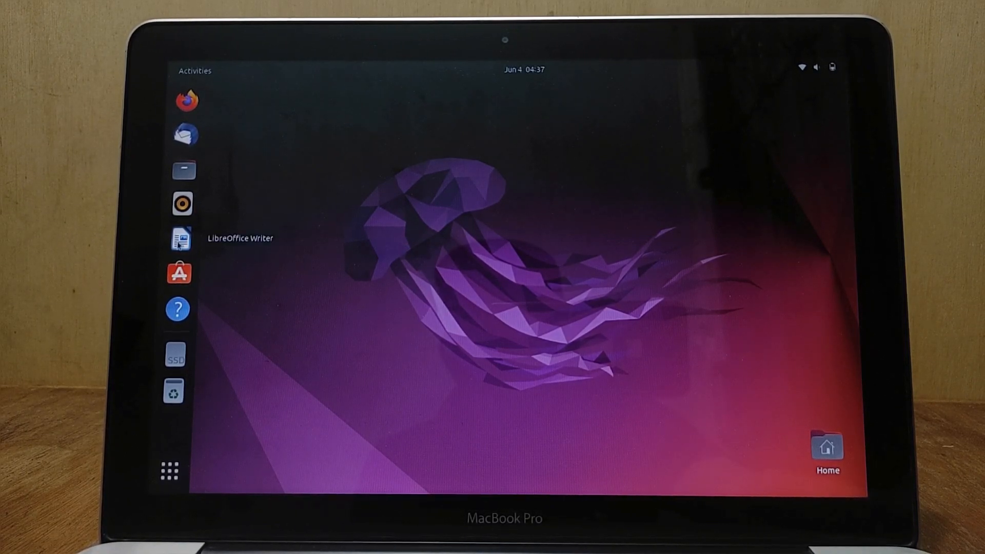
{"action": "left_click", "coordinate": [180, 238]}
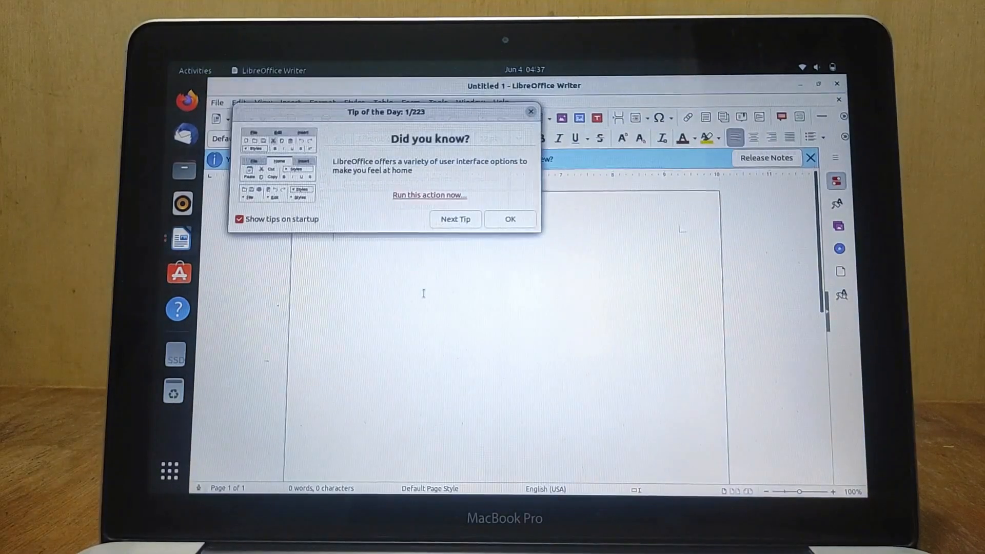
{"action": "left_click", "coordinate": [510, 218]}
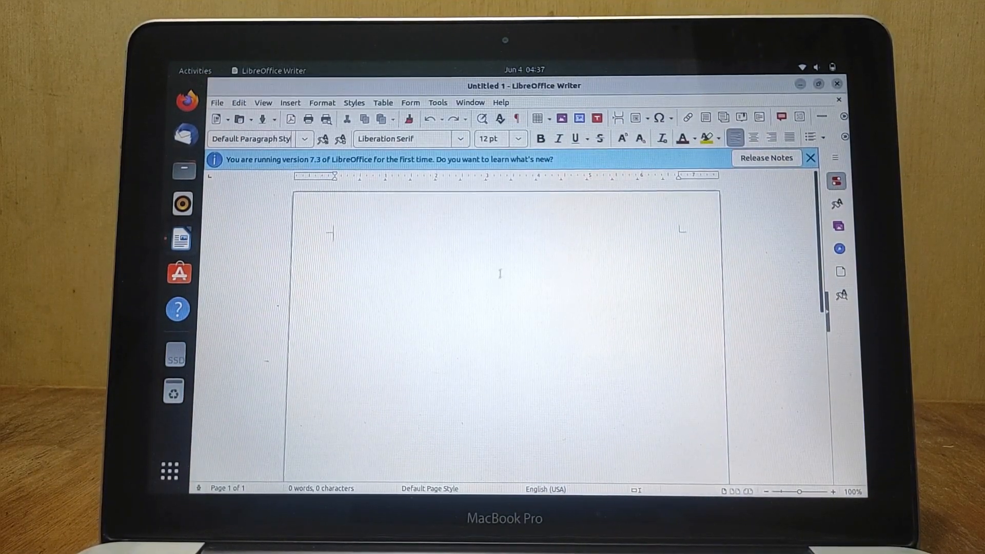